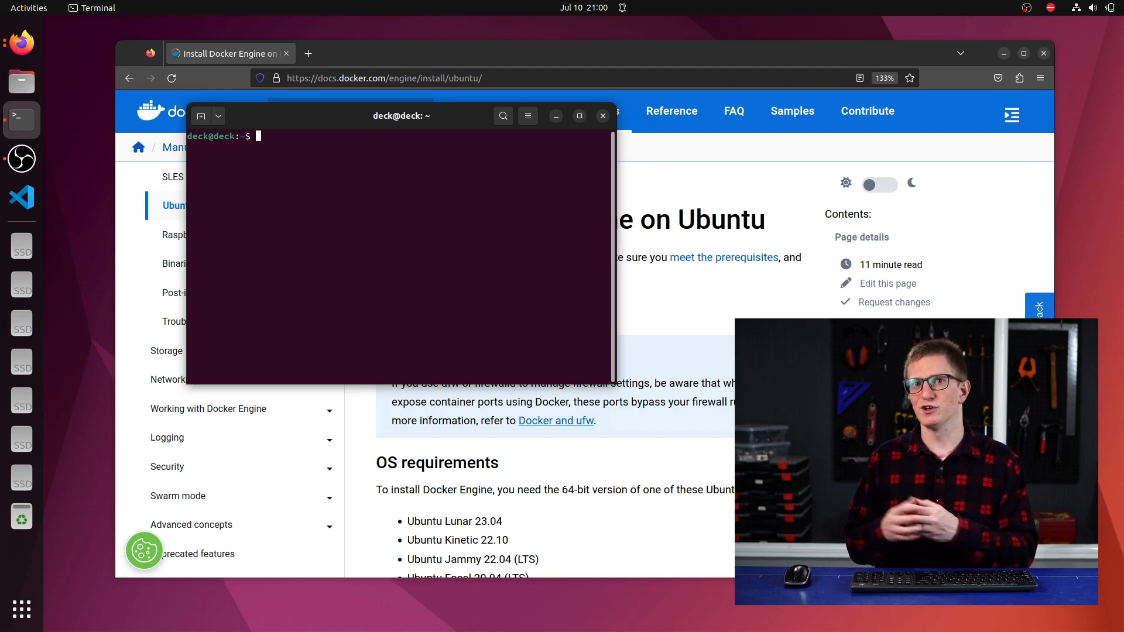
Step: Compose 'sudo apt install docker.io' at the shell prompt
{"action": "type", "text": "sudo apt install docker"}
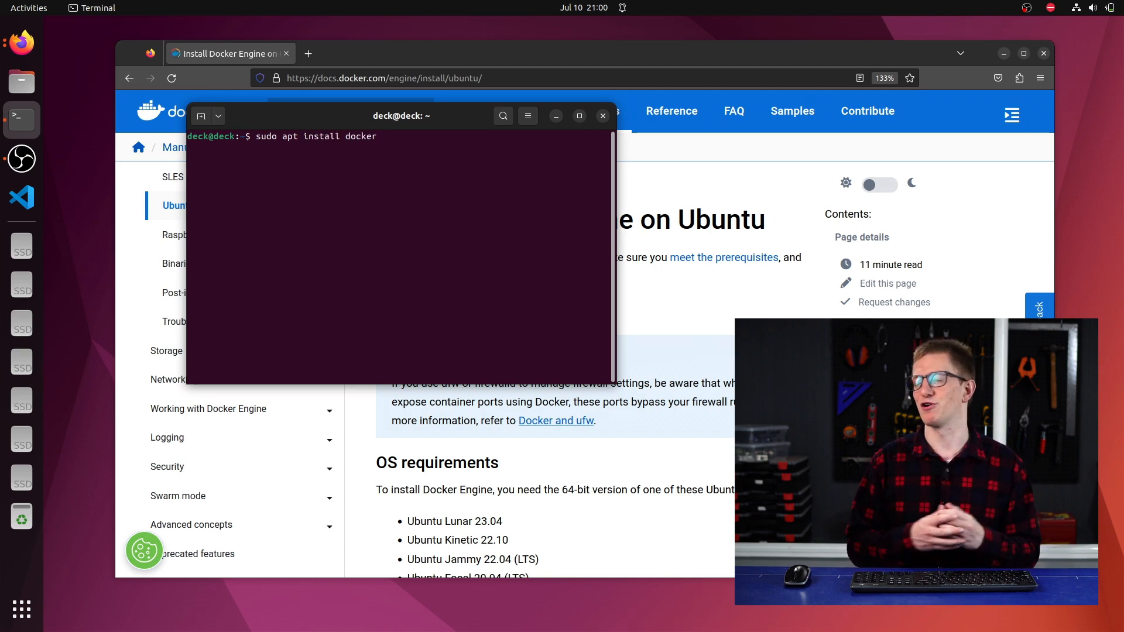
{"action": "type", "text": "."}
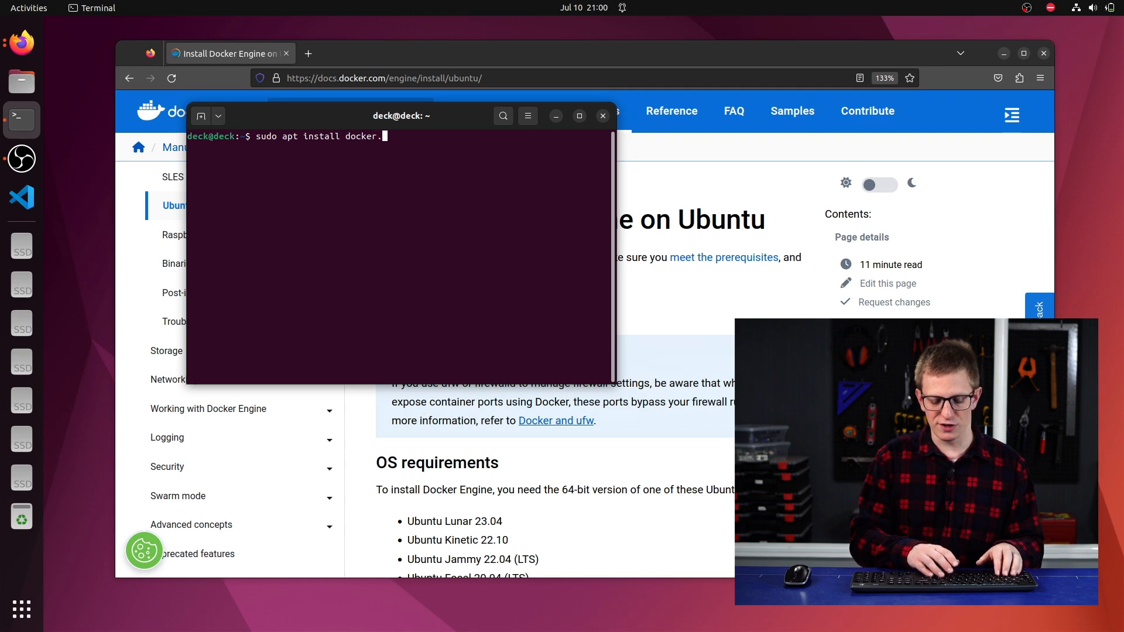
{"action": "type", "text": "i"}
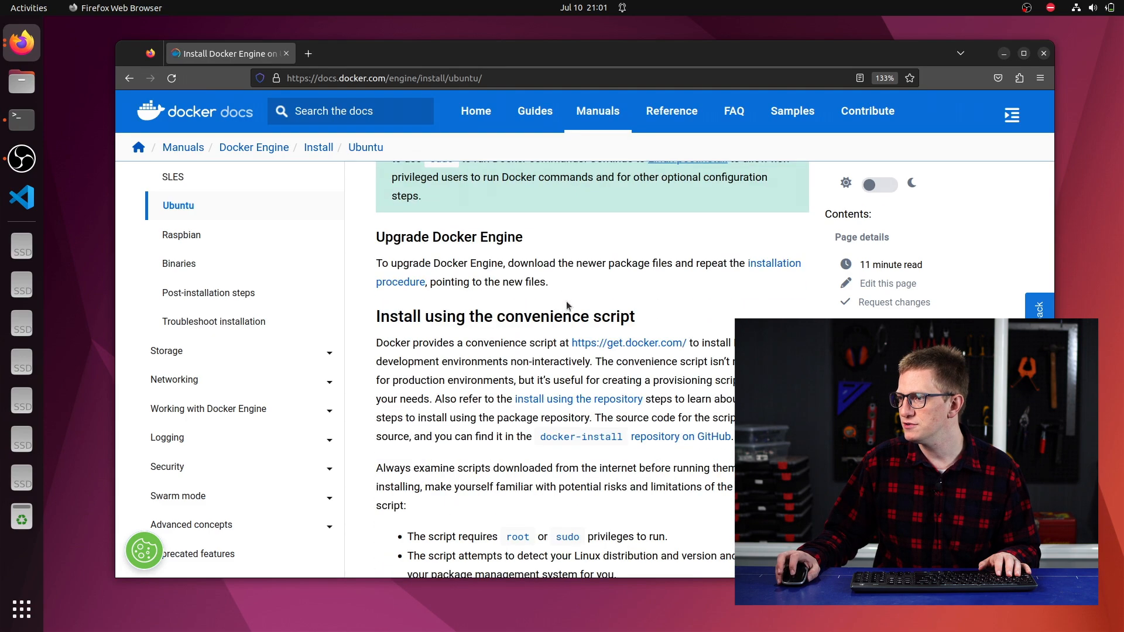
Step: Scroll the Ubuntu install guide down to 'Install using the convenience script'
{"action": "scroll", "scroll_direction": "down", "scroll_amount": 3}
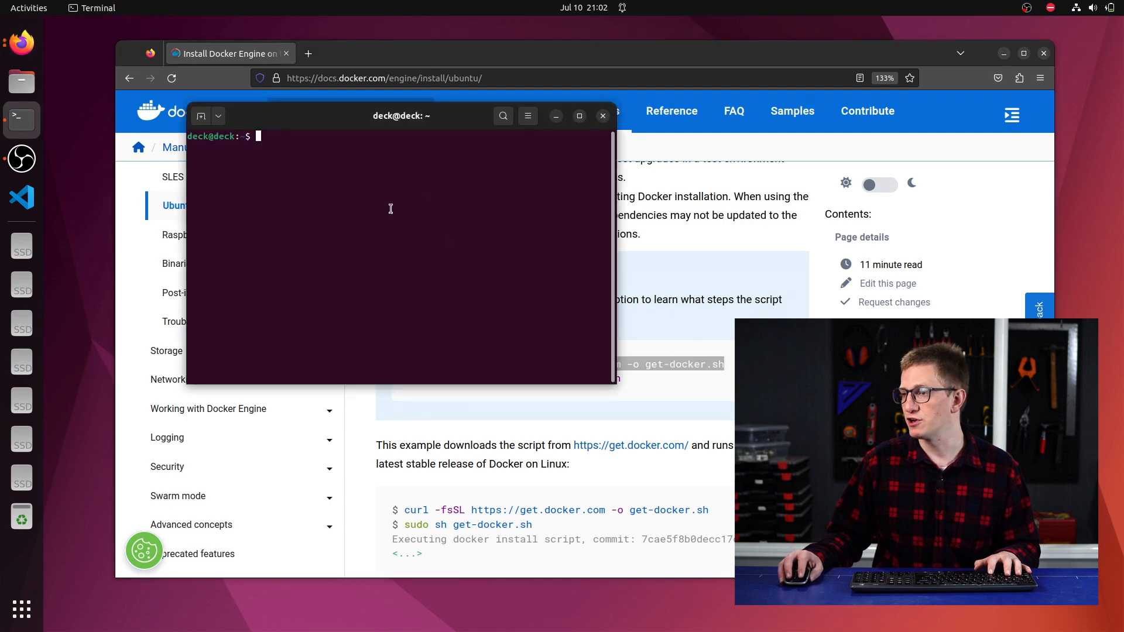
Step: Fetch get-docker.sh with curl from get.docker.com and list the home folder to confirm it
{"action": "type", "text": "curl -fsSL https://get.docker.com -o get-docker.sh"}
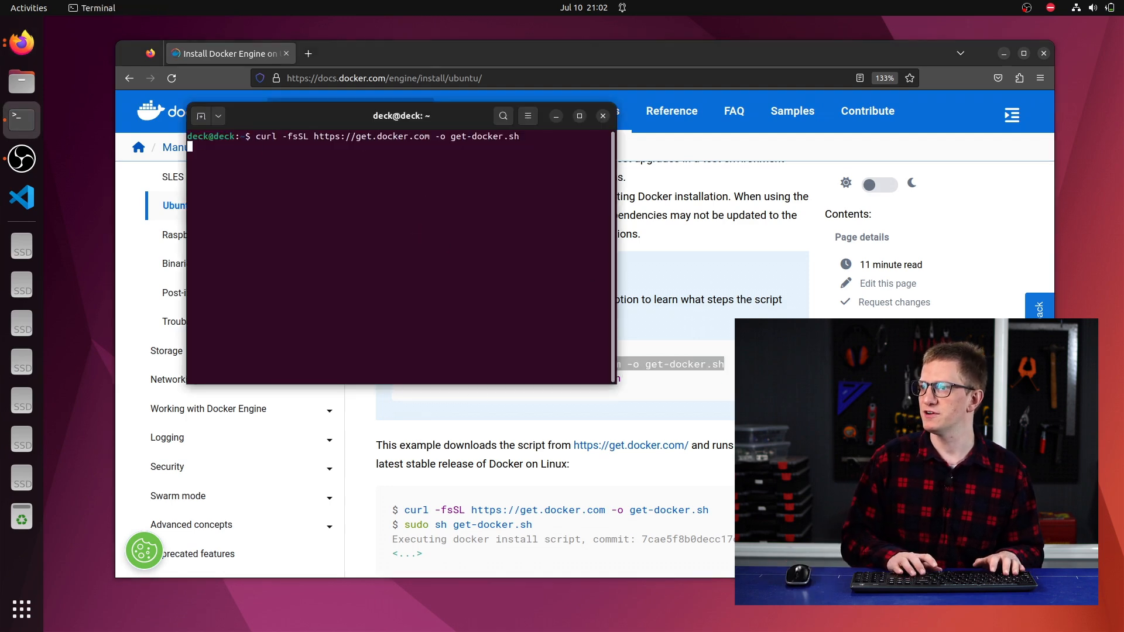
{"action": "type", "text": "ls"}
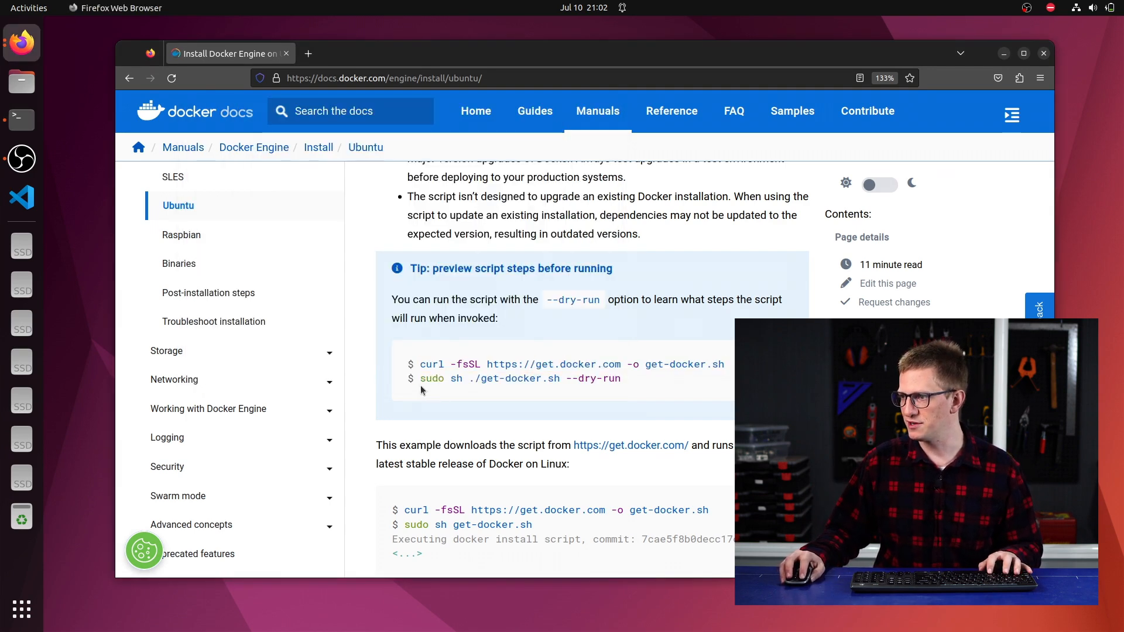
{"action": "double_click", "coordinate": [520, 378]}
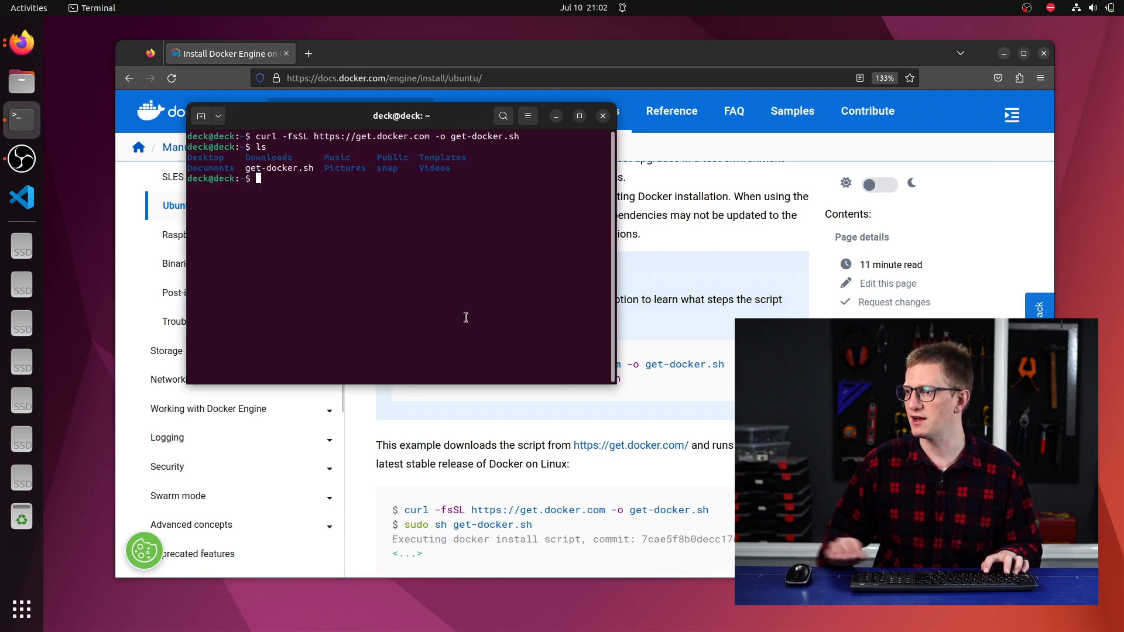
{"action": "key", "text": "Return"}
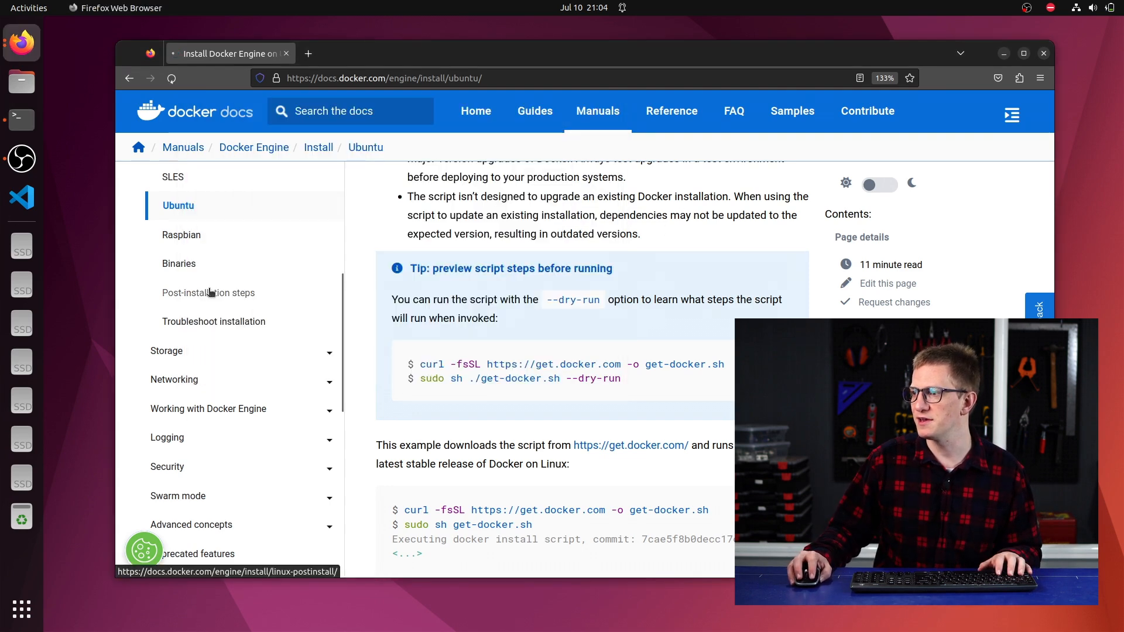
Step: Go to the Linux post-installation steps page from the docs sidebar
{"action": "left_click", "coordinate": [208, 293]}
{"action": "type", "text": "sudo"}
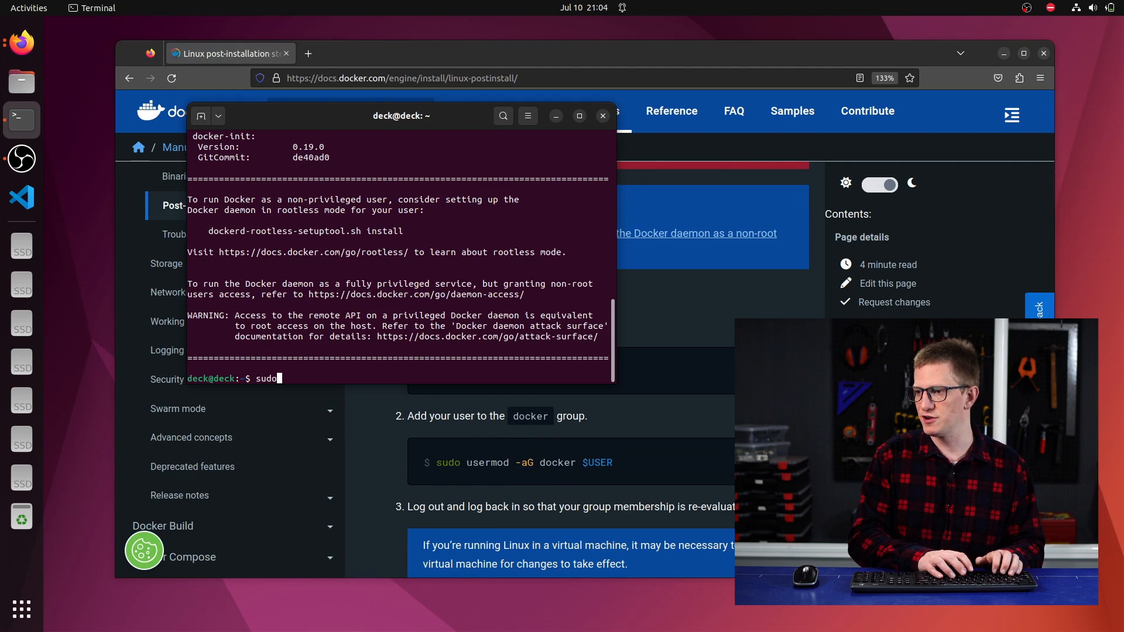
Step: Create the docker group and add $USER to it with sudo groupadd and usermod -aG
{"action": "type", "text": "groupadd docker"}
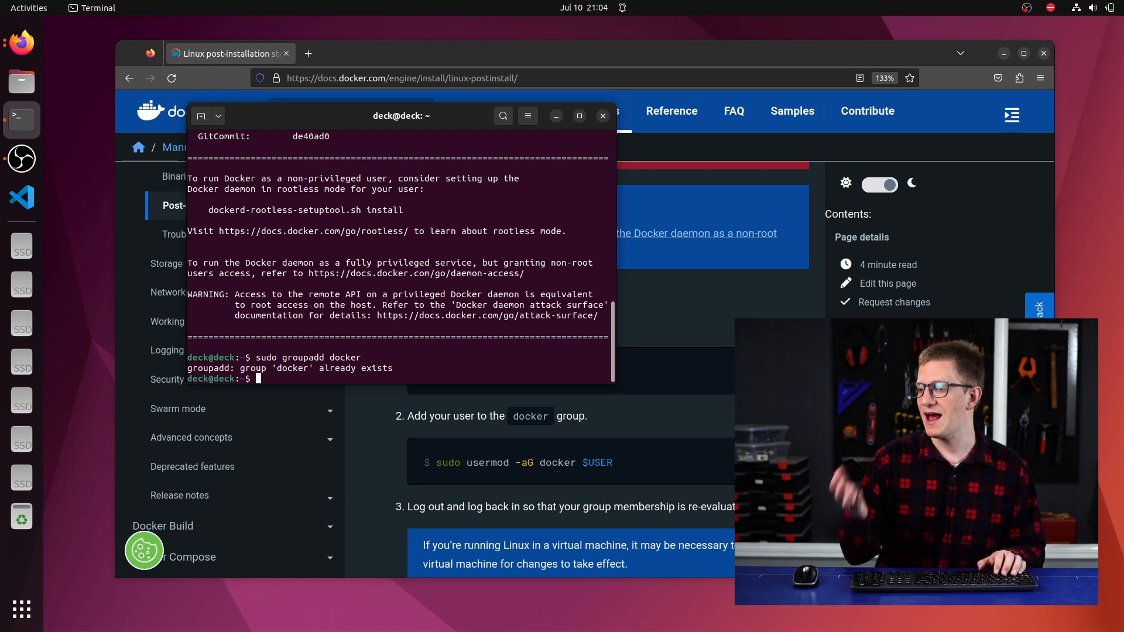
{"action": "type", "text": "sudo usermod -aG"}
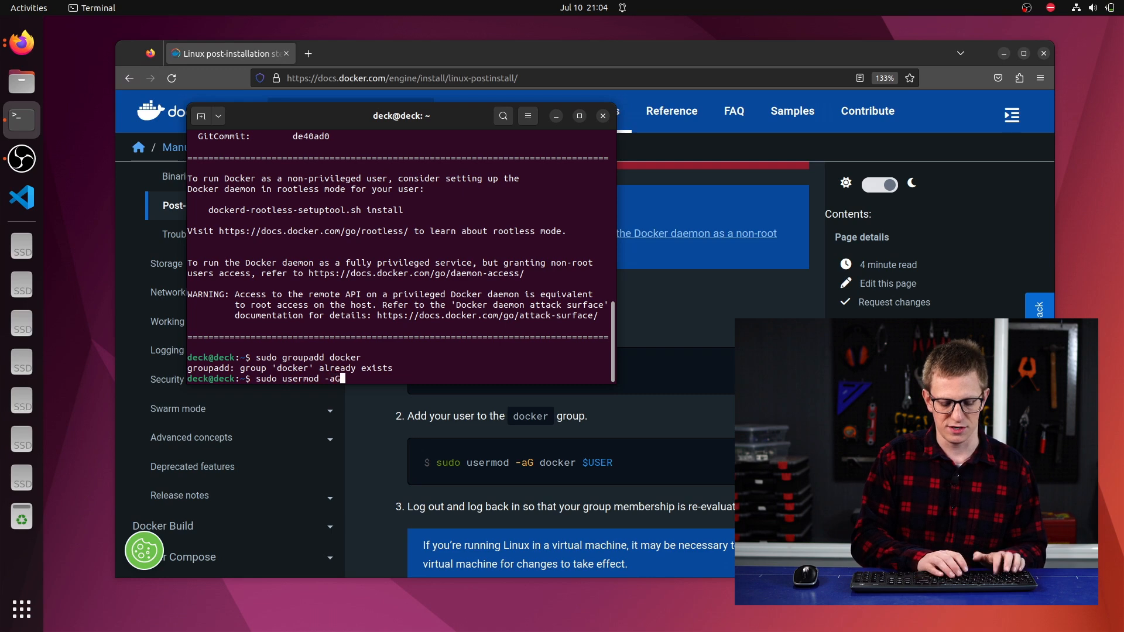
{"action": "type", "text": "docker $USER"}
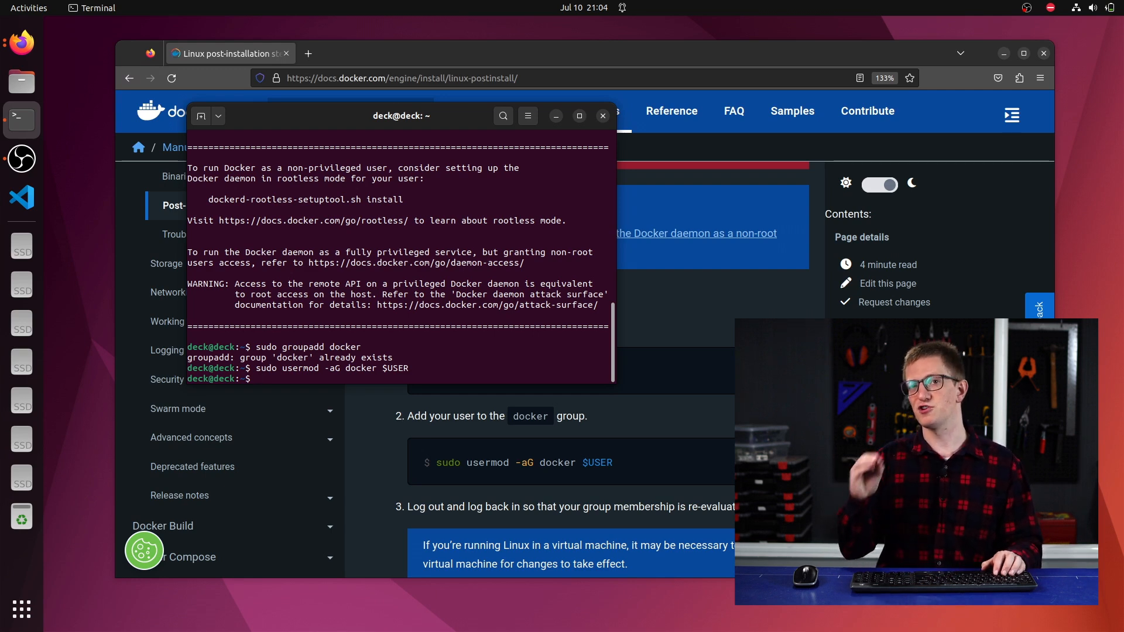
Step: Check with 'systemctl is-enabled docker' that the Docker service is enabled
{"action": "type", "text": "sy"}
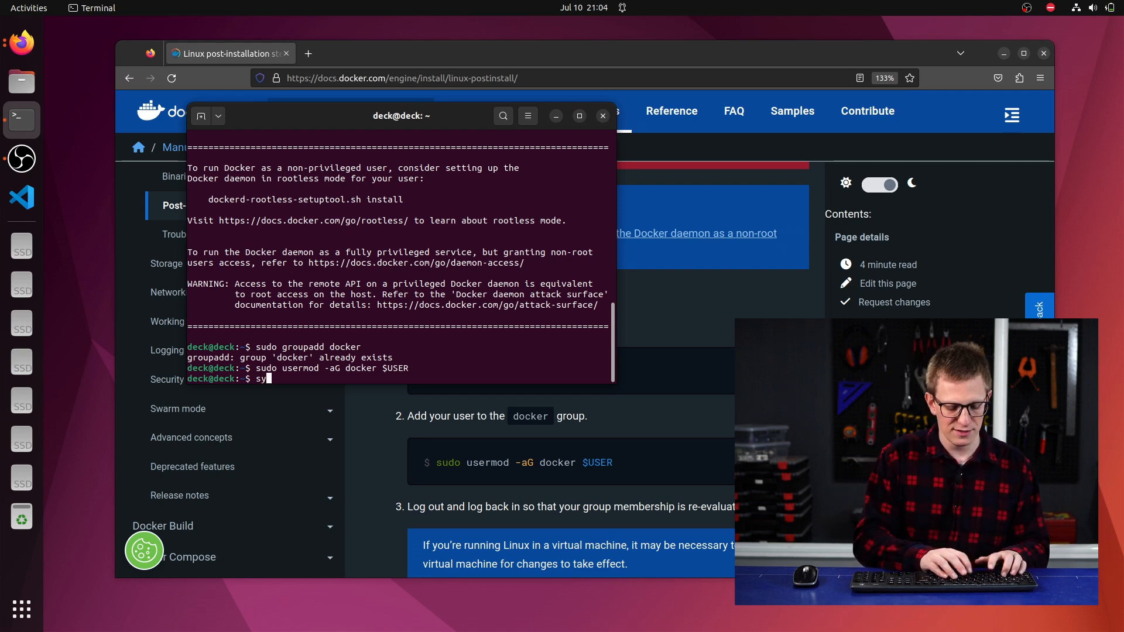
{"action": "type", "text": "ystemctl is"}
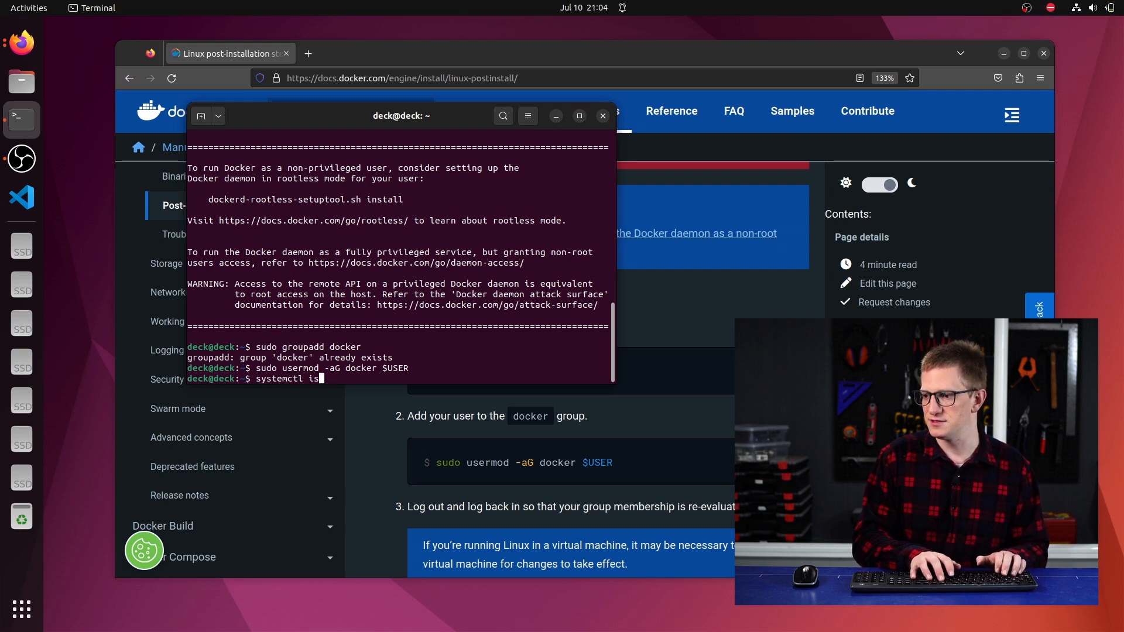
{"action": "type", "text": "-enabled docker"}
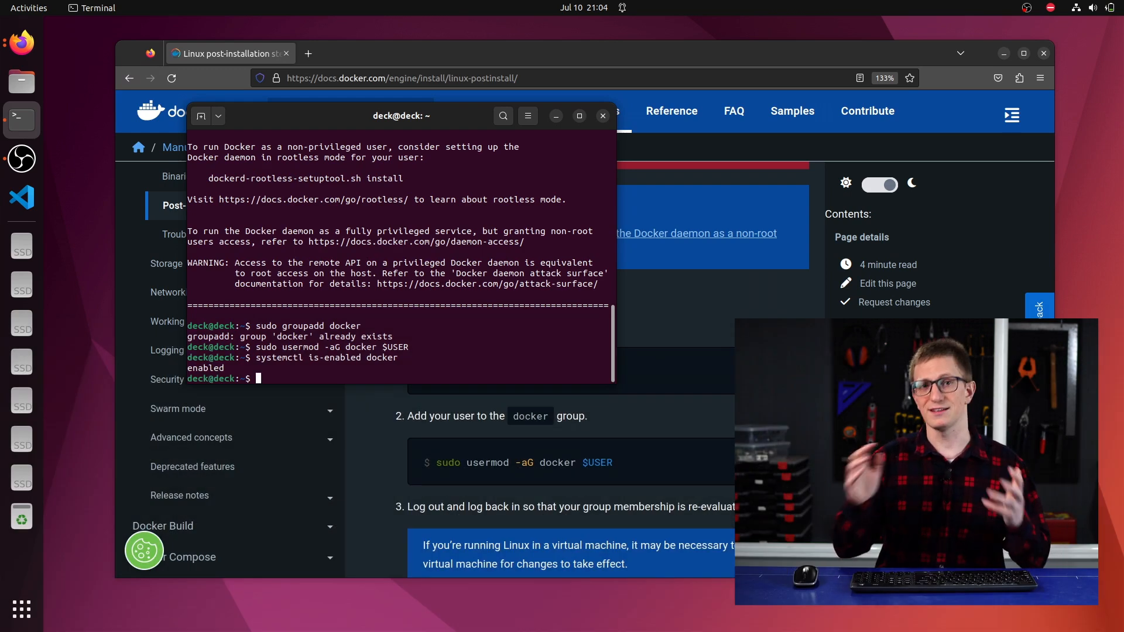
{"action": "left_click", "coordinate": [579, 116]}
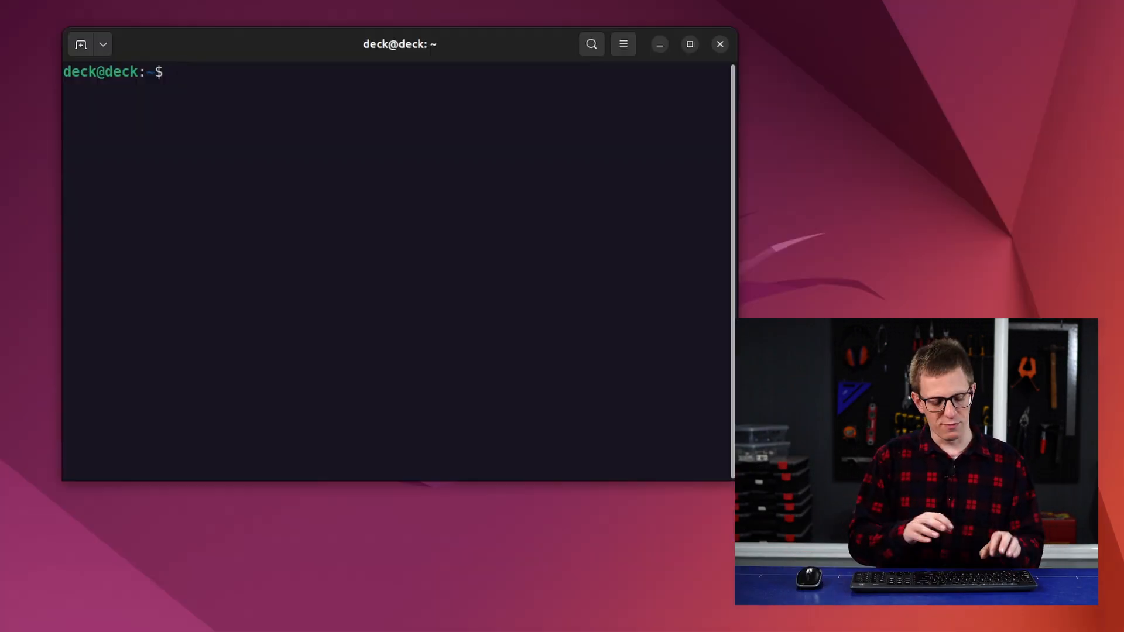
Step: Run 'docker run hello-world' to test the Docker installation
{"action": "type", "text": "docker run he"}
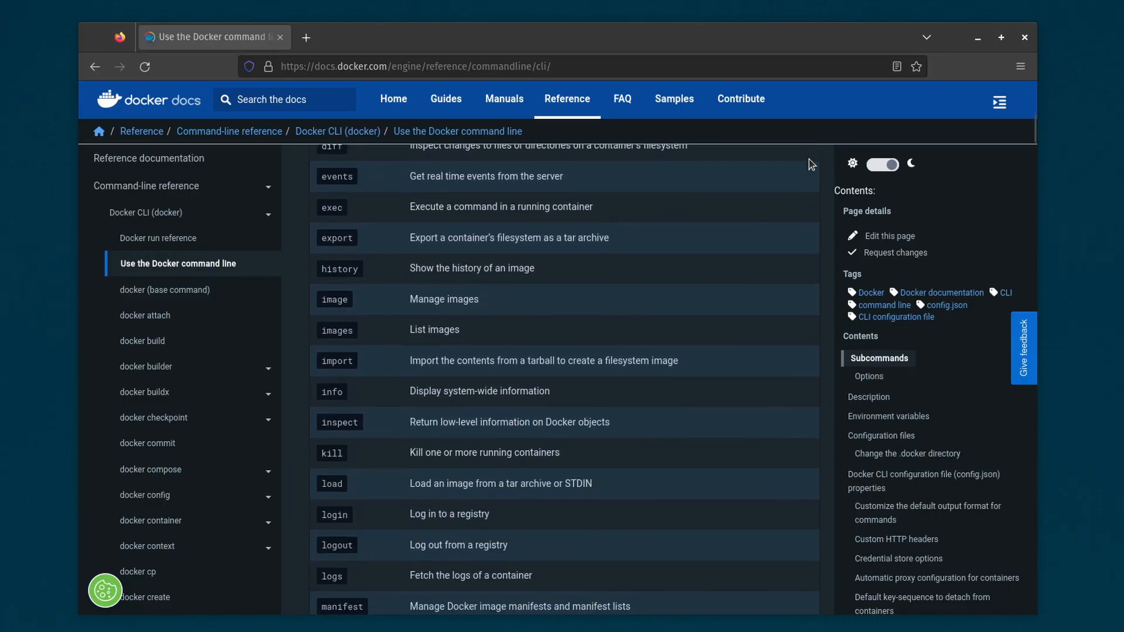
Step: Scroll through the docker subcommands table on the CLI reference page
{"action": "scroll", "scroll_direction": "down", "scroll_amount": 3}
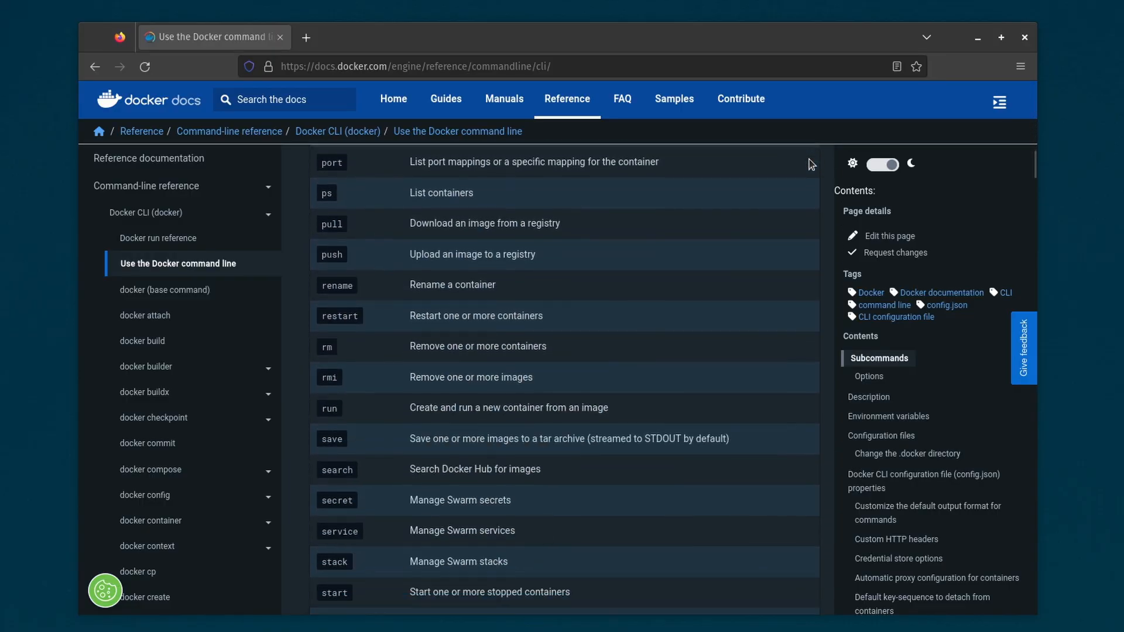
{"action": "scroll", "scroll_direction": "down", "scroll_amount": 3}
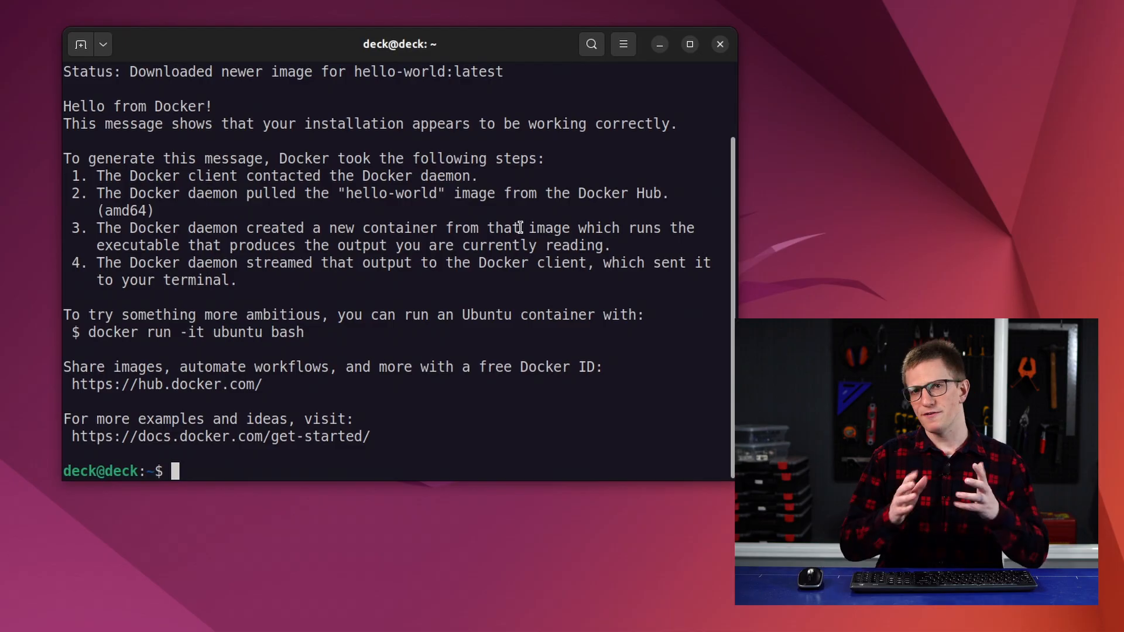
Step: List local images, then pull ros:humble with 'docker image pull ros:humble'
{"action": "type", "text": "docker image ls"}
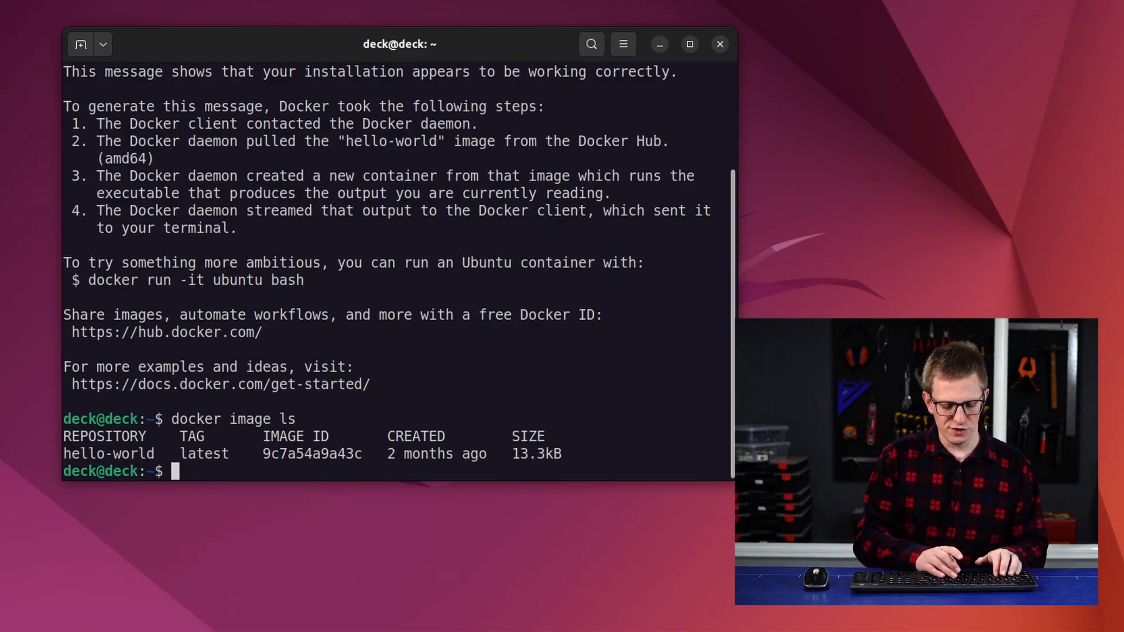
{"action": "type", "text": "docker image pull"}
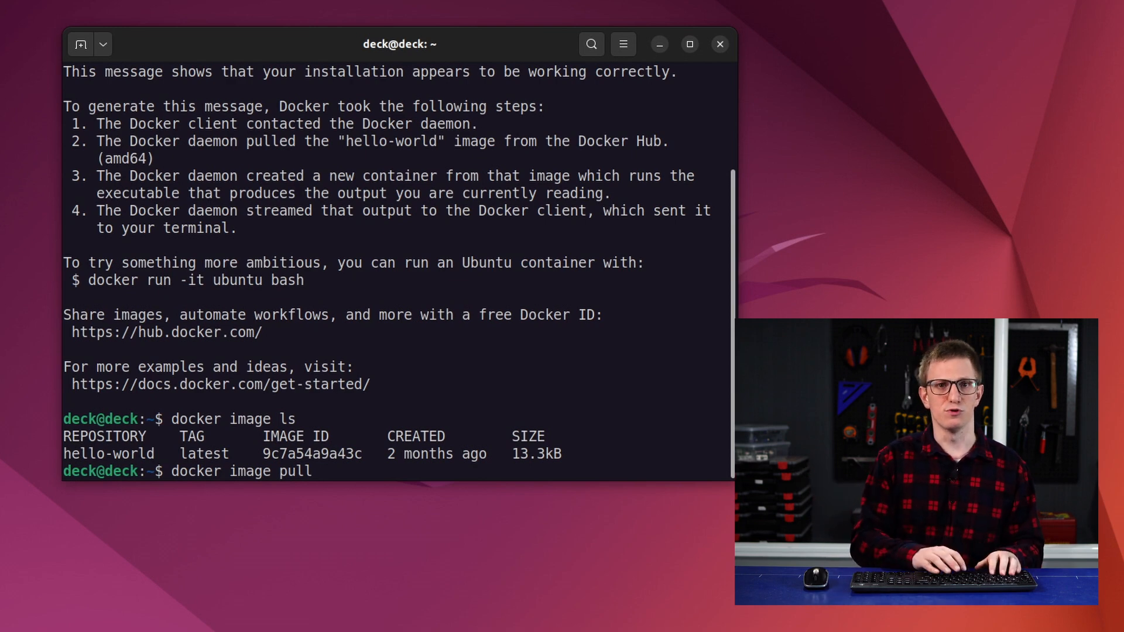
{"action": "type", "text": "ros:hu"}
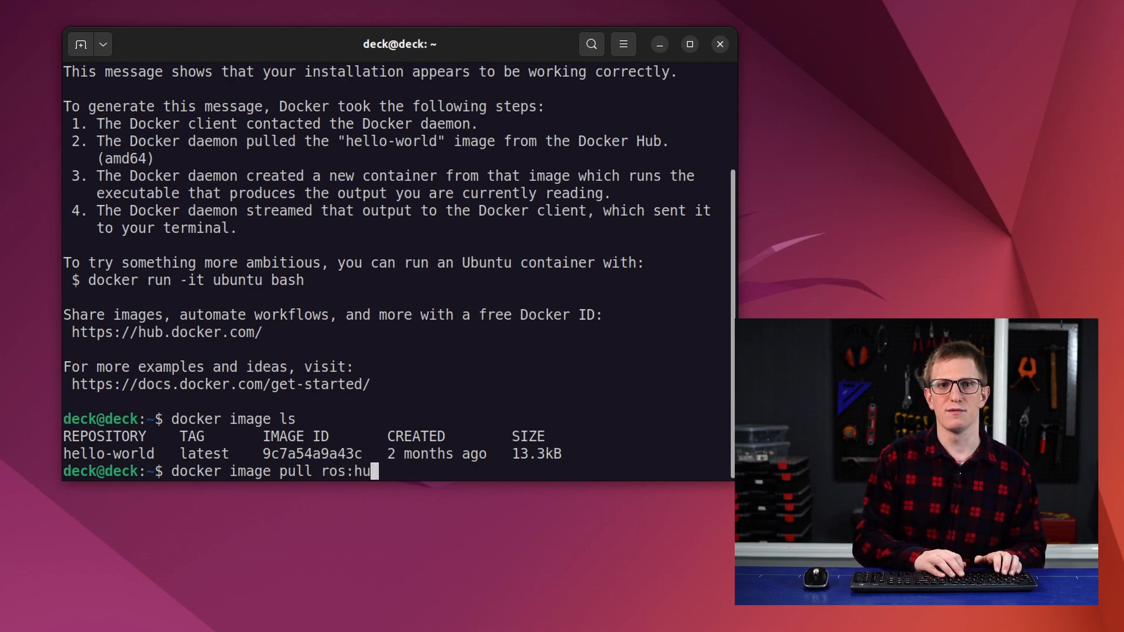
{"action": "type", "text": "mble"}
{"action": "type", "text": "docker images"}
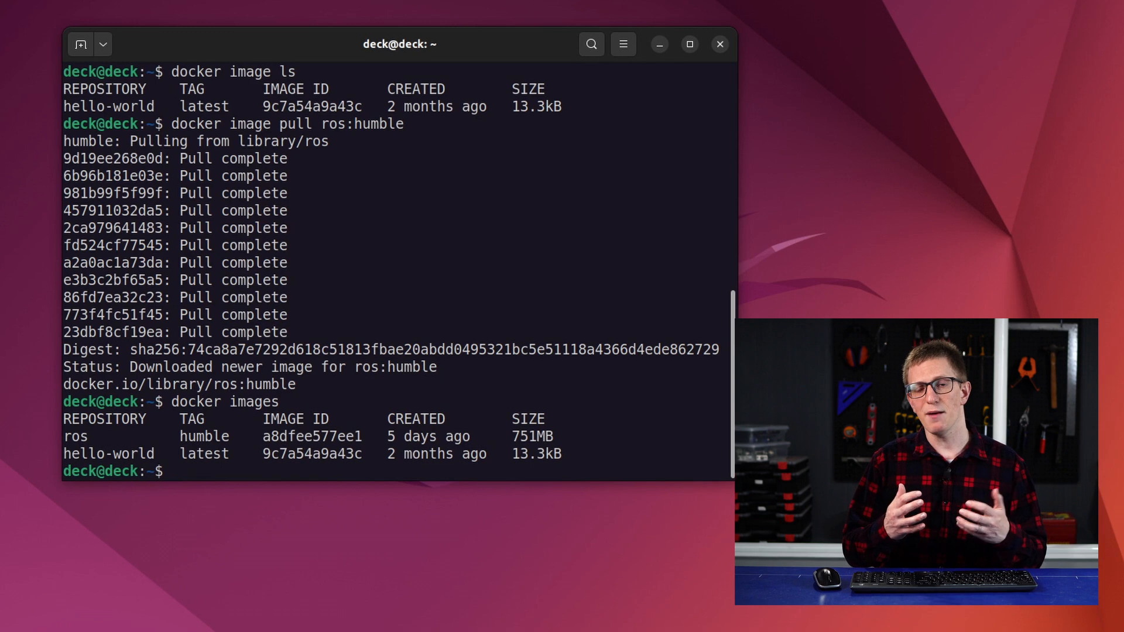
Step: Remove the hello-world image, retrying 'docker image rm' with -f after the plain rm fails
{"action": "type", "text": "d"}
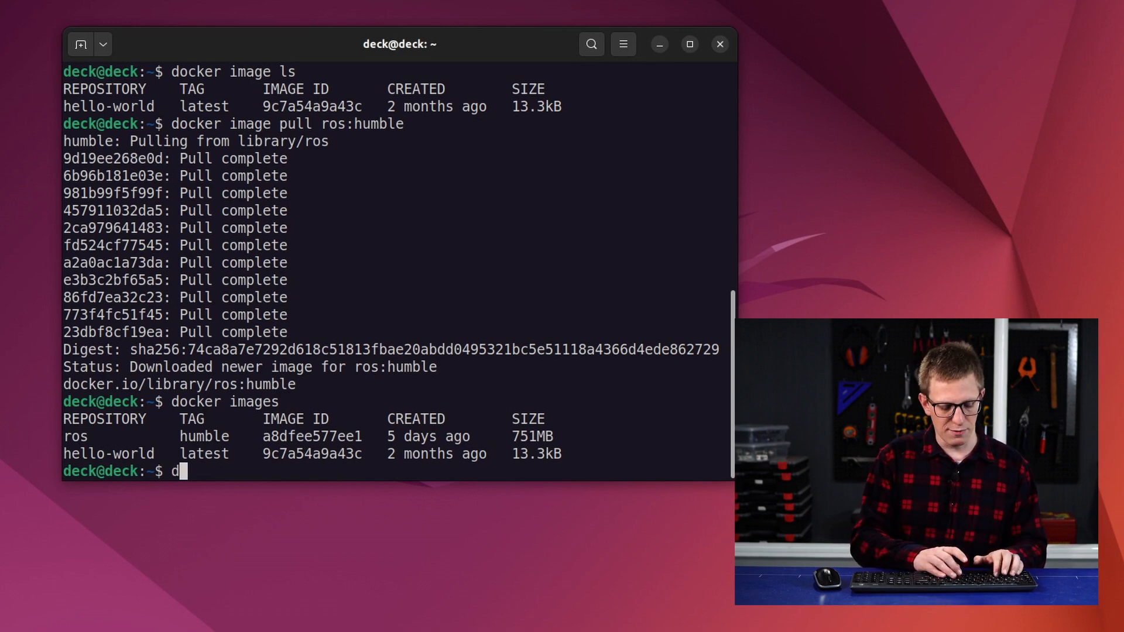
{"action": "type", "text": "ocker image"}
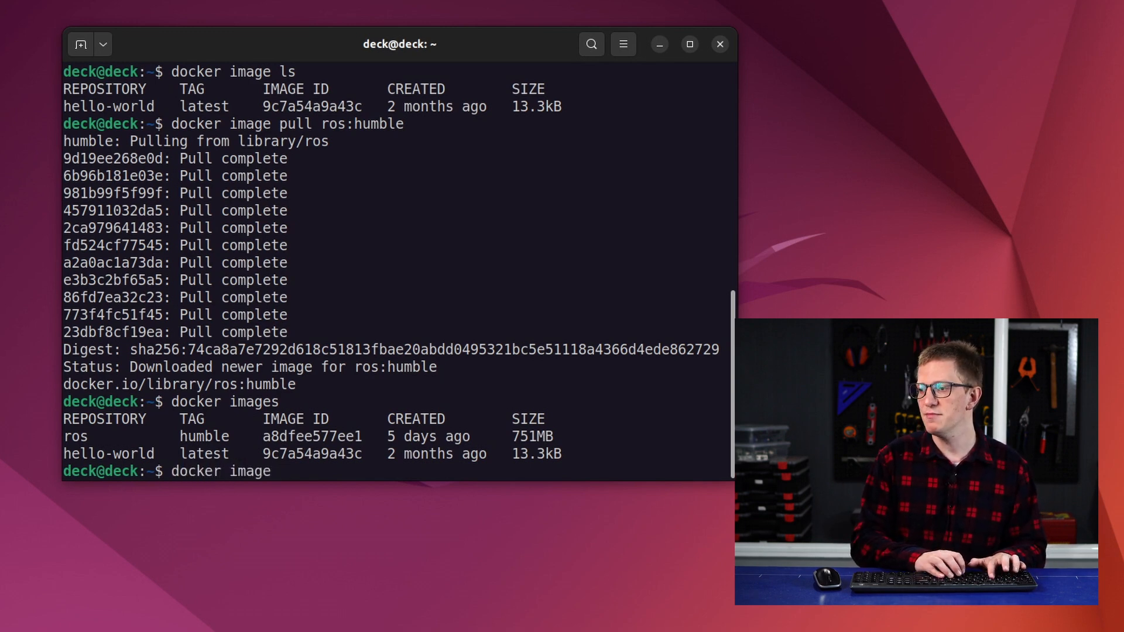
{"action": "type", "text": "rm hello-worl"}
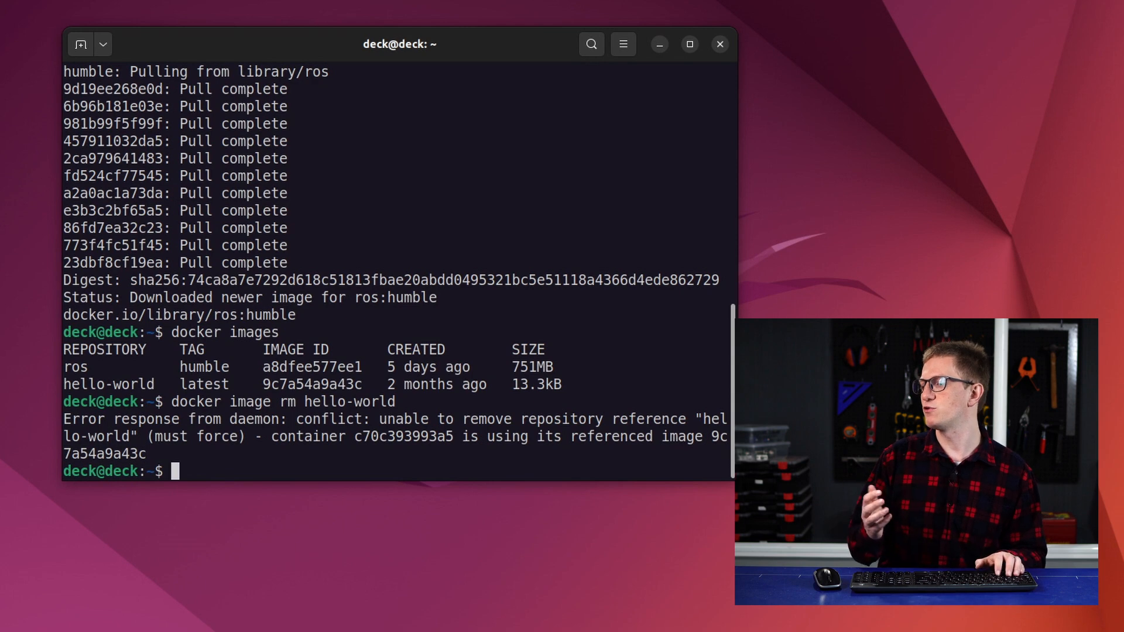
{"action": "type", "text": "docker image rm hello-world"}
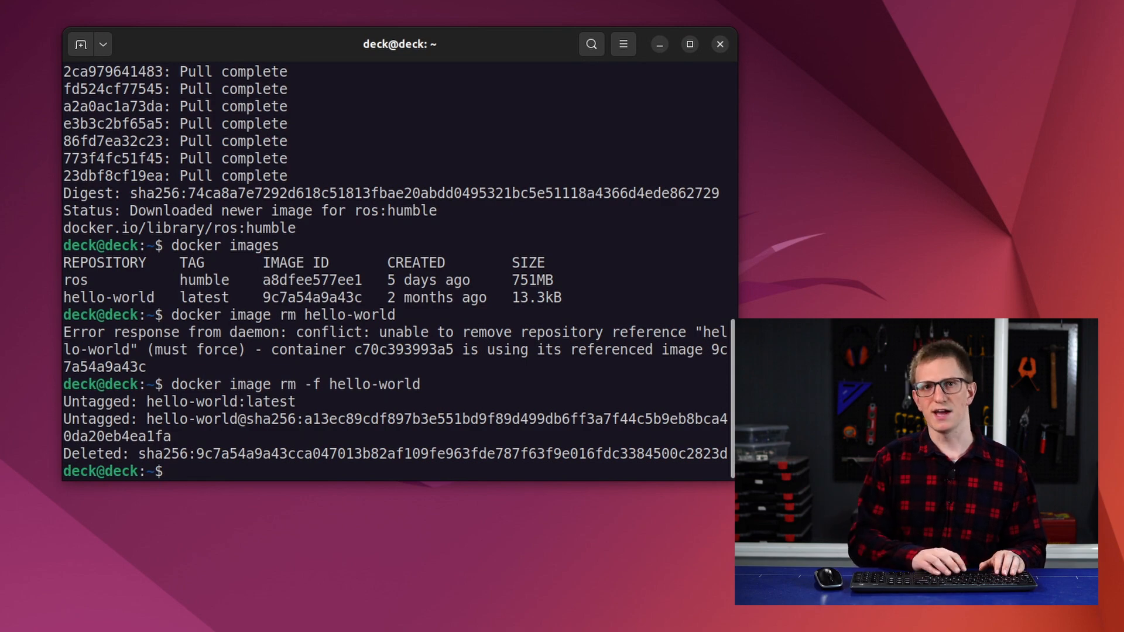
Step: Start a ros:humble container with 'docker run ros:humble'
{"action": "type", "text": "docker"}
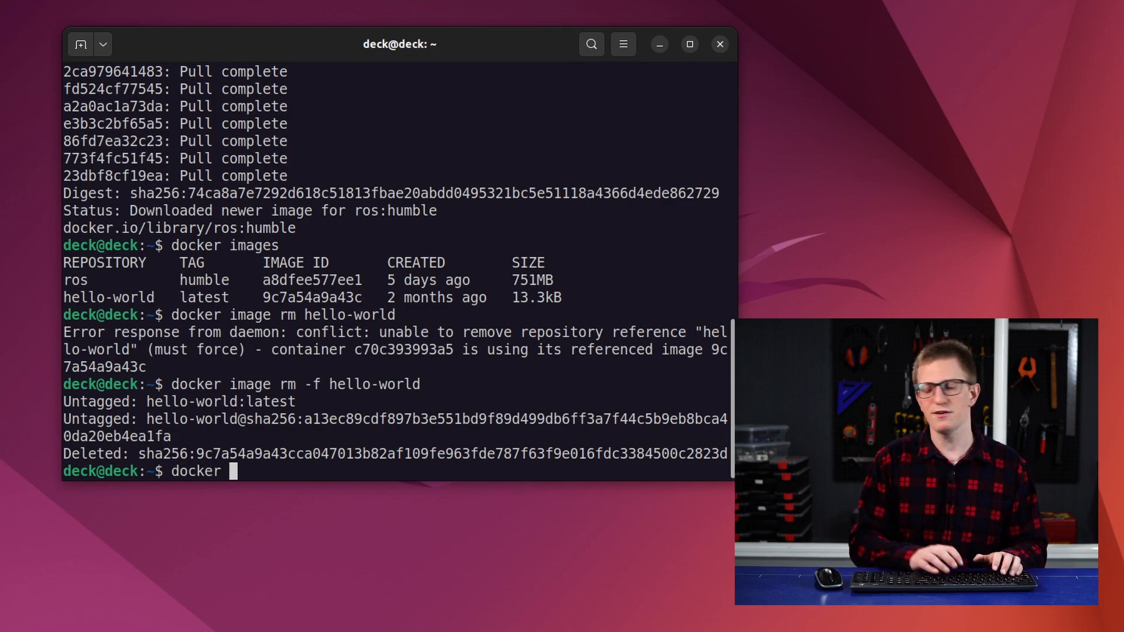
{"action": "type", "text": "run ros:humble"}
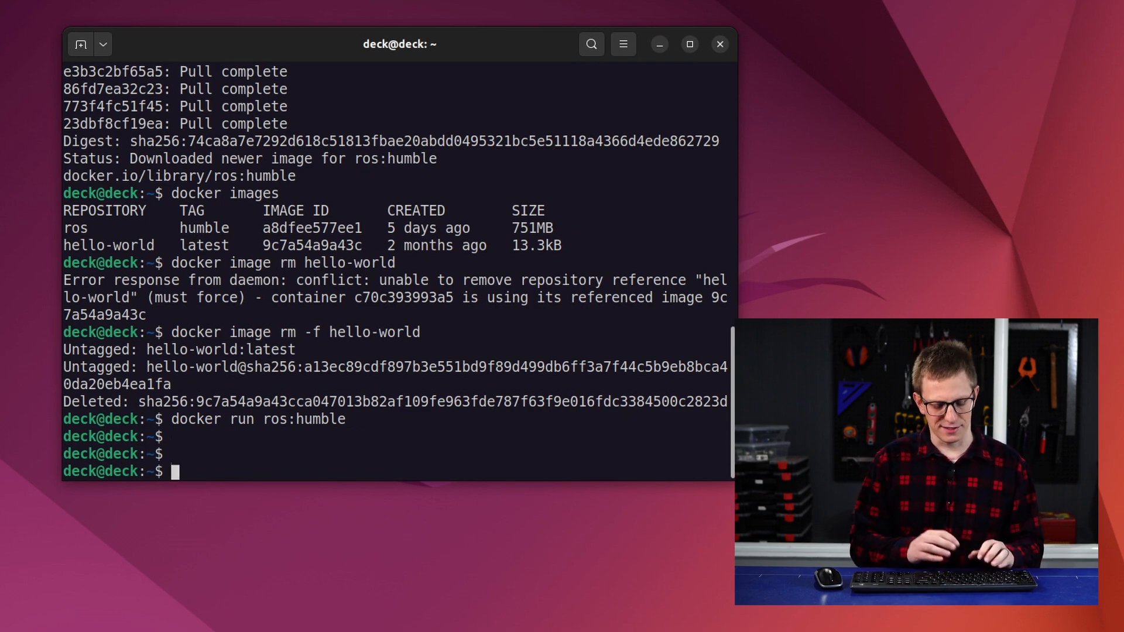
Step: Launch an interactive ros:humble container shell with 'docker run -it ros:humble'
{"action": "type", "text": "doc"}
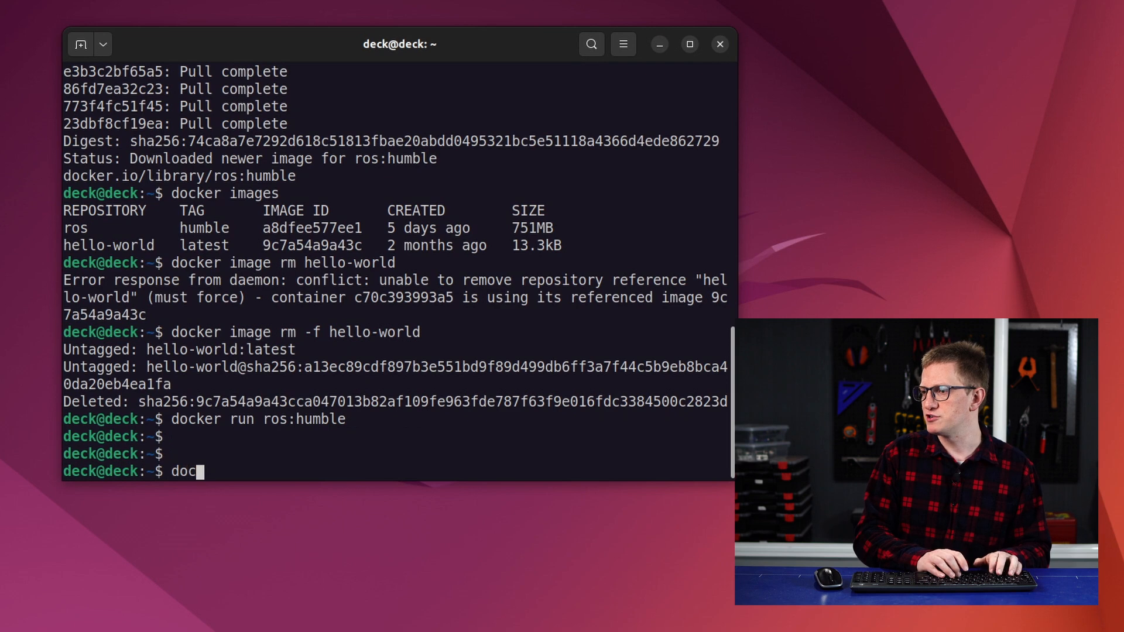
{"action": "type", "text": "ker run"}
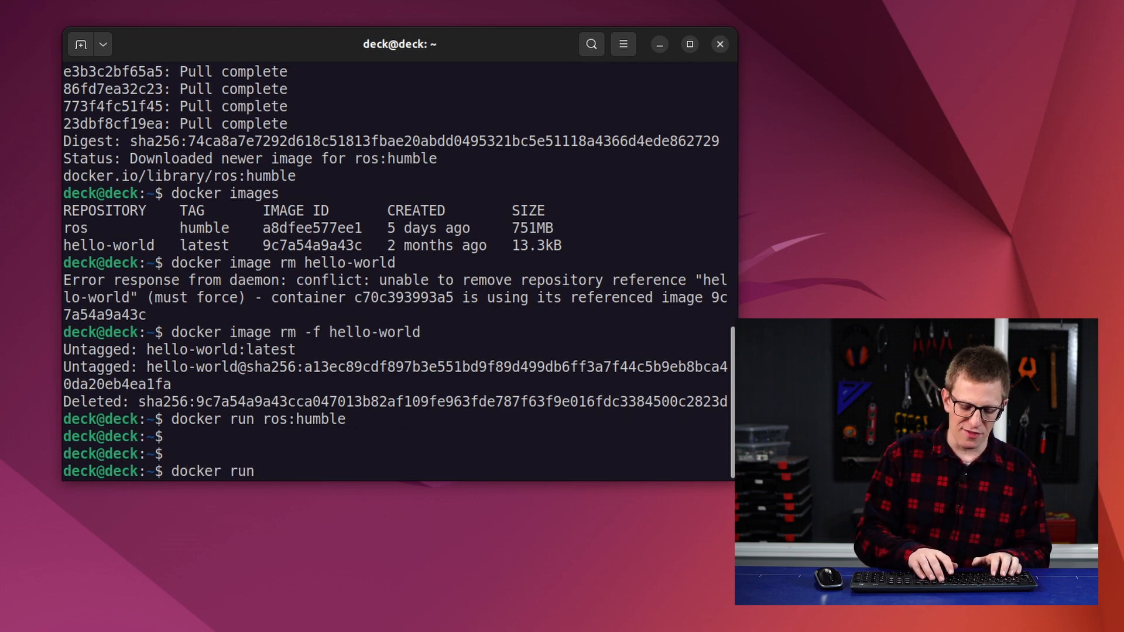
{"action": "type", "text": "-it"}
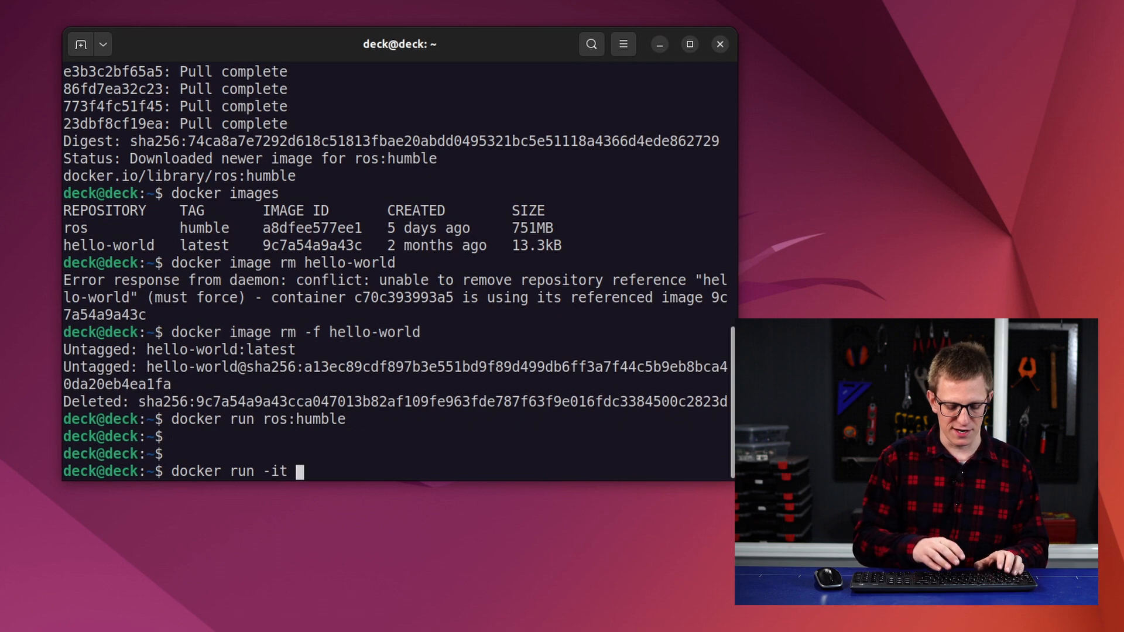
{"action": "type", "text": "ros:humble"}
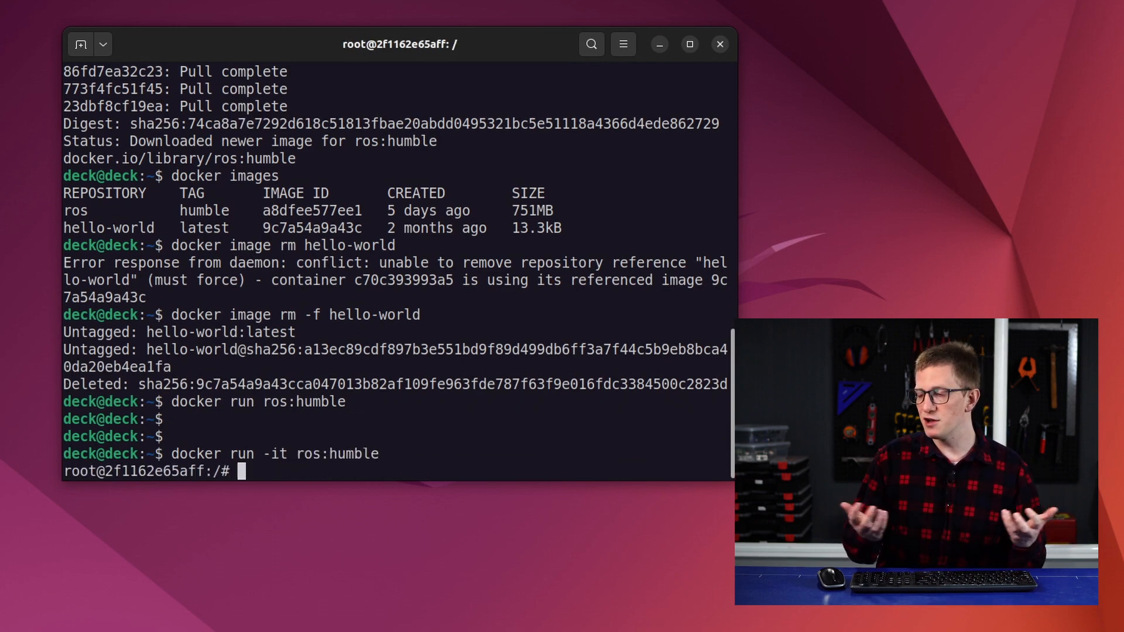
Step: Inside the container, touch an empty file aaaa and list it, then add a second host terminal tab
{"action": "type", "text": "ls"}
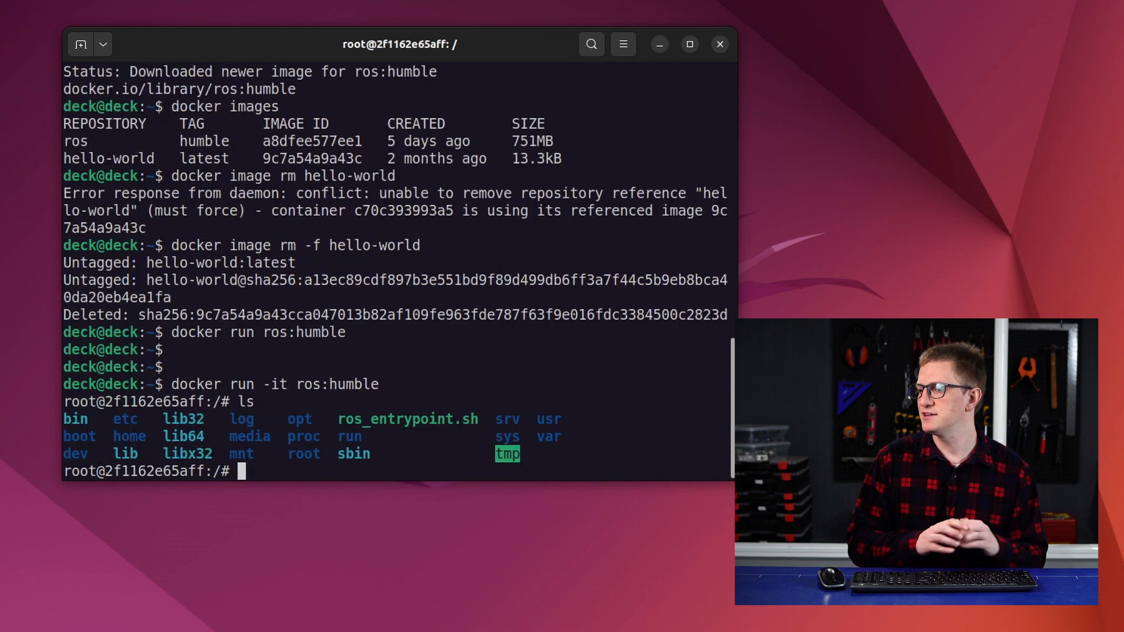
{"action": "type", "text": "touch aaaa"}
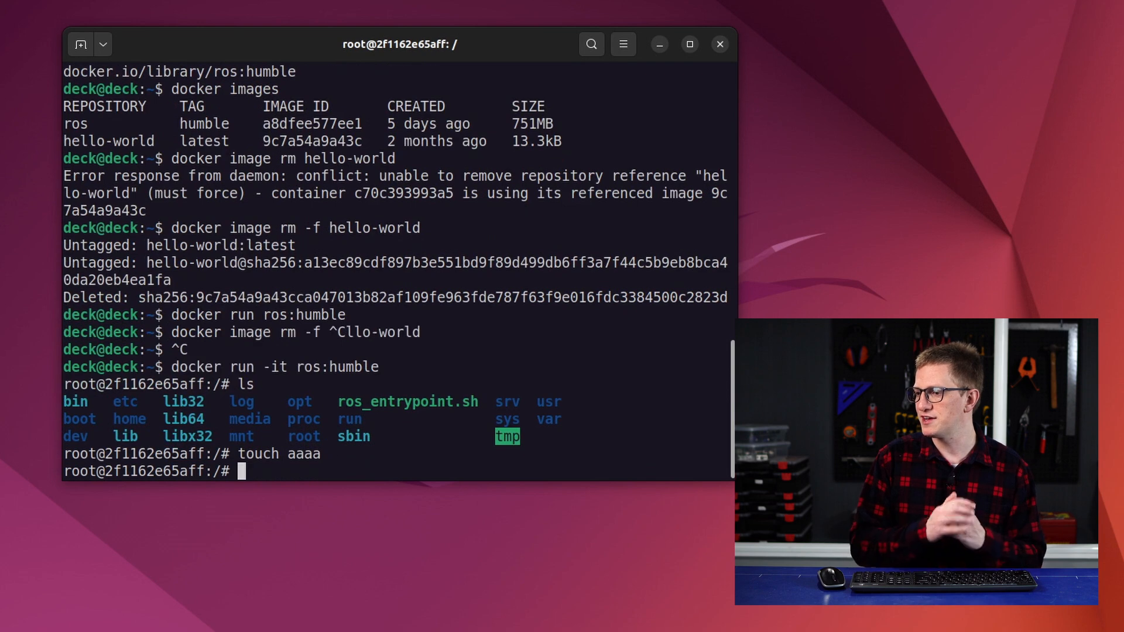
{"action": "key", "text": "Return"}
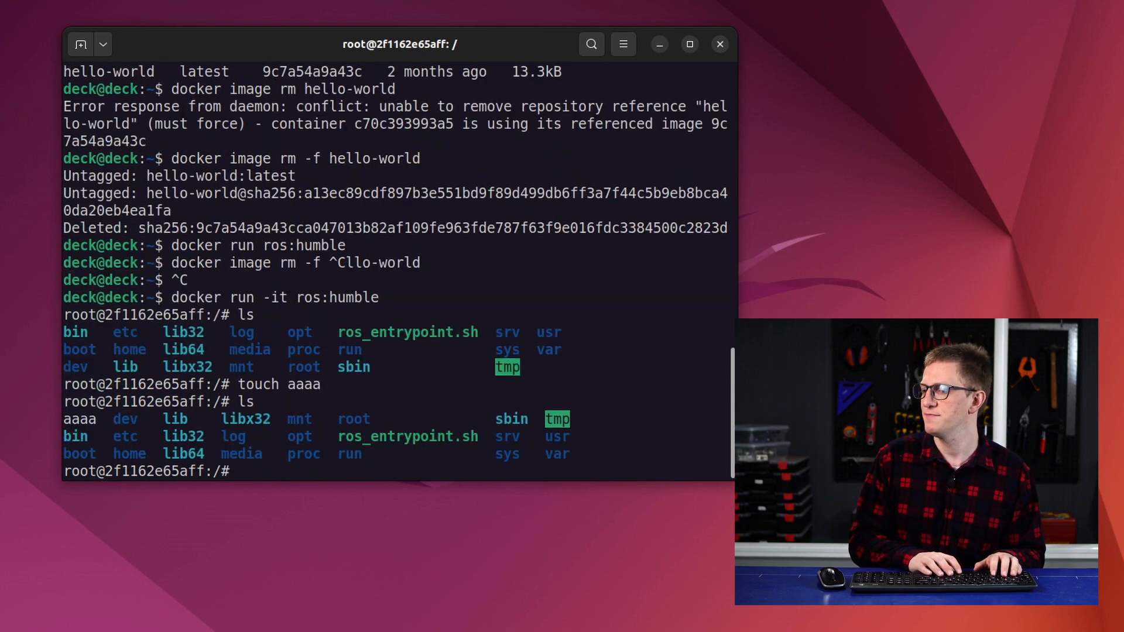
{"action": "left_click", "coordinate": [80, 43]}
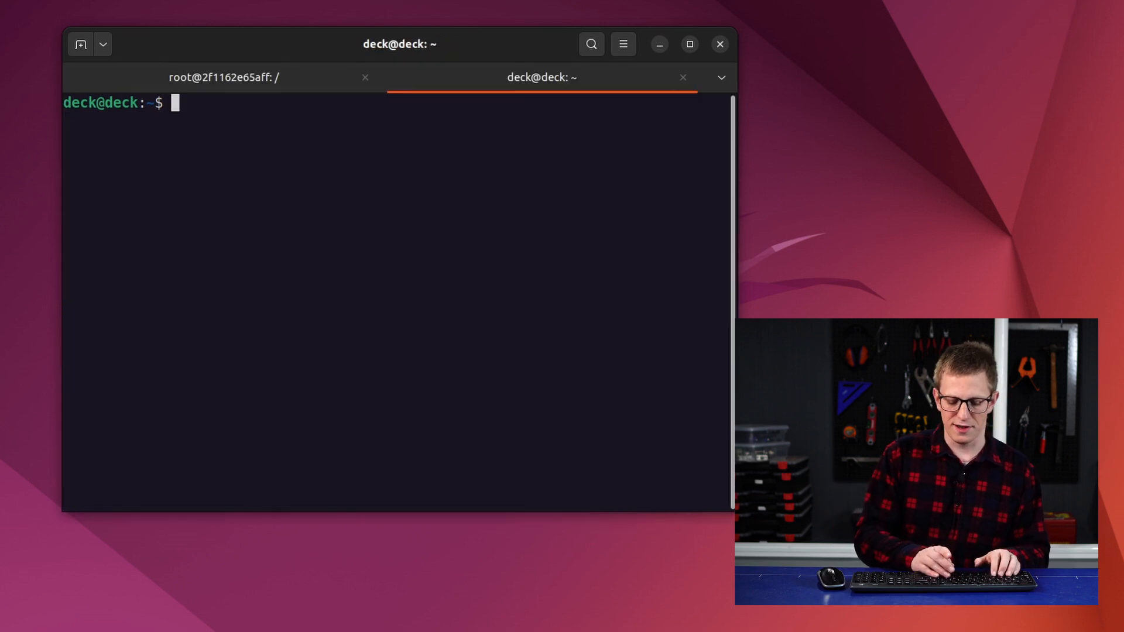
Step: Stop the running loving_bohr container and confirm no containers remain running
{"action": "type", "text": "docker container ls"}
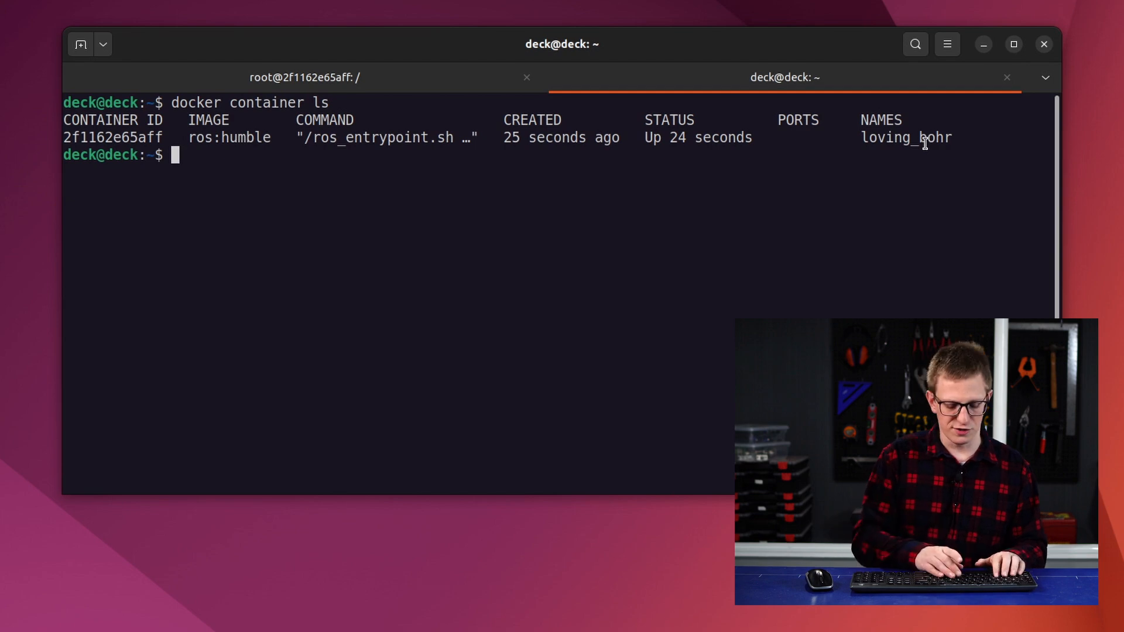
{"action": "type", "text": "docker container stop"}
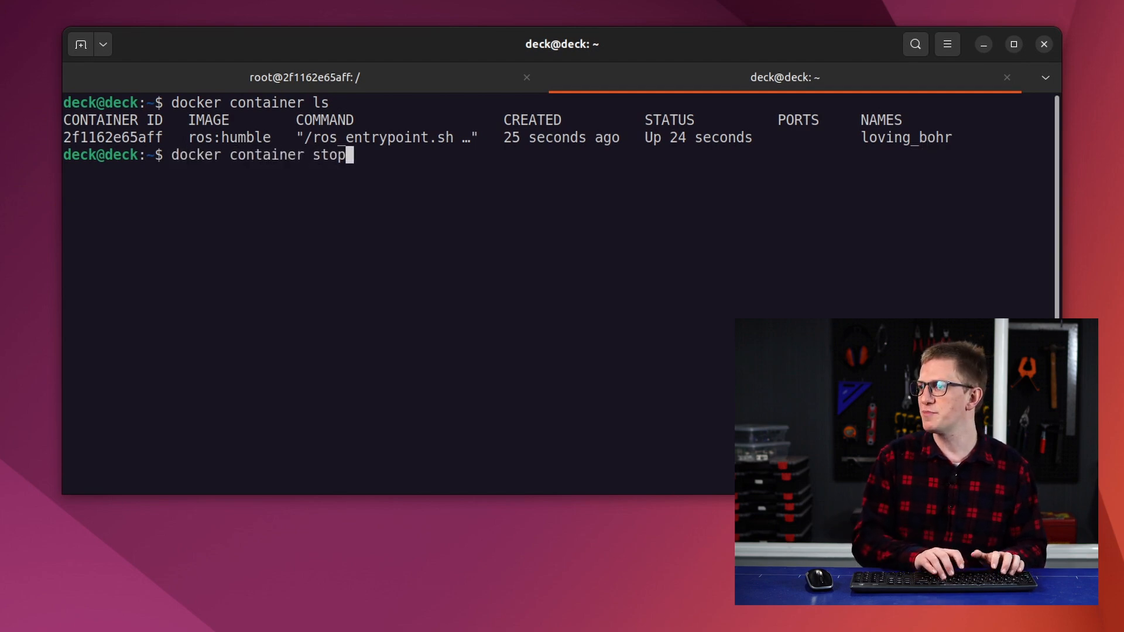
{"action": "type", "text": "loving_bohr"}
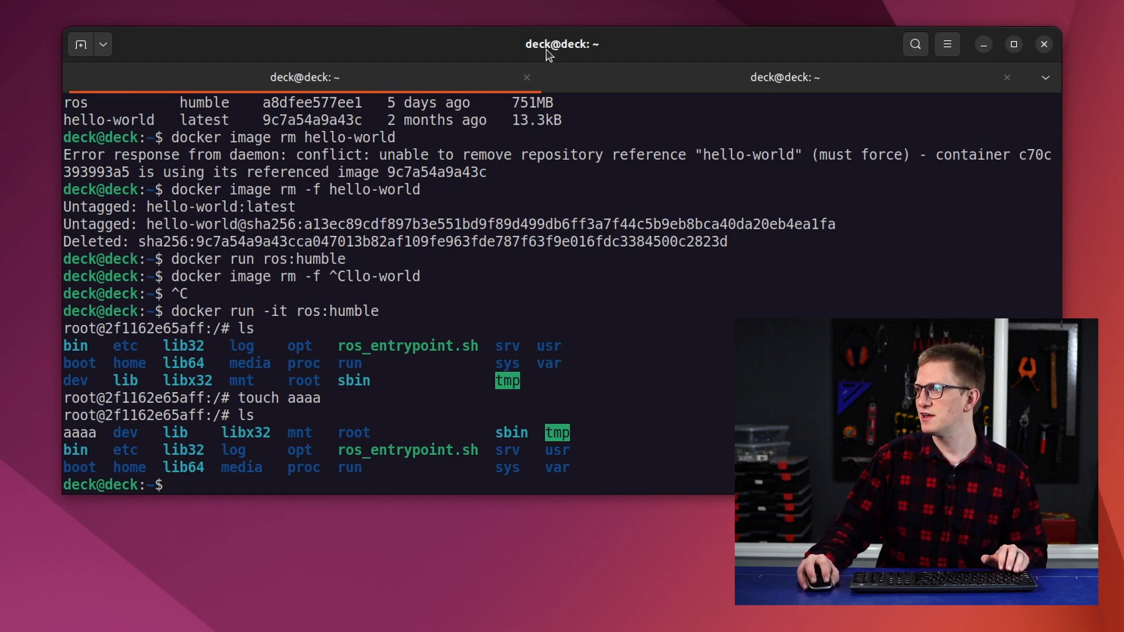
{"action": "left_click", "coordinate": [784, 77]}
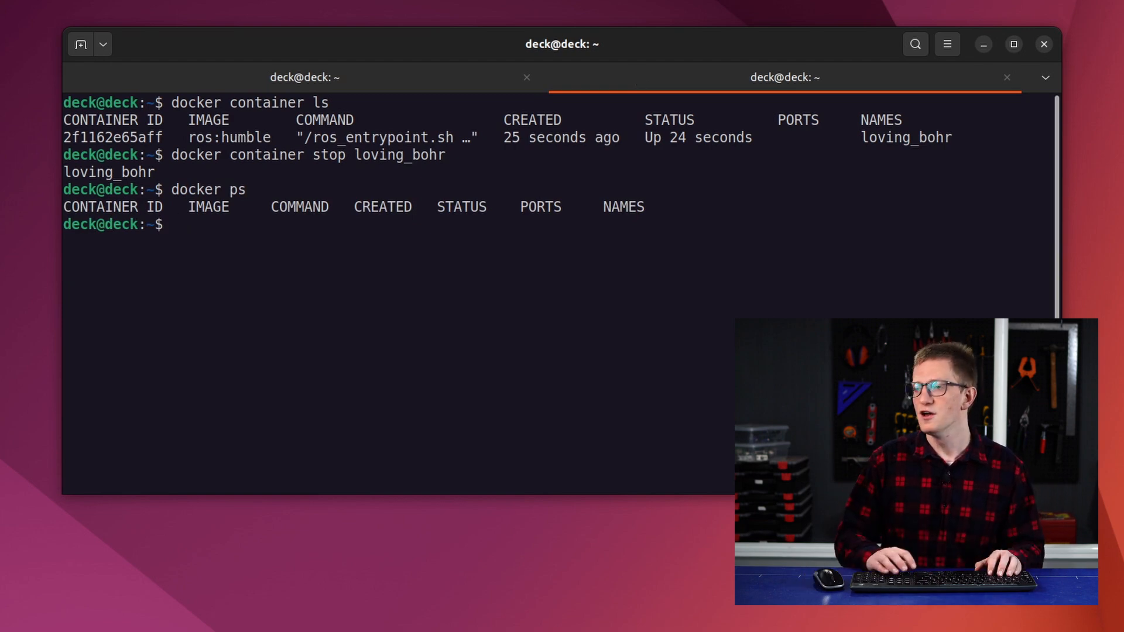
Step: List all containers, restart loving_bohr with start -i, confirm aaaa is in its root, then exit
{"action": "type", "text": "docker ps"}
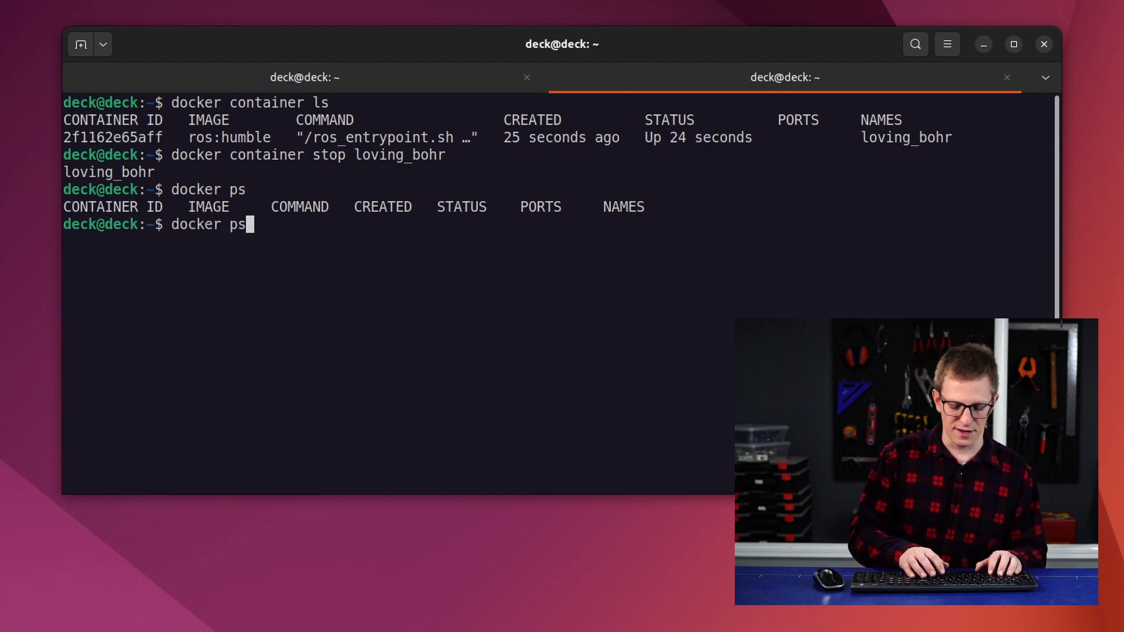
{"action": "type", "text": "-a"}
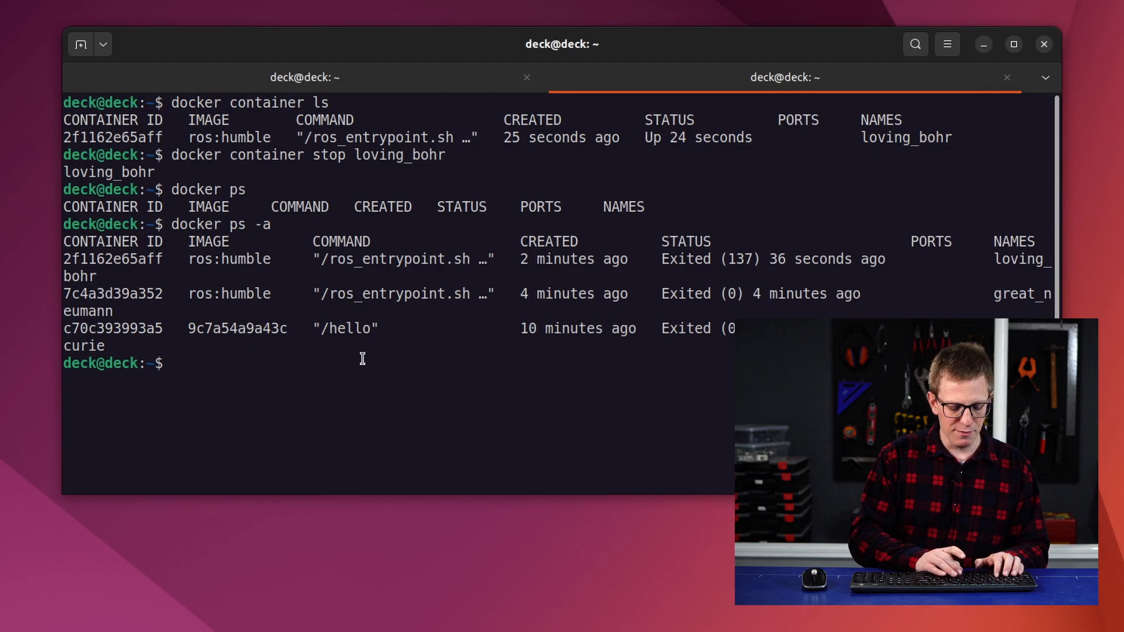
{"action": "type", "text": "docker container start -"}
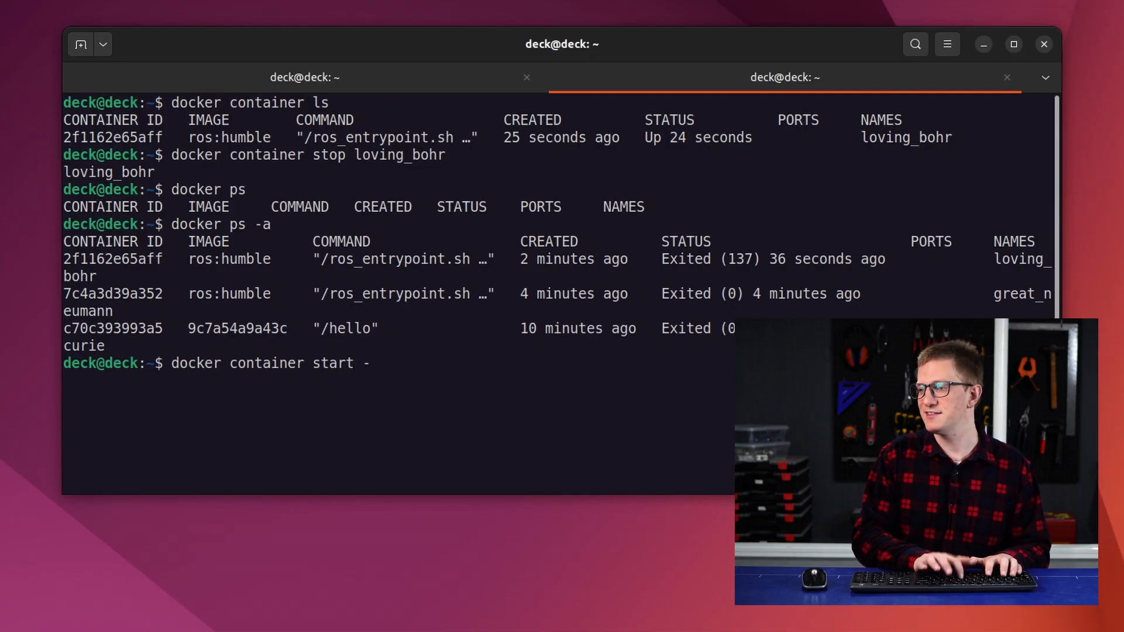
{"action": "type", "text": "i"}
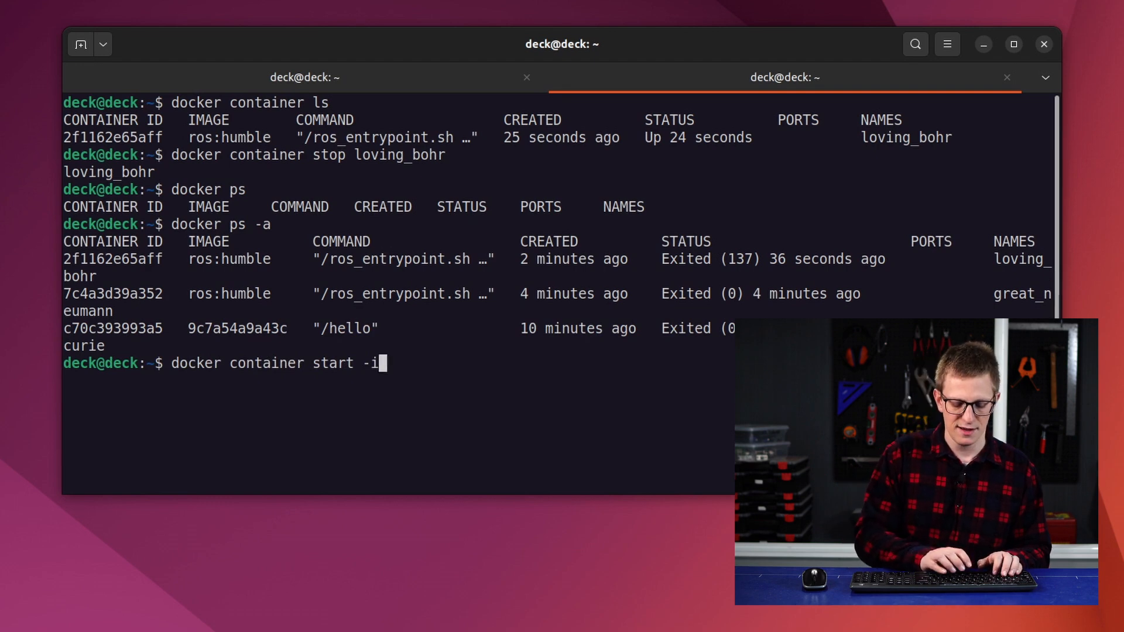
{"action": "type", "text": "loving_bohr"}
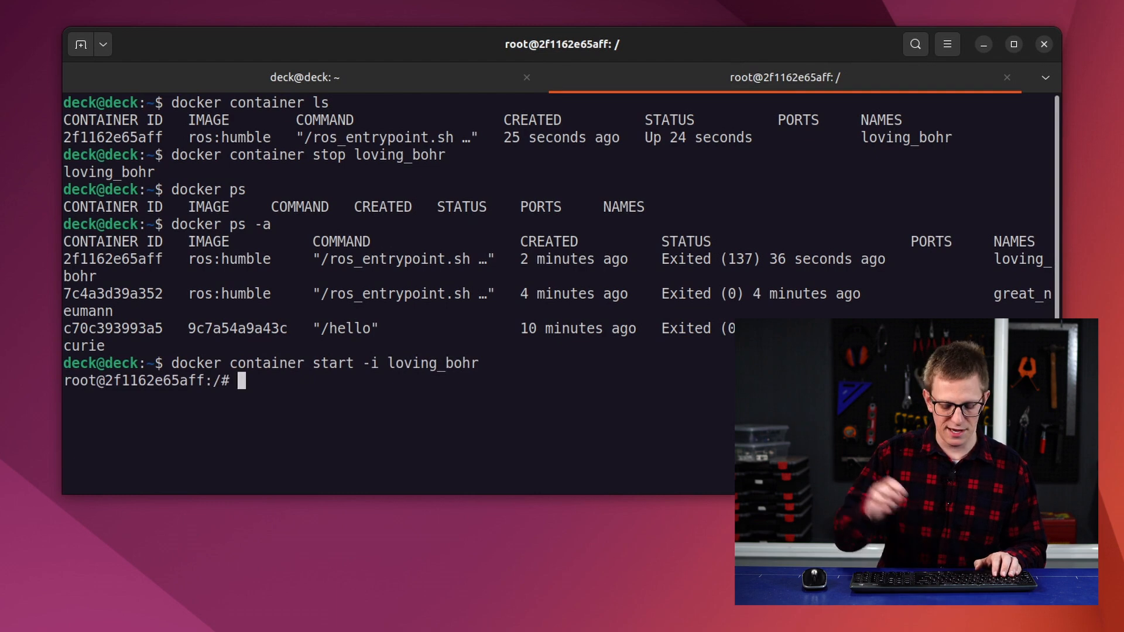
{"action": "type", "text": "ls"}
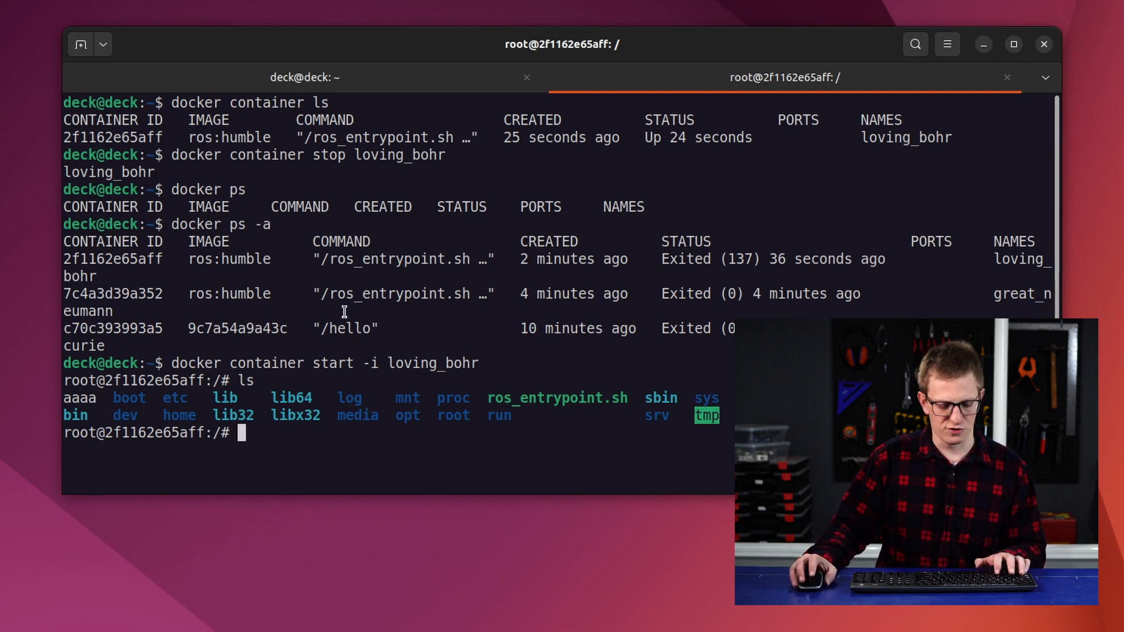
{"action": "type", "text": "exit"}
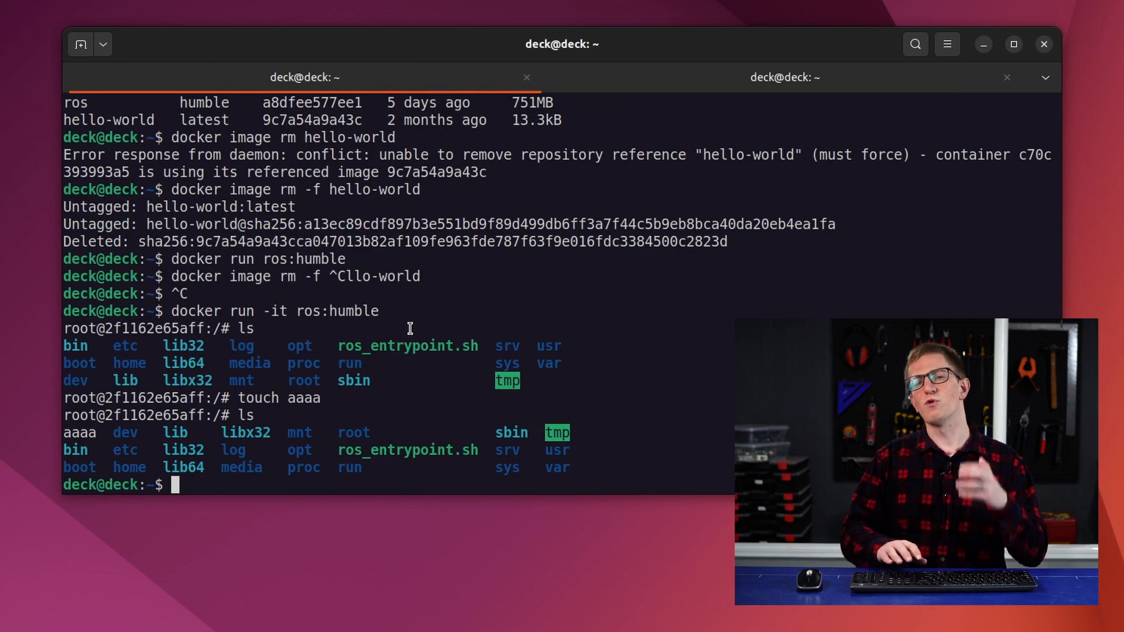
Step: Run a new ros:humble container in the first tab, then remove the stopped loving_bohr container
{"action": "type", "text": "docker run -it ros:humble"}
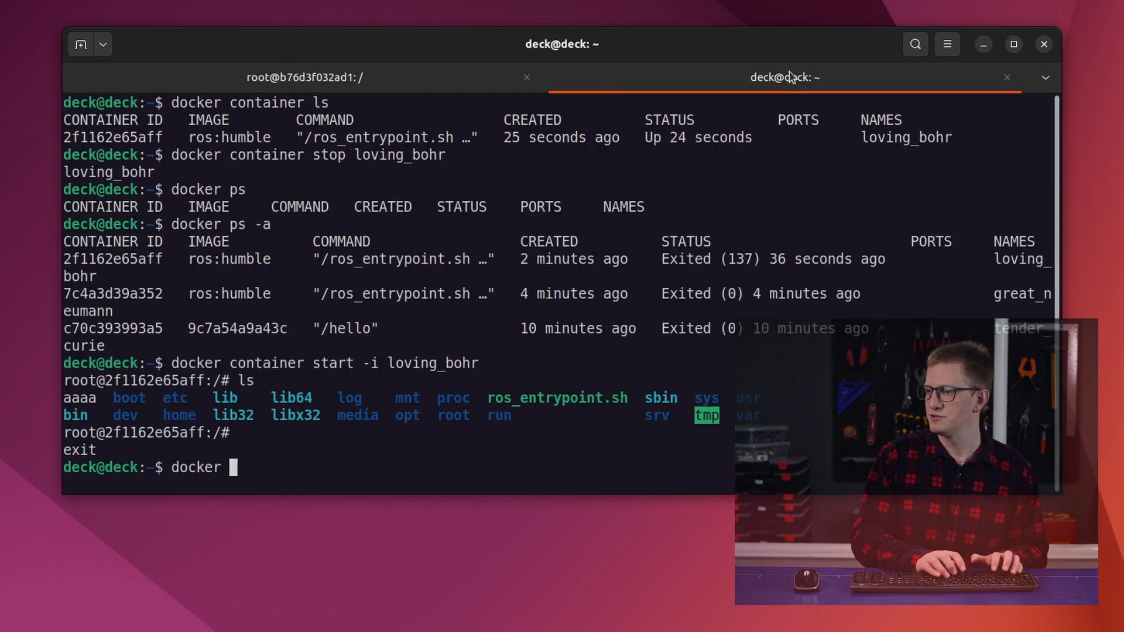
{"action": "type", "text": "docker ps"}
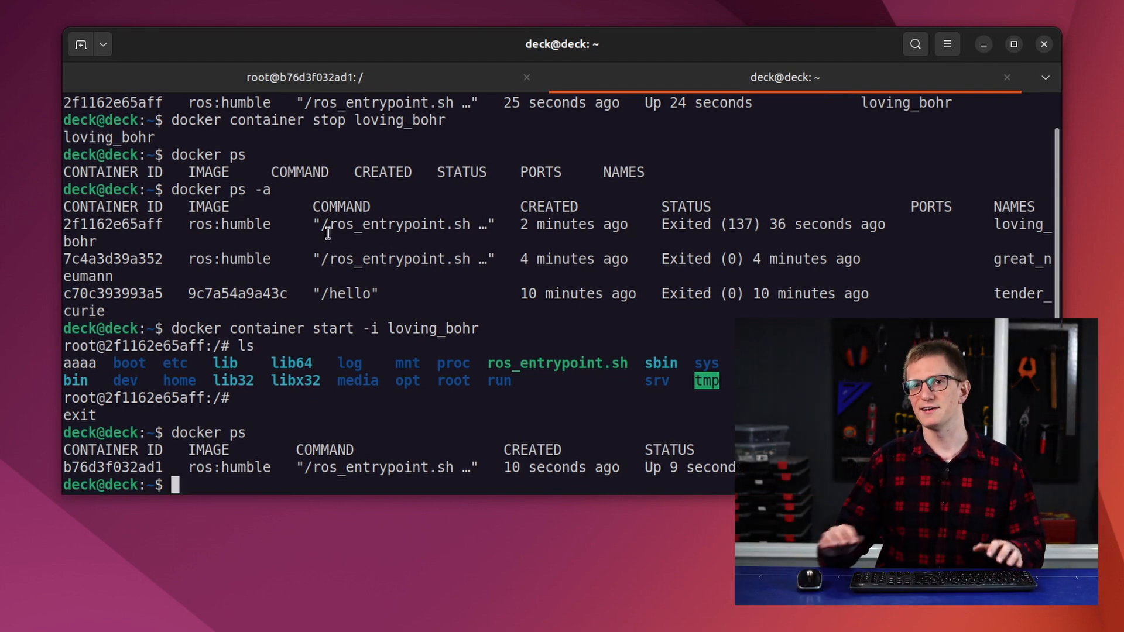
{"action": "type", "text": "docker ps"}
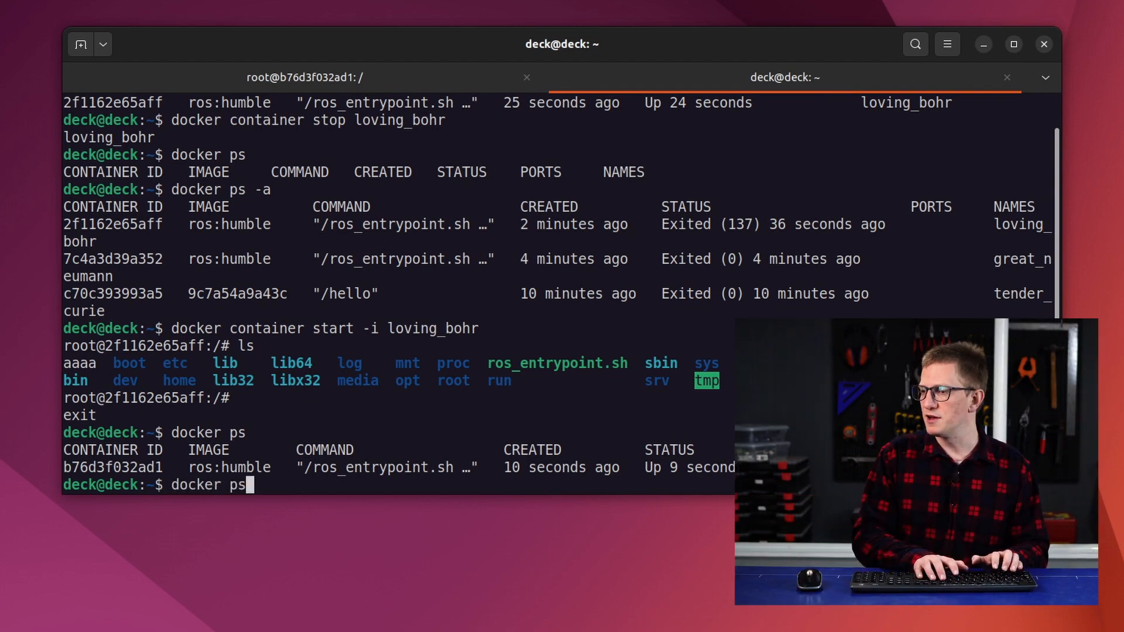
{"action": "key", "text": "Return"}
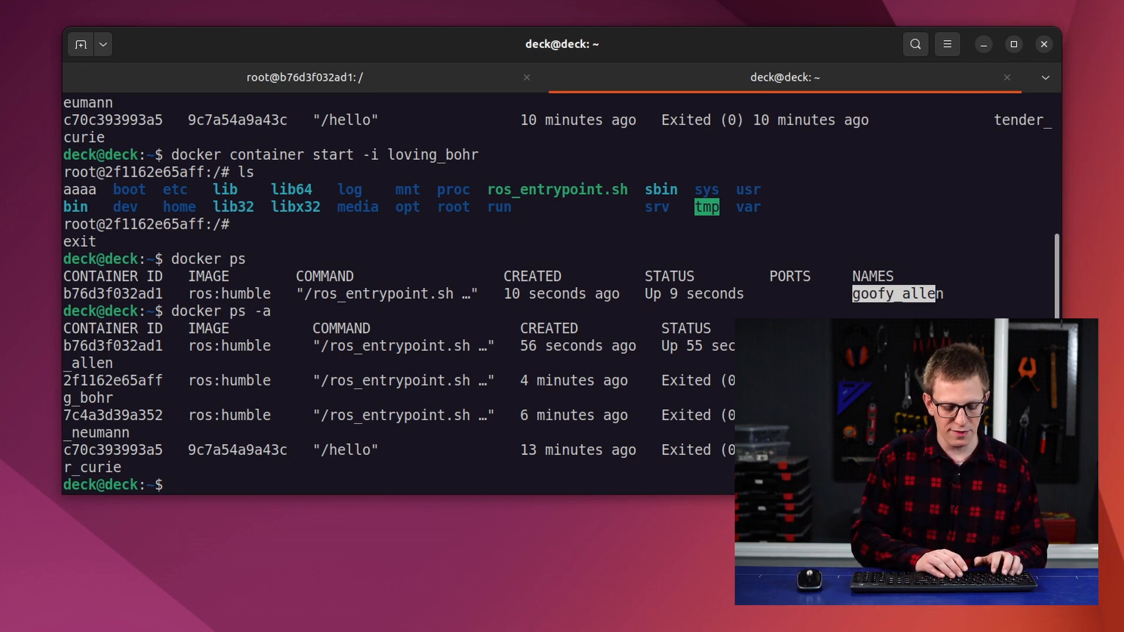
{"action": "type", "text": "docker conta"}
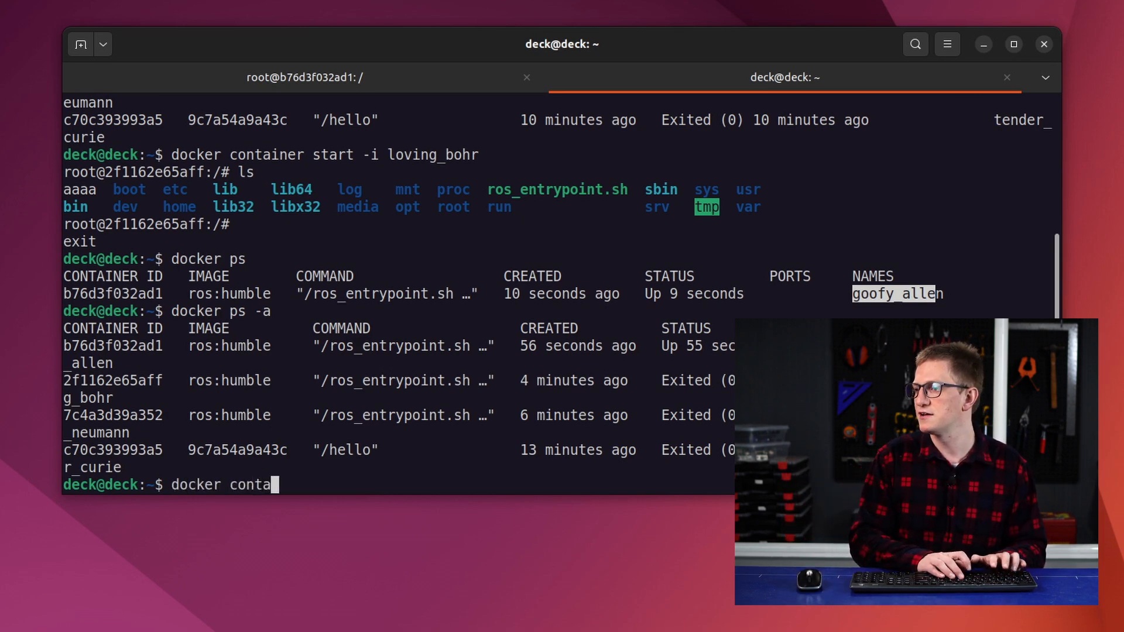
{"action": "type", "text": "iner rm loving_bohr"}
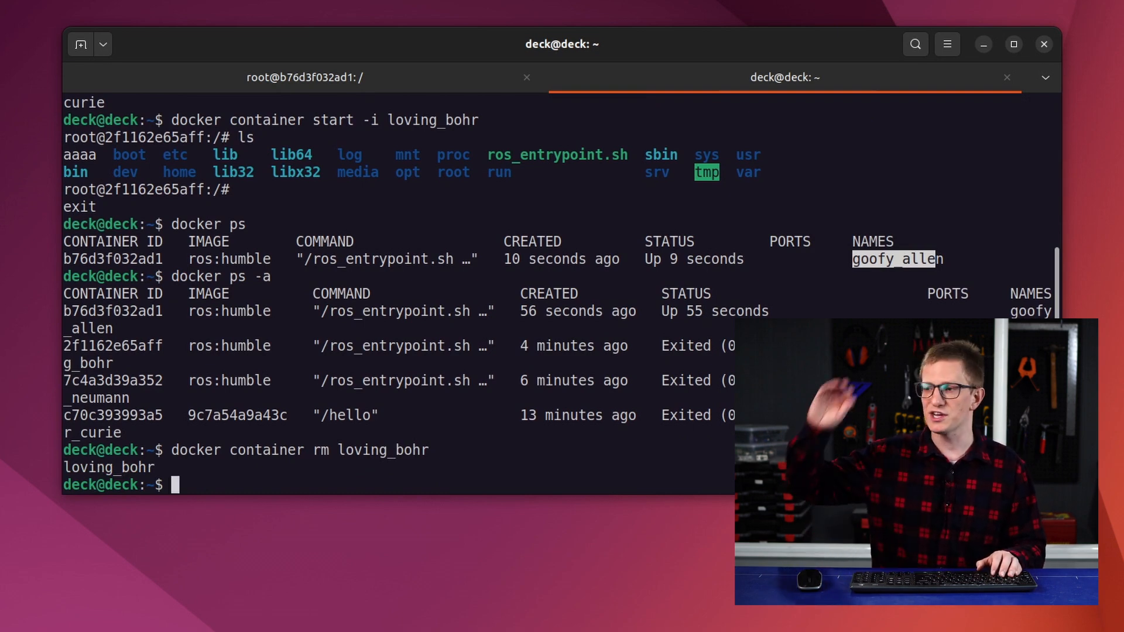
Step: Prune all stopped containers, answering y, and verify docker ps -a lists only goofy_allen
{"action": "type", "text": "dcoker container prune"}
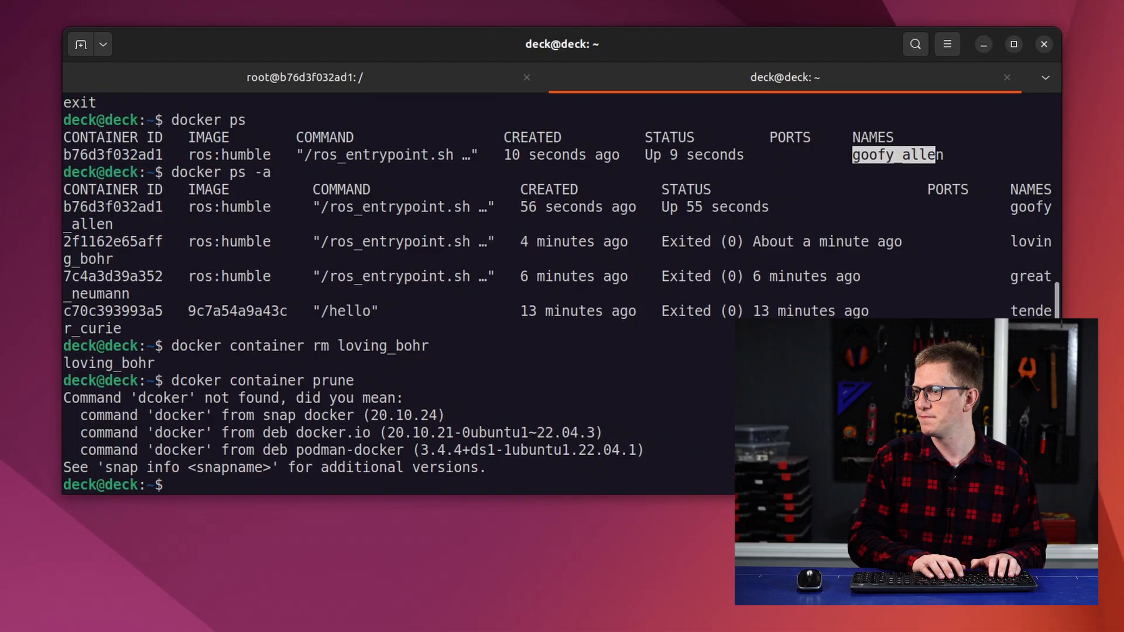
{"action": "type", "text": "doker container prune"}
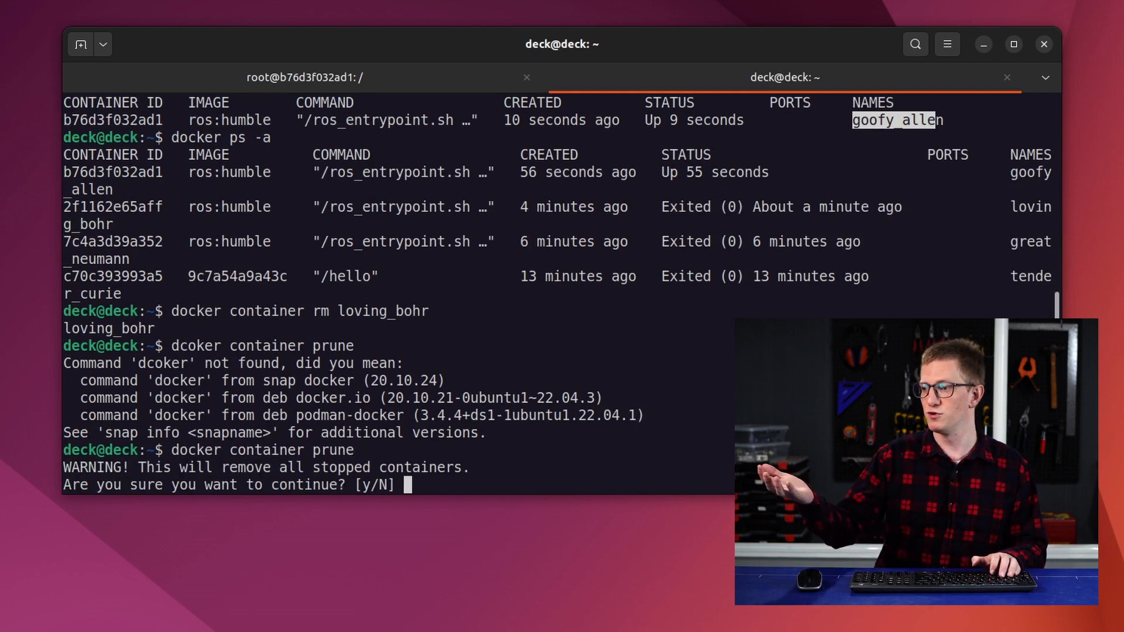
{"action": "type", "text": "y"}
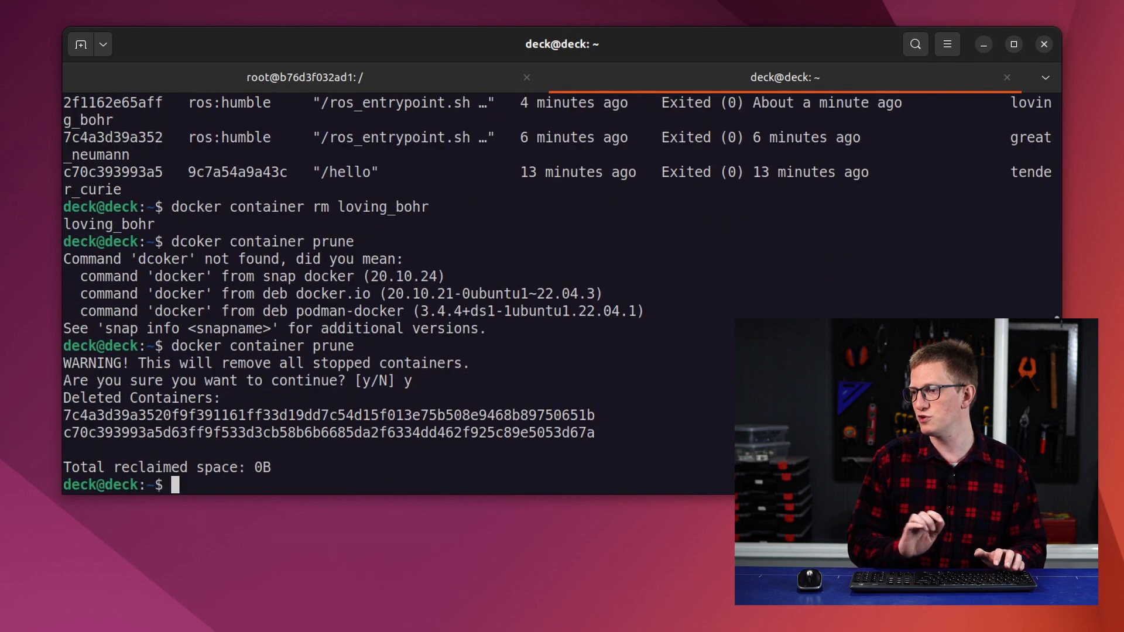
{"action": "type", "text": "d"}
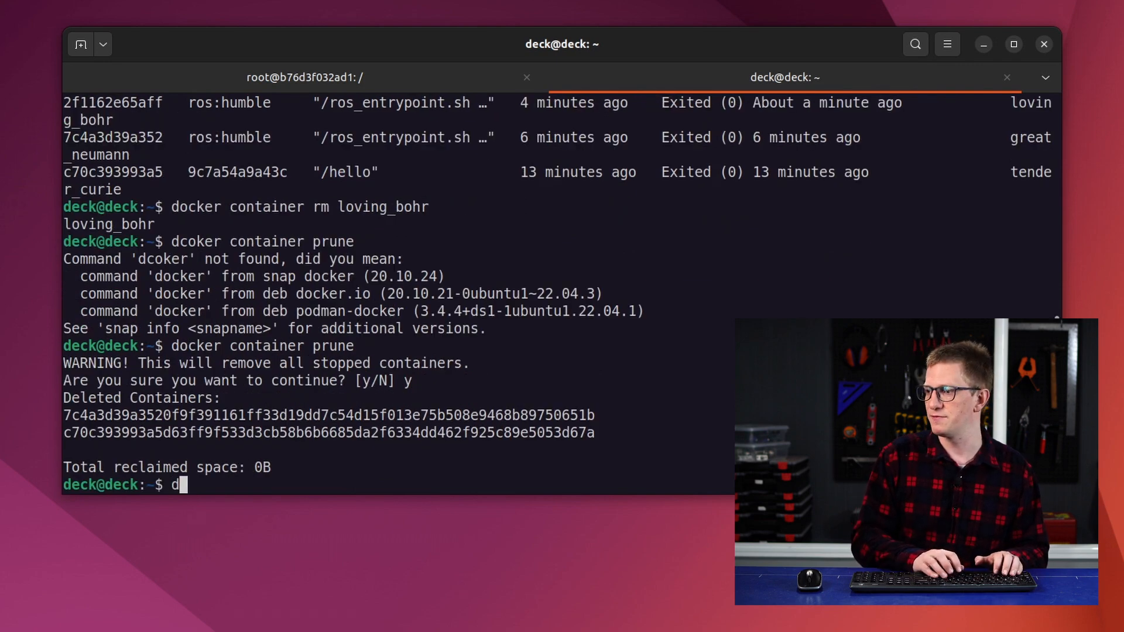
{"action": "type", "text": "ocker ps -a"}
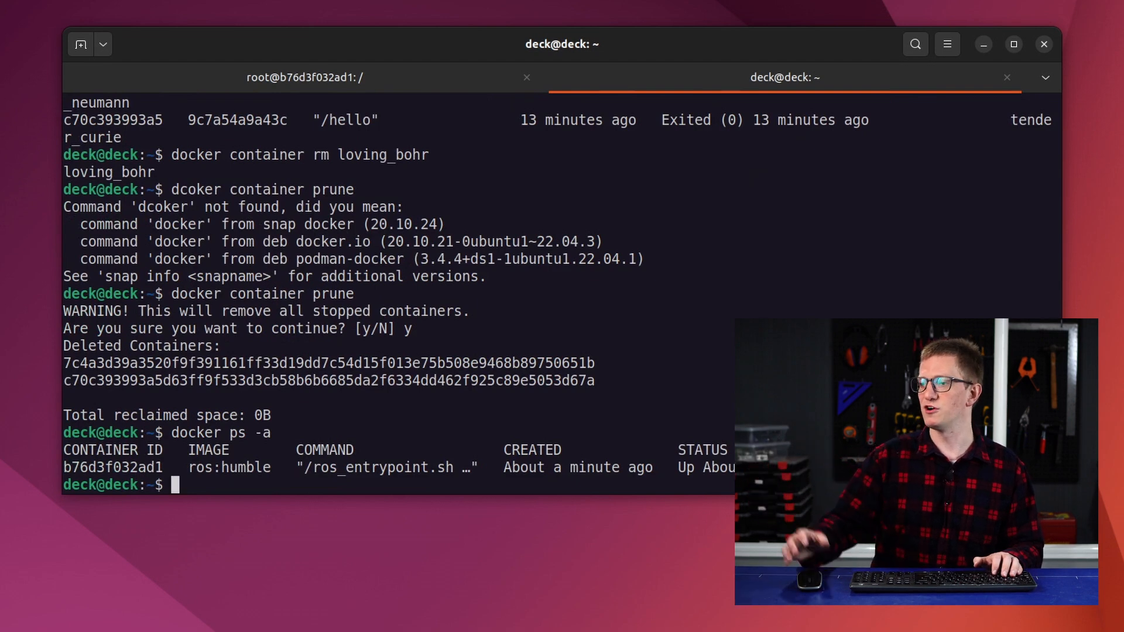
{"action": "left_click", "coordinate": [304, 78]}
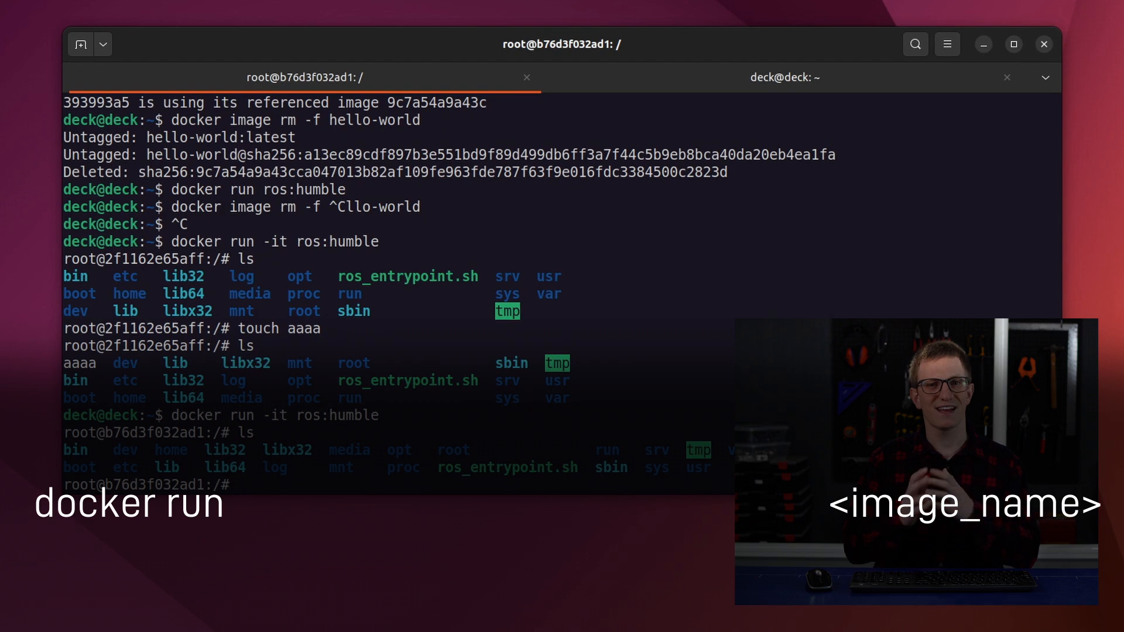
{"action": "type", "text": "--rm"}
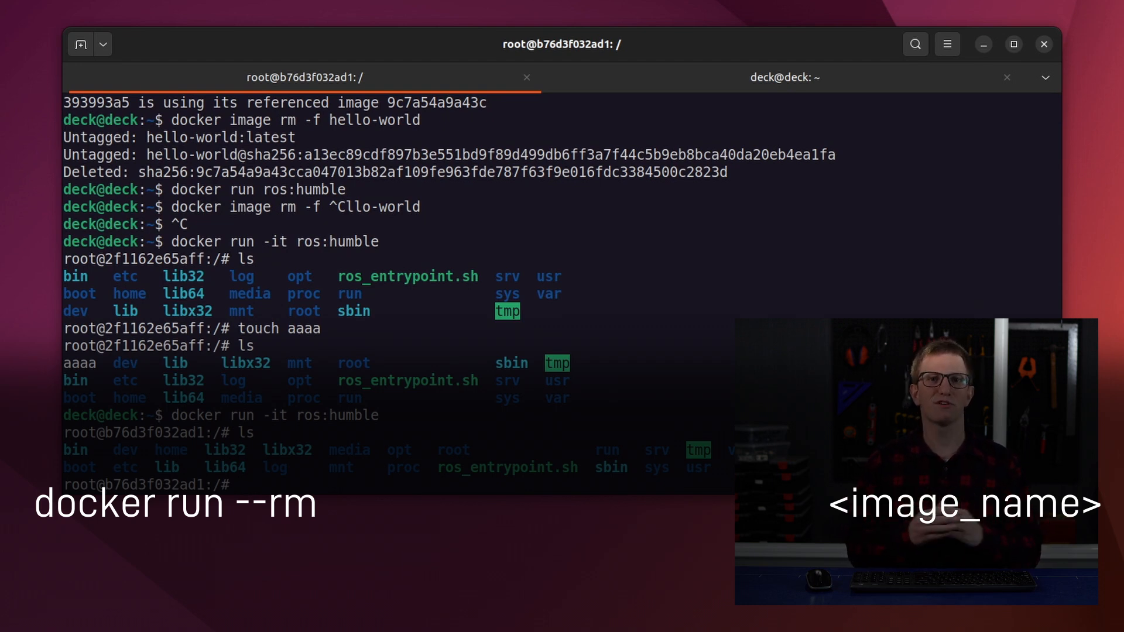
{"action": "type", "text": "--name <containe"}
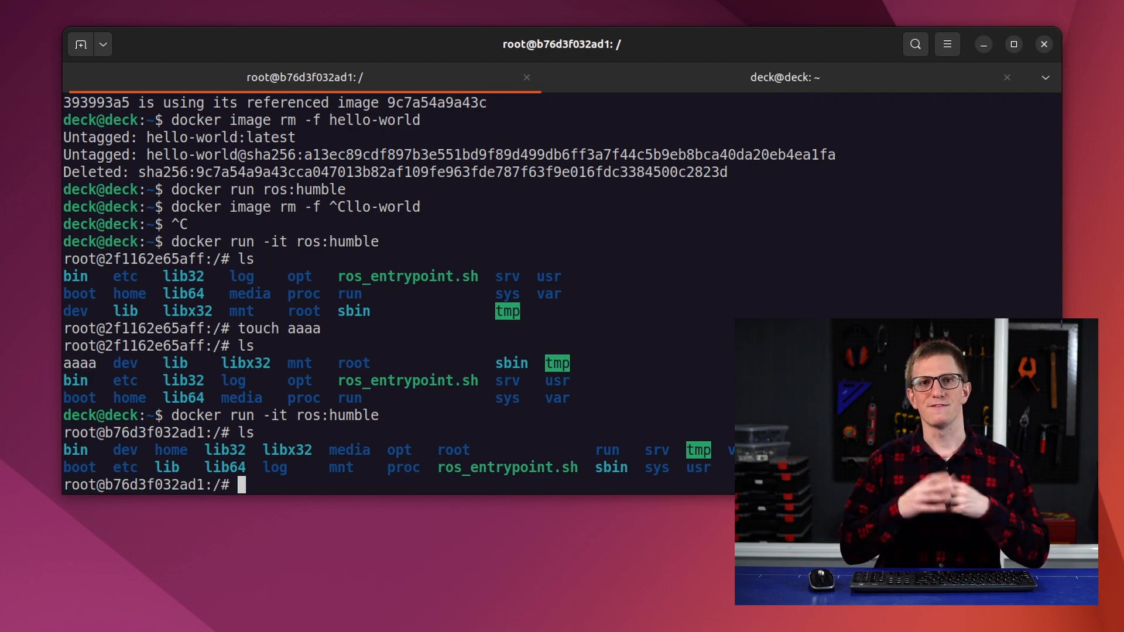
Step: From the host tab, exec a /bin/bash shell into goofy_allen and create the file bbbb with touch
{"action": "left_click", "coordinate": [784, 77]}
{"action": "type", "text": "docke"}
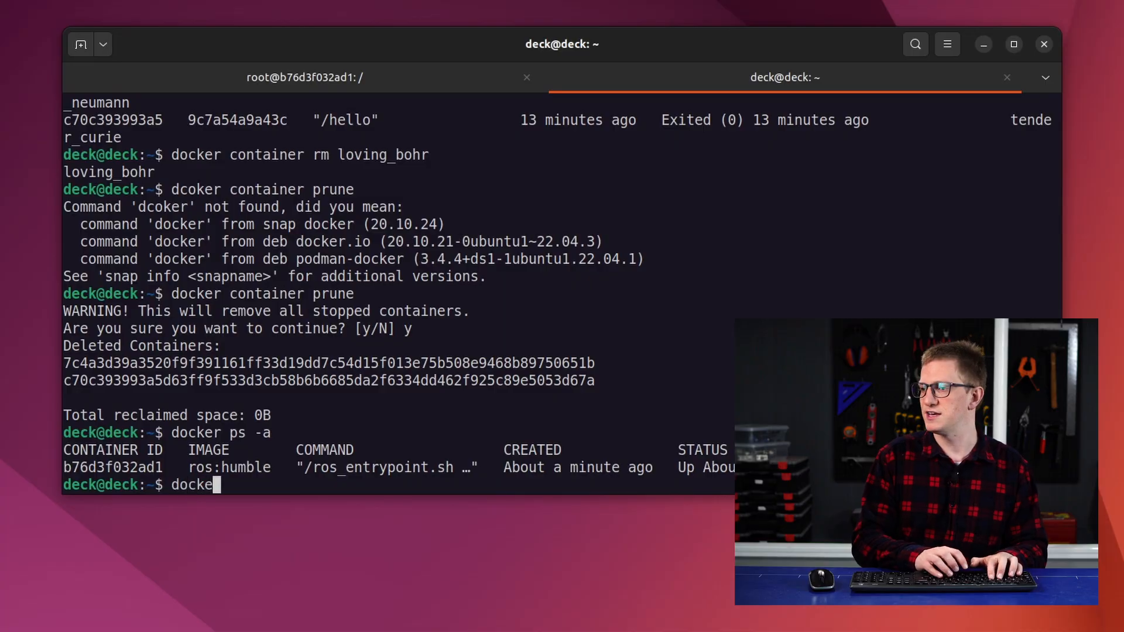
{"action": "type", "text": "r exec -"}
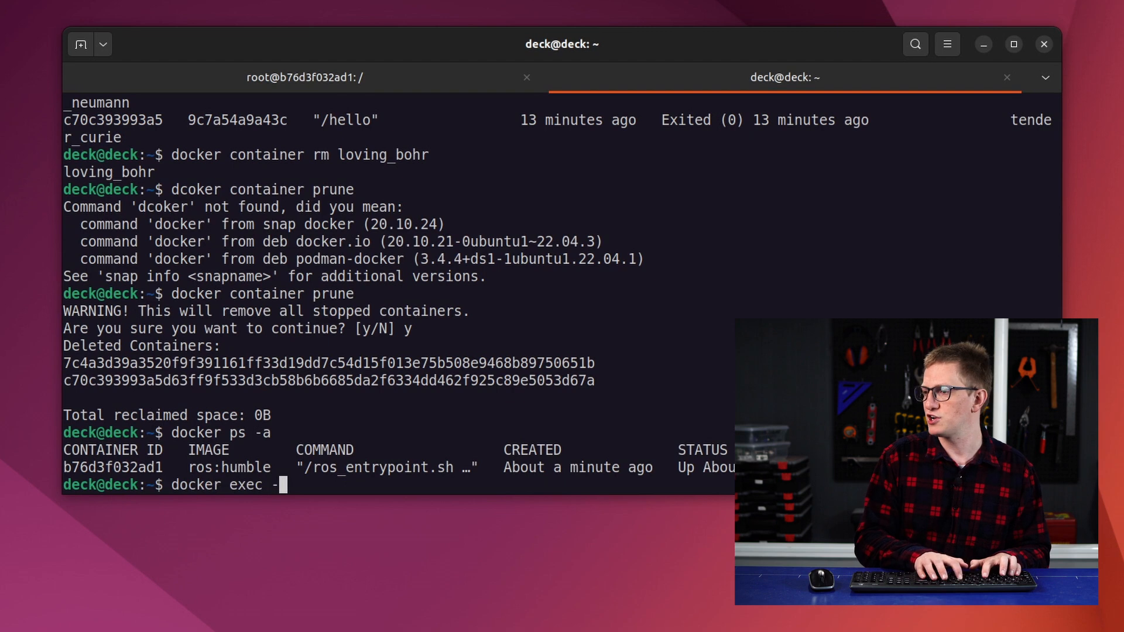
{"action": "type", "text": "it"}
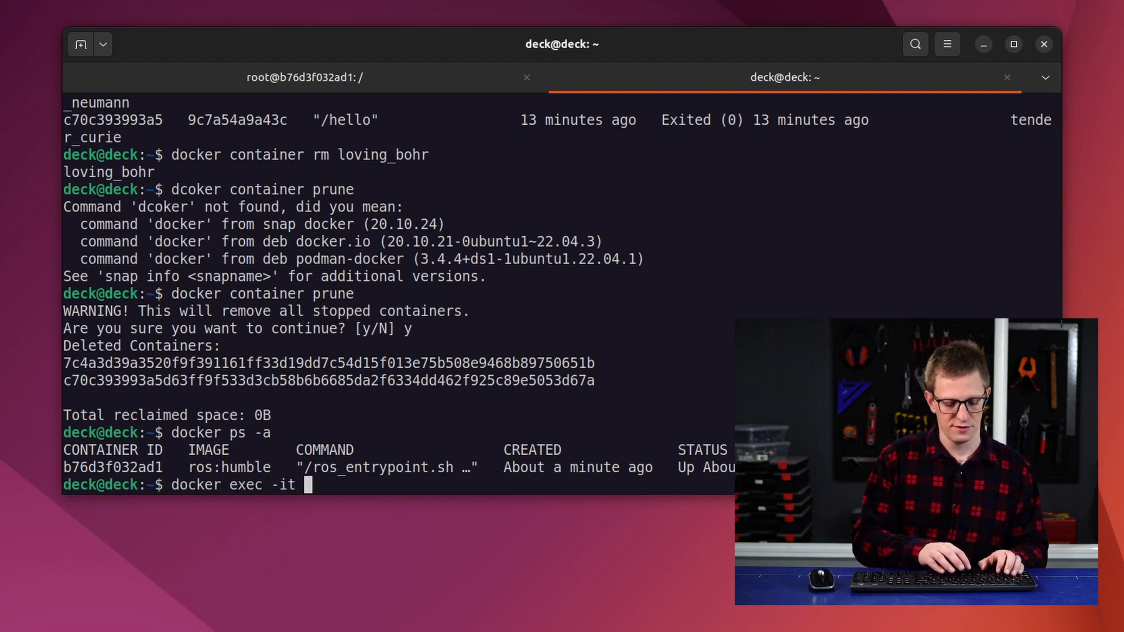
{"action": "type", "text": "goo"}
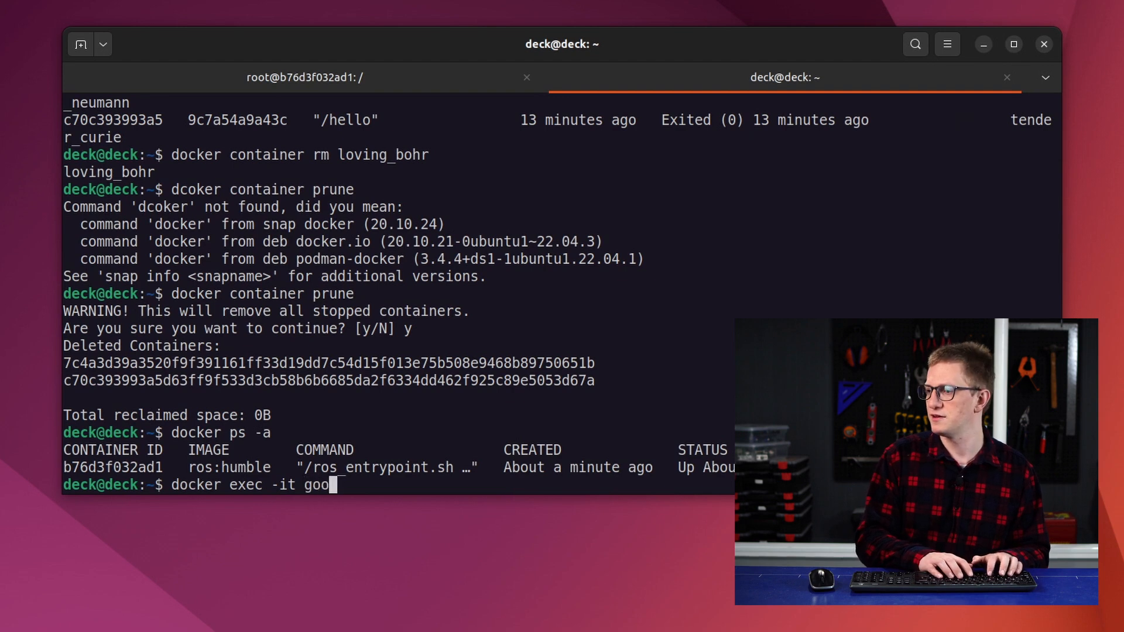
{"action": "type", "text": "fy_allen"}
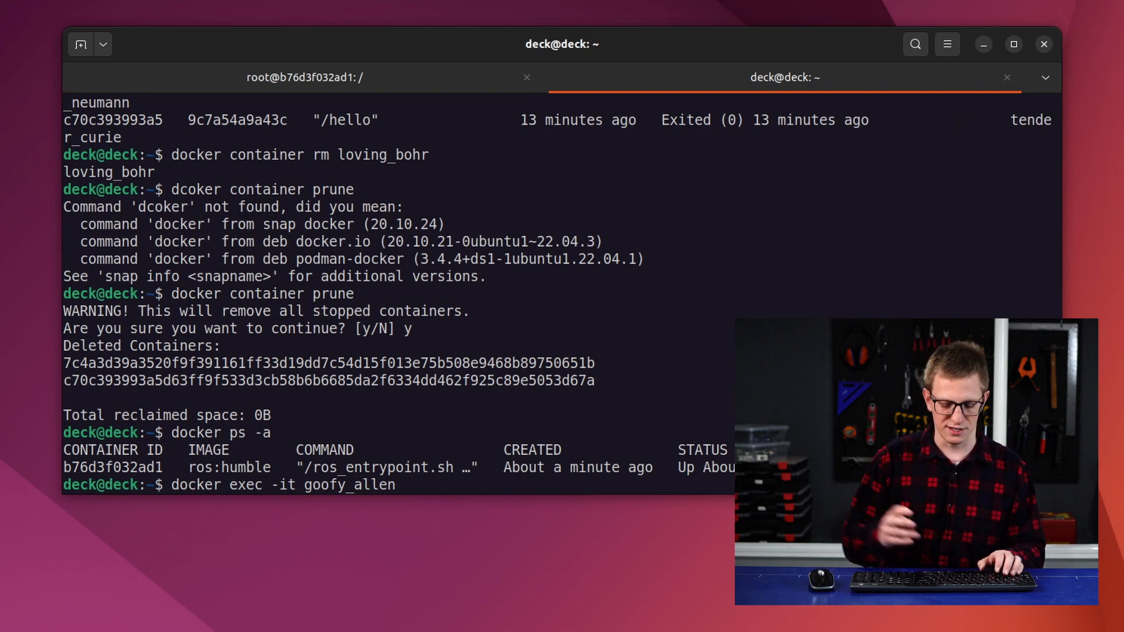
{"action": "type", "text": "/bin/bash"}
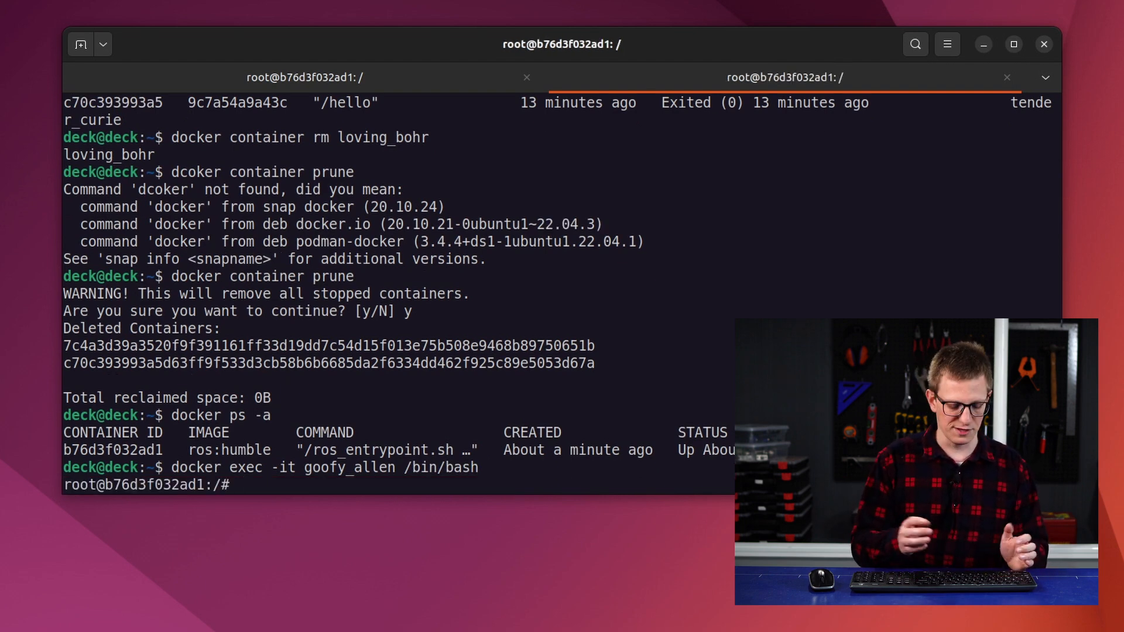
{"action": "type", "text": "touch"}
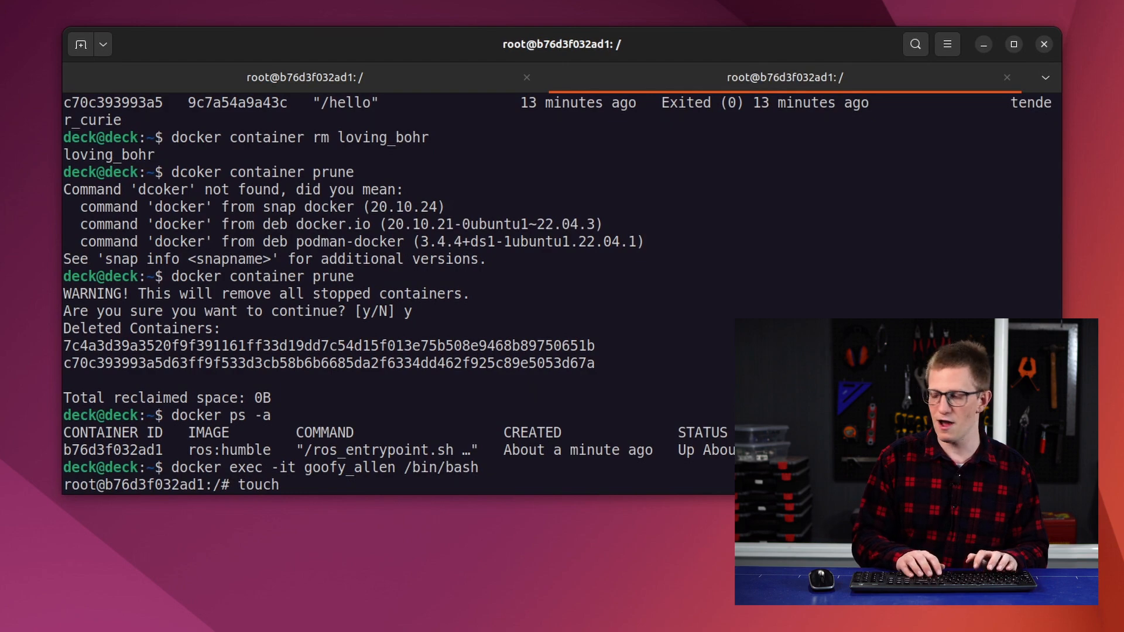
{"action": "type", "text": "bbbb"}
{"action": "type", "text": "ls"}
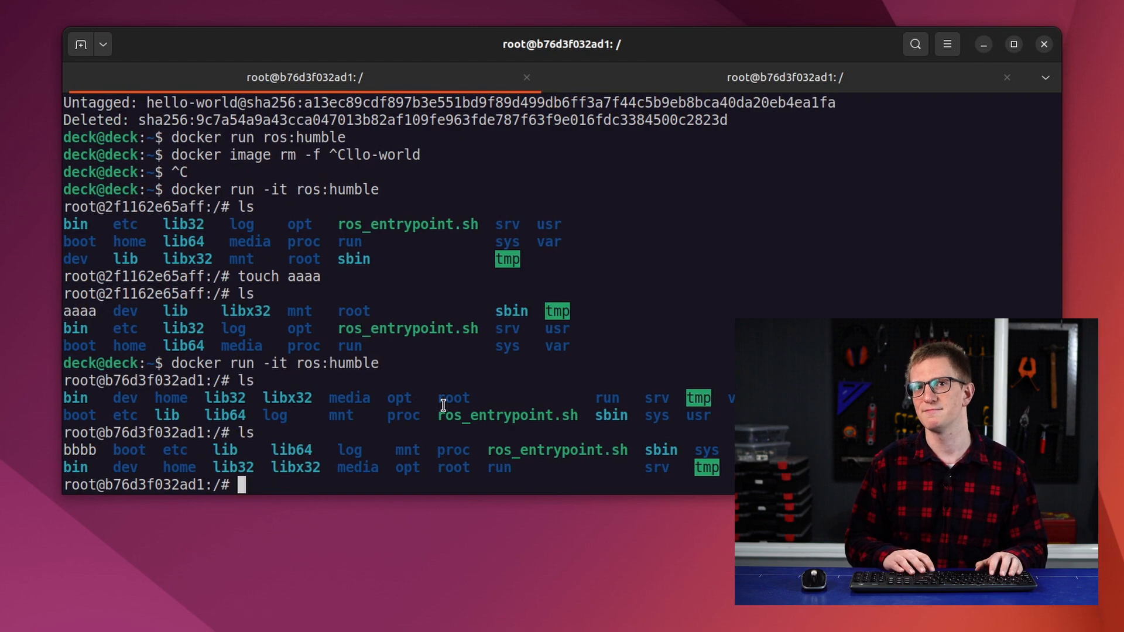
Step: Exit that shell and docker exec into goofy_allen again to confirm bbbb is listed
{"action": "left_click", "coordinate": [784, 77]}
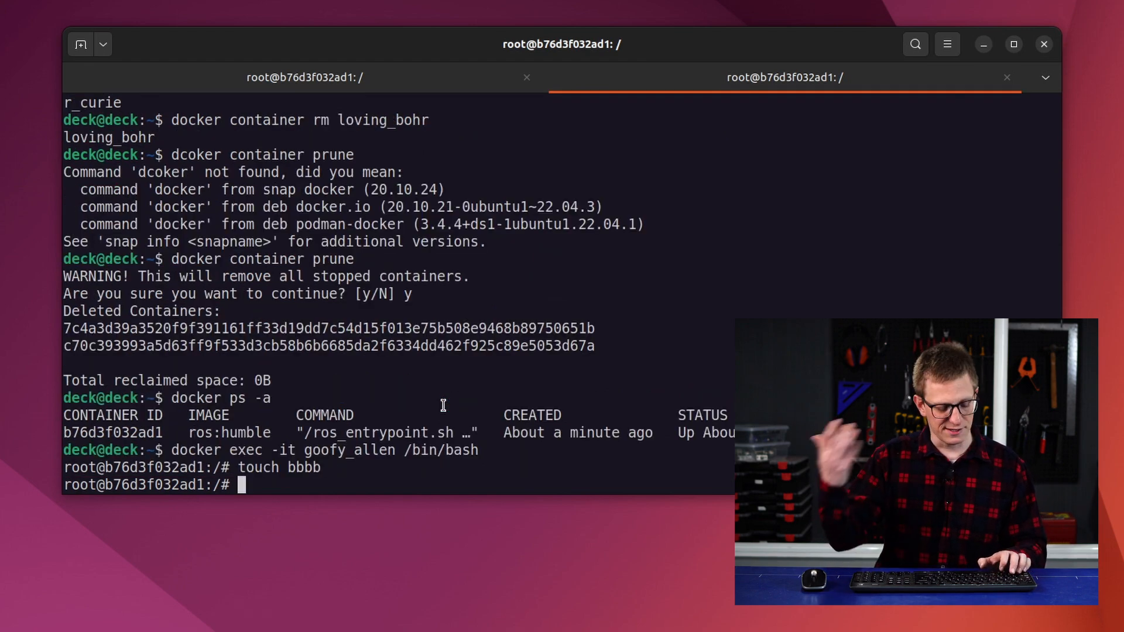
{"action": "type", "text": "exit"}
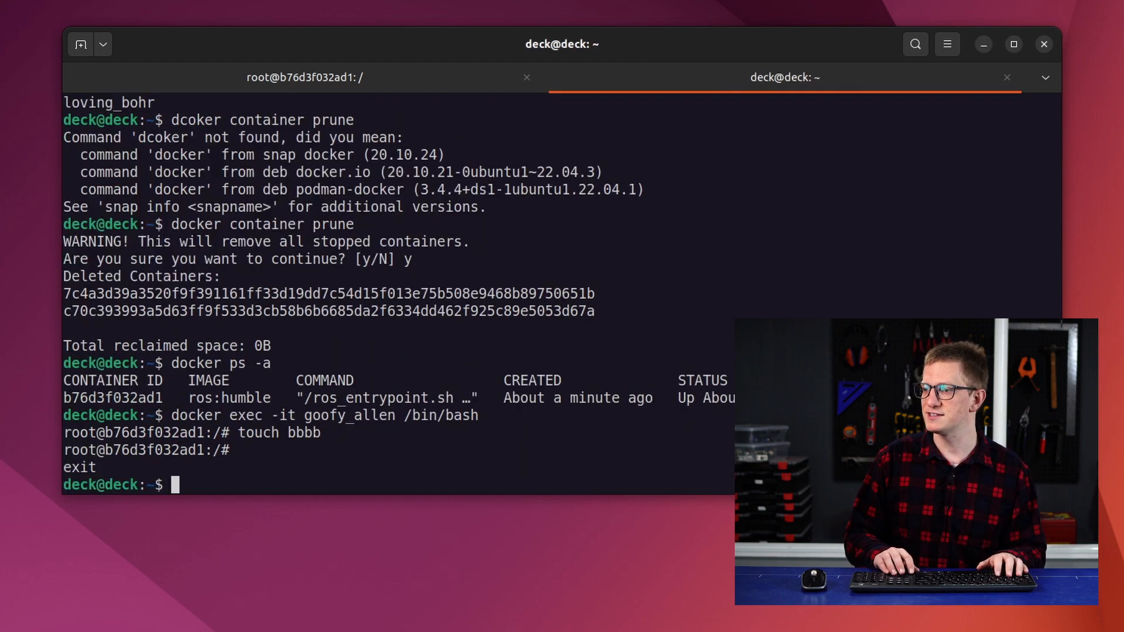
{"action": "type", "text": "docker exec -it goofy_allen /bin/bash"}
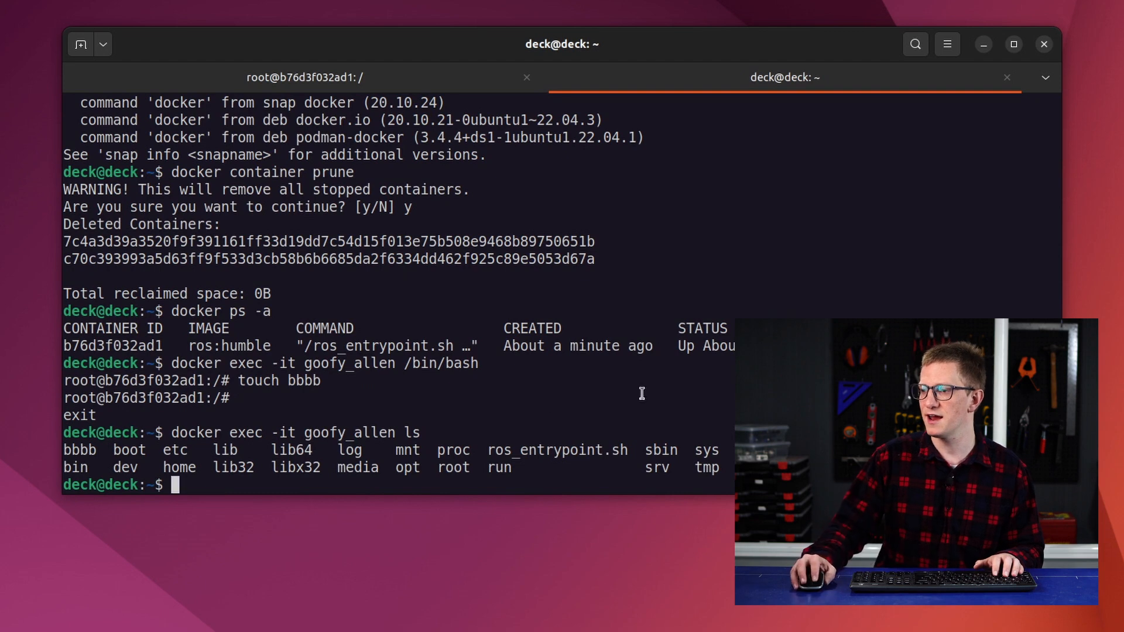
{"action": "double_click", "coordinate": [78, 449]}
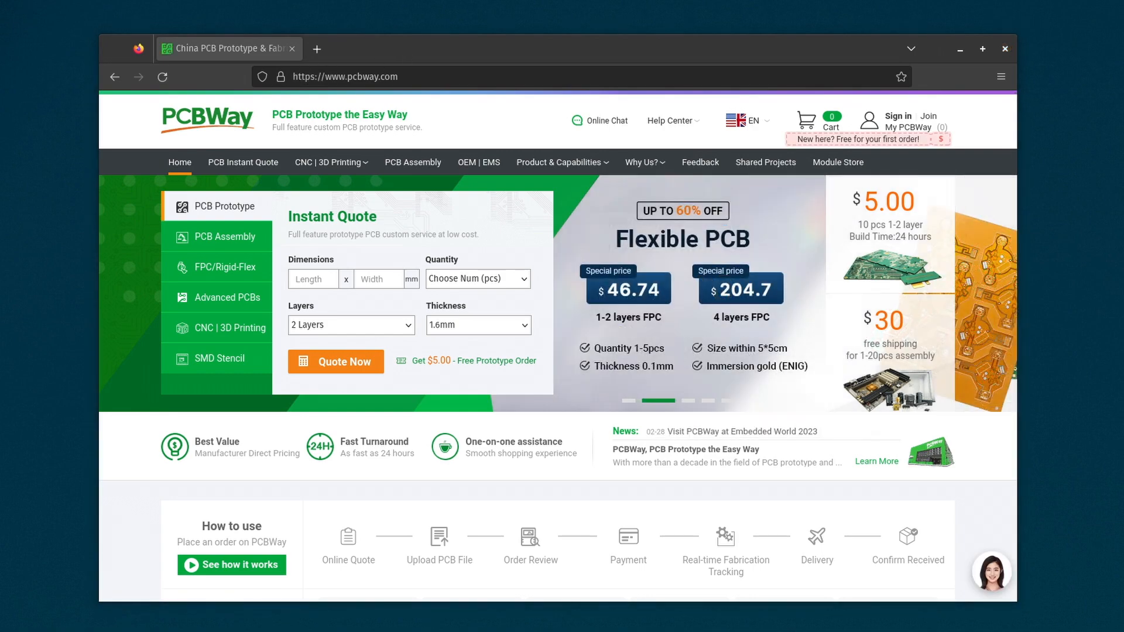
Step: Go to PCBWay's CNC | 3D Printing page from the top navigation bar
{"action": "left_click", "coordinate": [330, 162]}
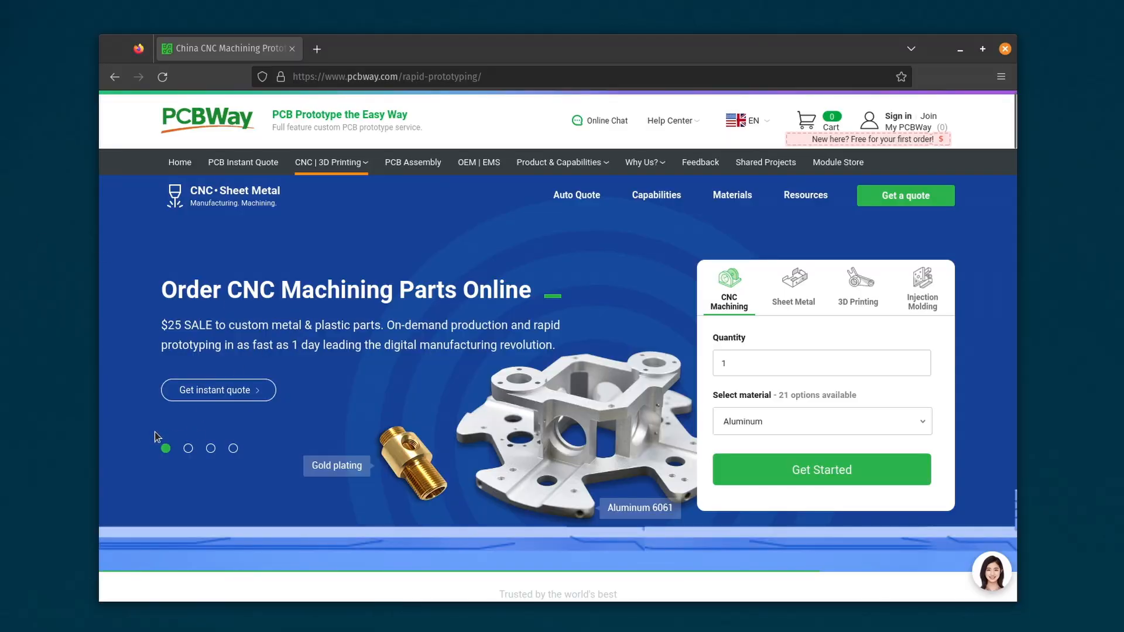
{"action": "left_click", "coordinate": [189, 448]}
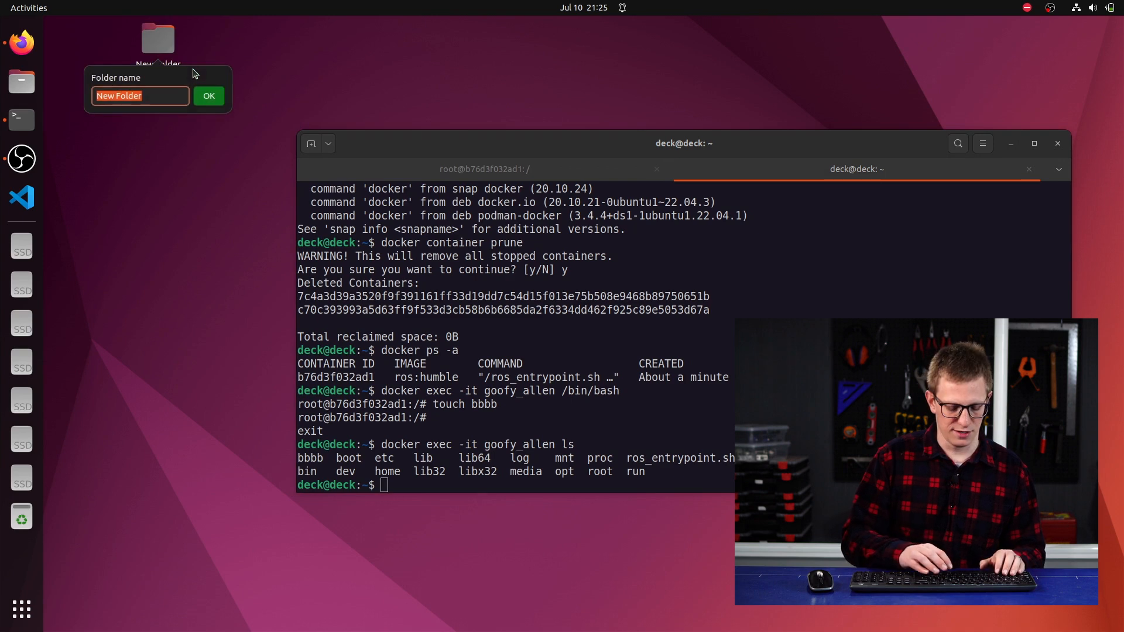
Step: Name the new desktop folder my_project and confirm it
{"action": "type", "text": "my_proj"}
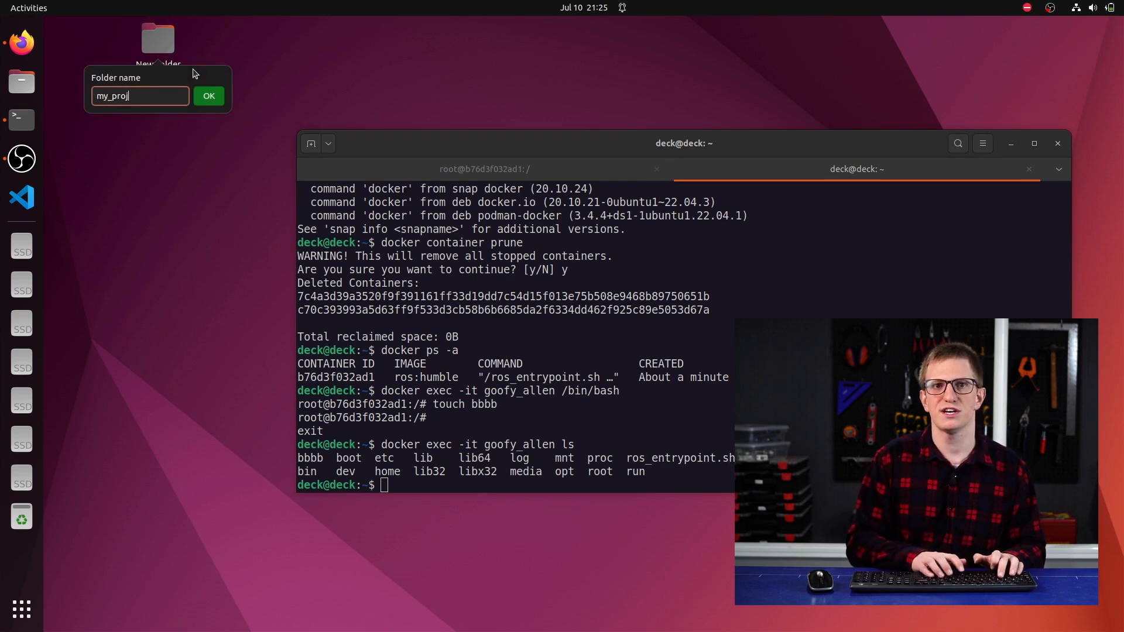
{"action": "left_click", "coordinate": [209, 95]}
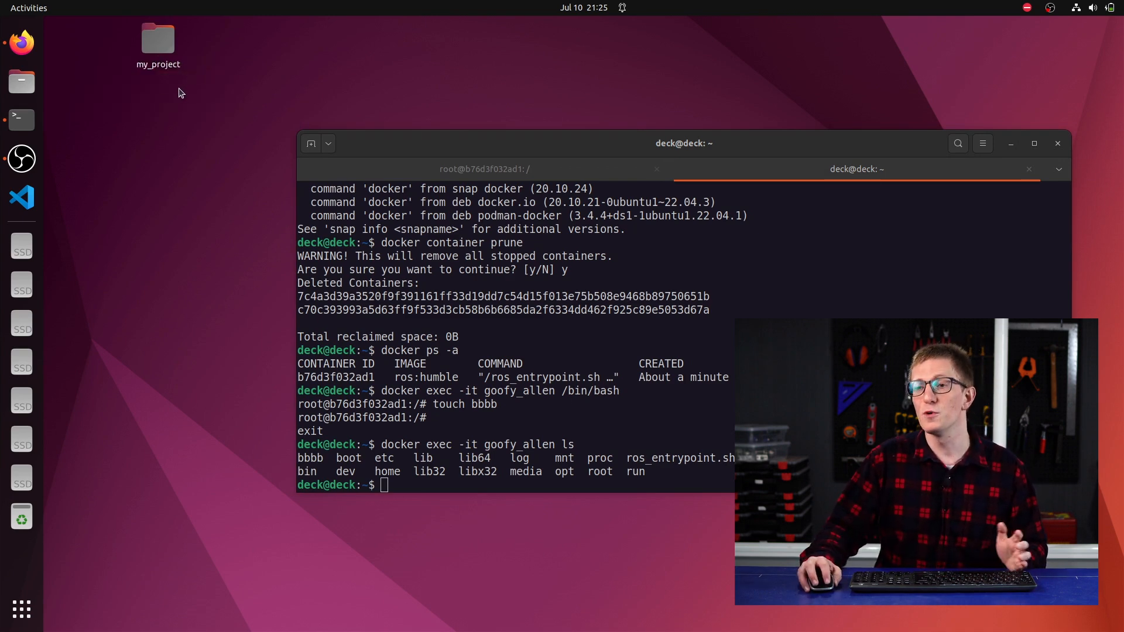
{"action": "mouse_move", "coordinate": [21, 197]}
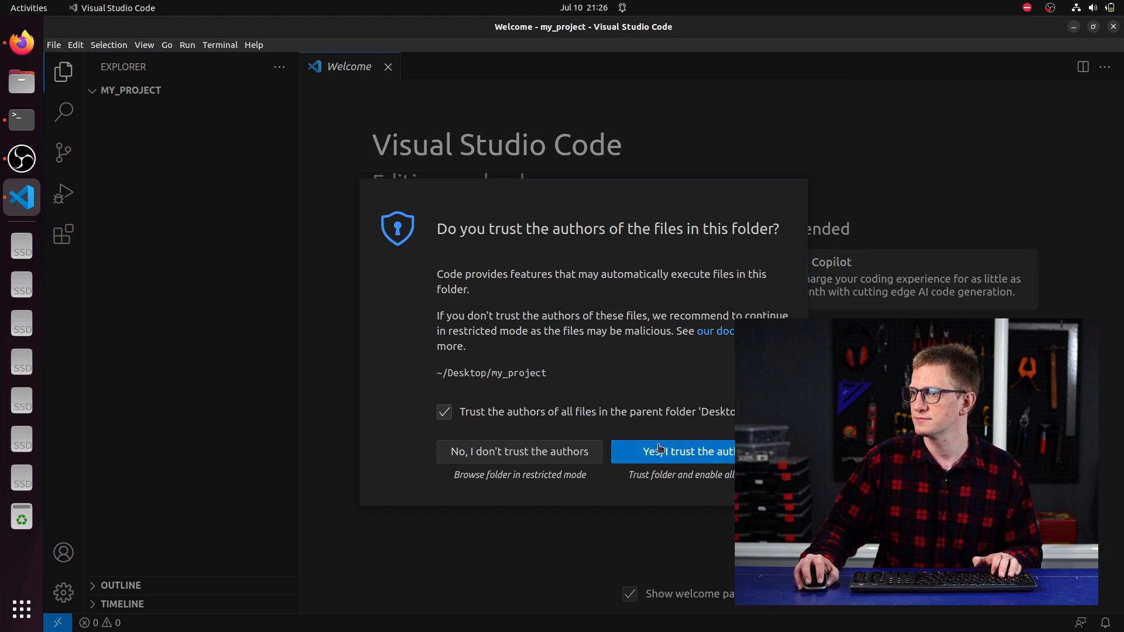
Step: Trust the my_project folder's authors and create a new file named Dockerfile
{"action": "left_click", "coordinate": [672, 452]}
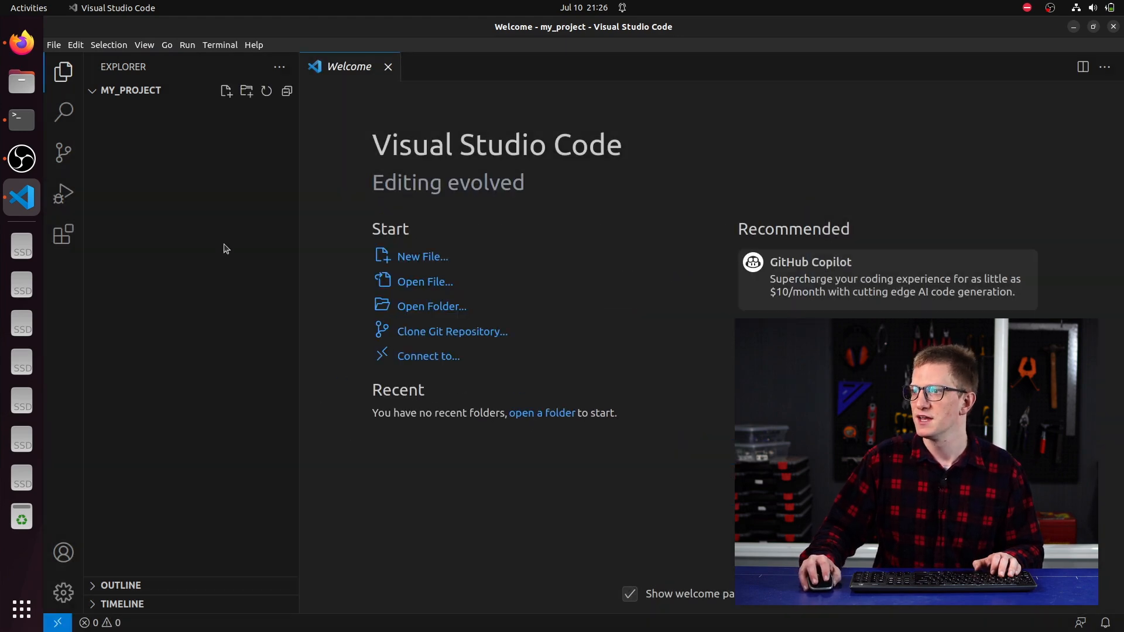
{"action": "left_click", "coordinate": [226, 90]}
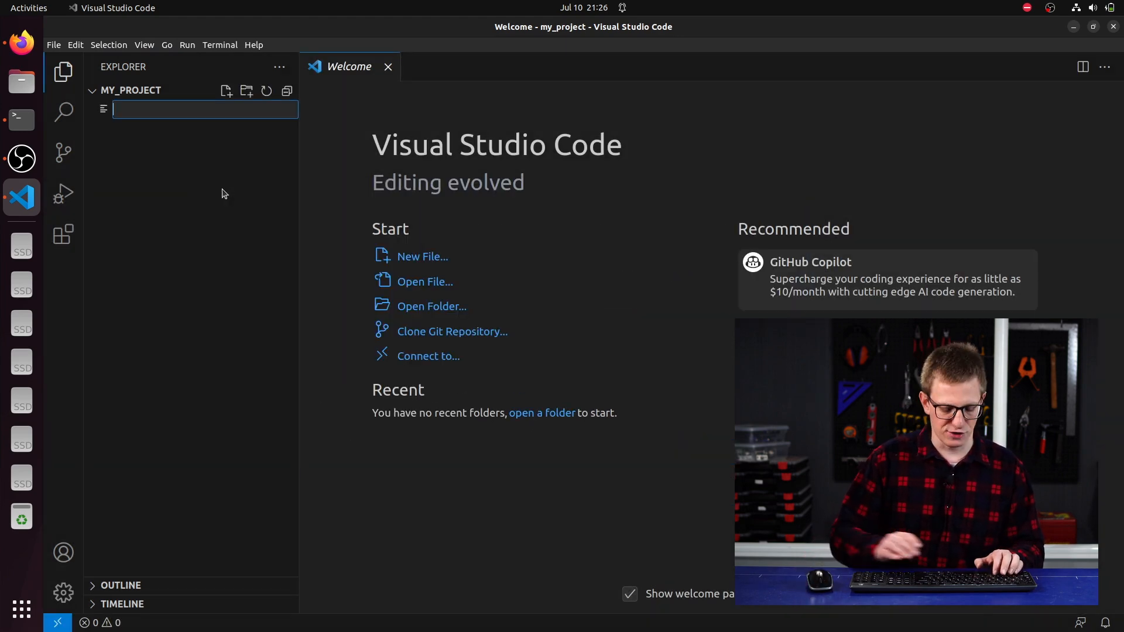
{"action": "type", "text": "Dock"}
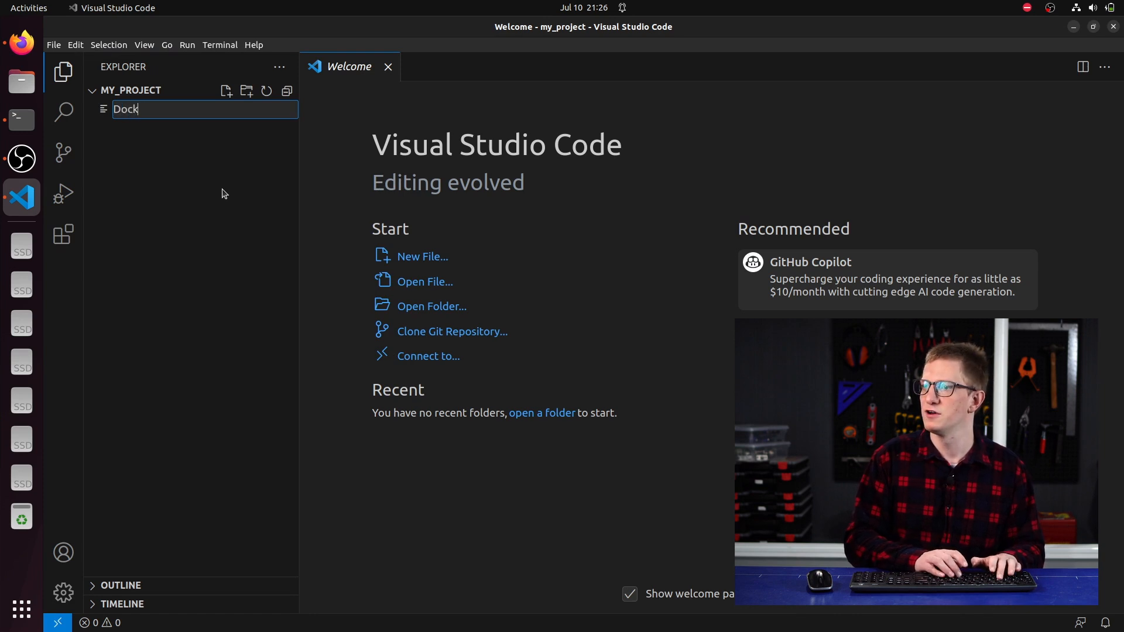
{"action": "type", "text": "erfile"}
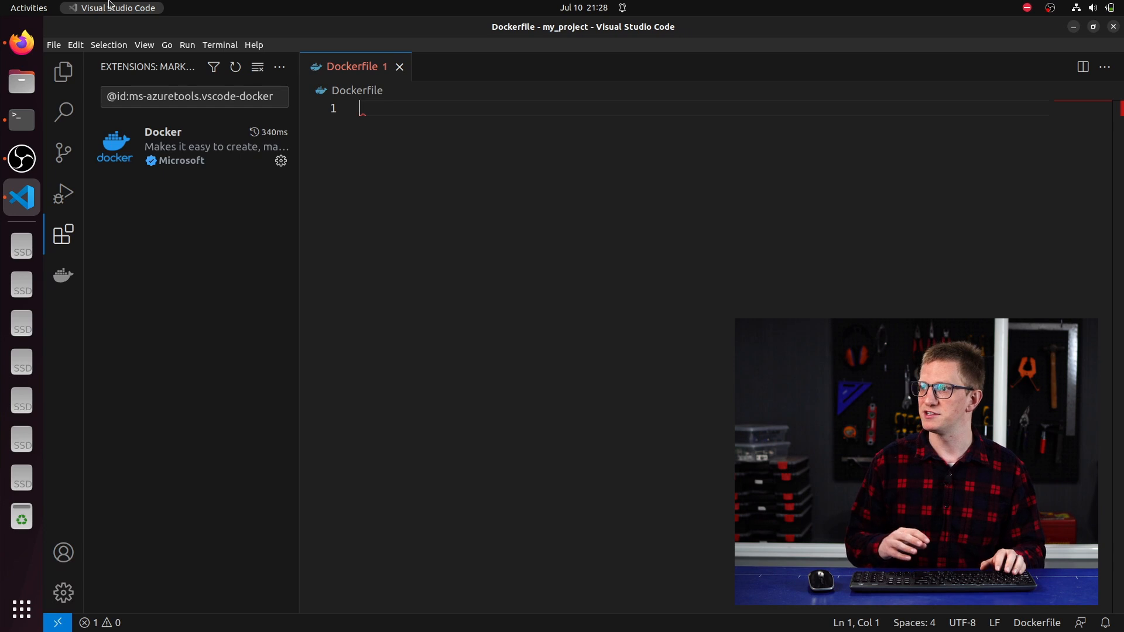
Step: Write FROM ros:humble as the Dockerfile's base image line
{"action": "type", "text": "FROM"}
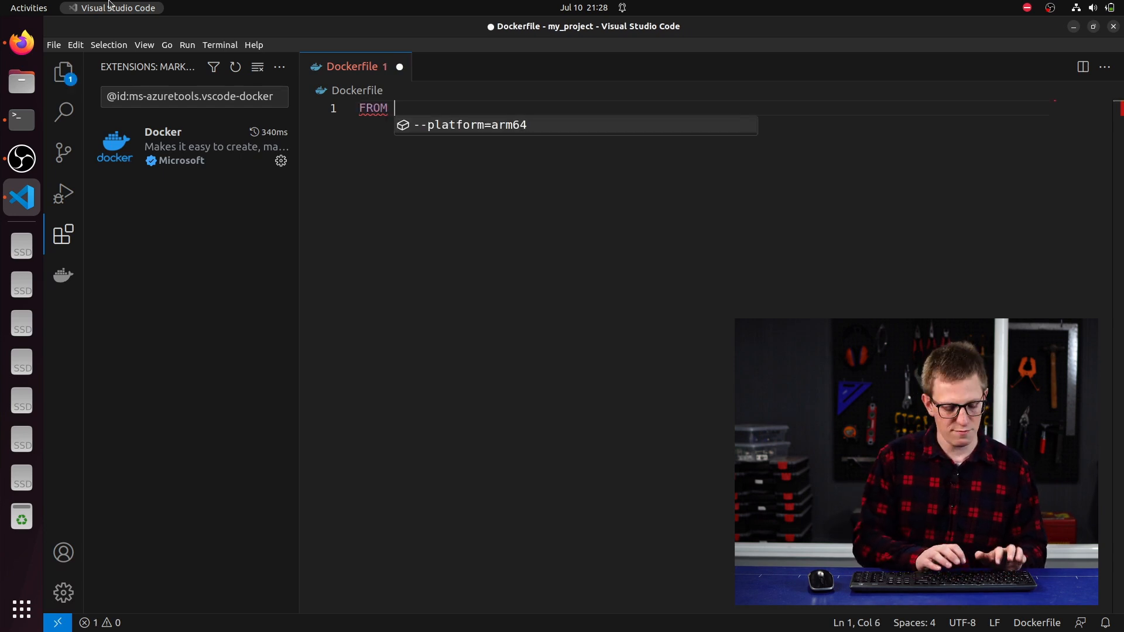
{"action": "type", "text": "ros:"}
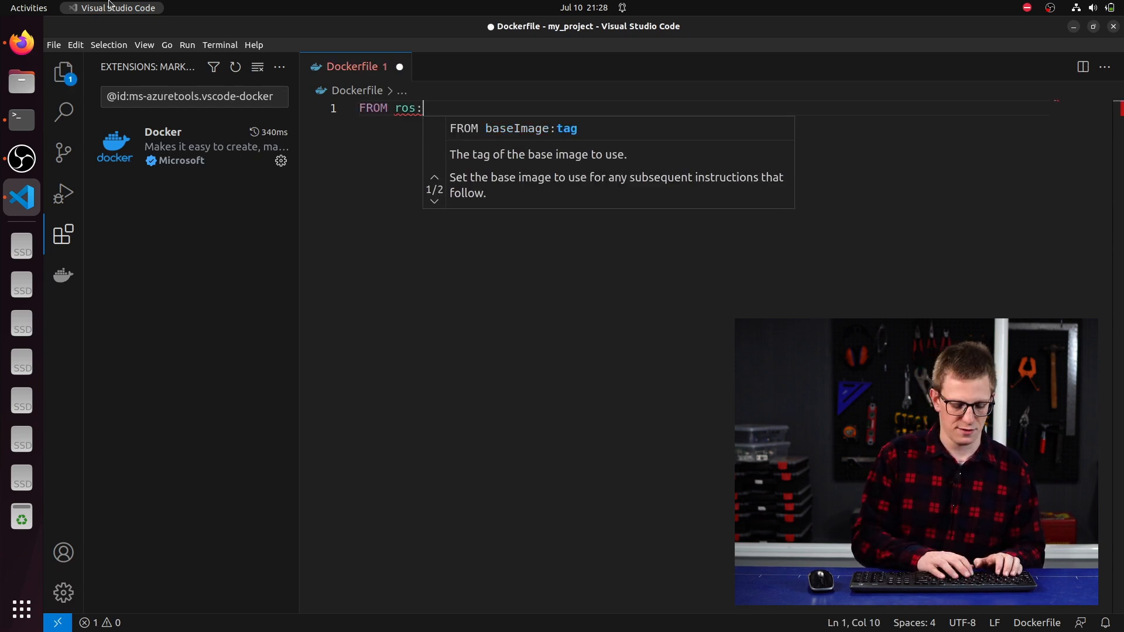
{"action": "type", "text": "humble"}
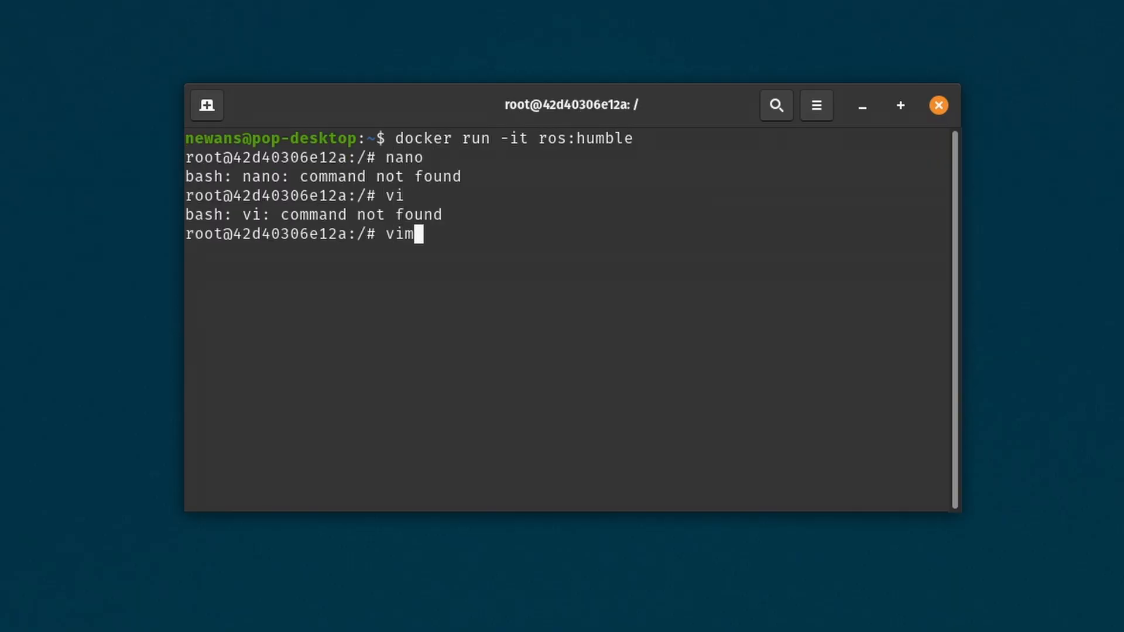
{"action": "type", "text": "emacs"}
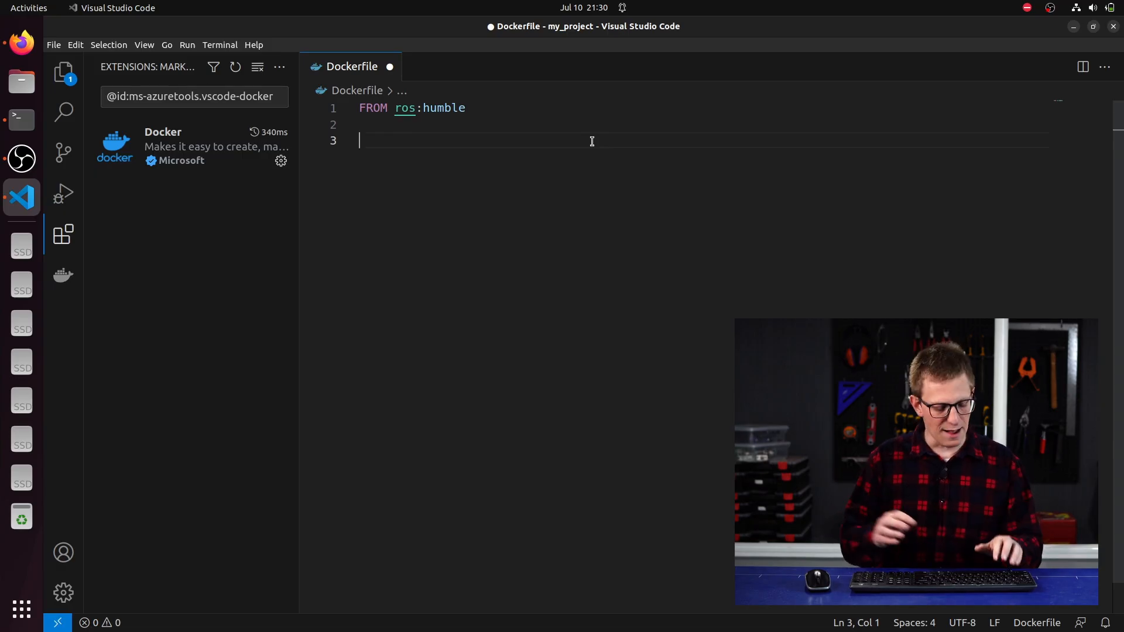
Step: Add RUN apt-get update && apt-get install -y nano && rm -rf /var/lib/apt/lists/*, then begin a COPY line
{"action": "type", "text": "RUN"}
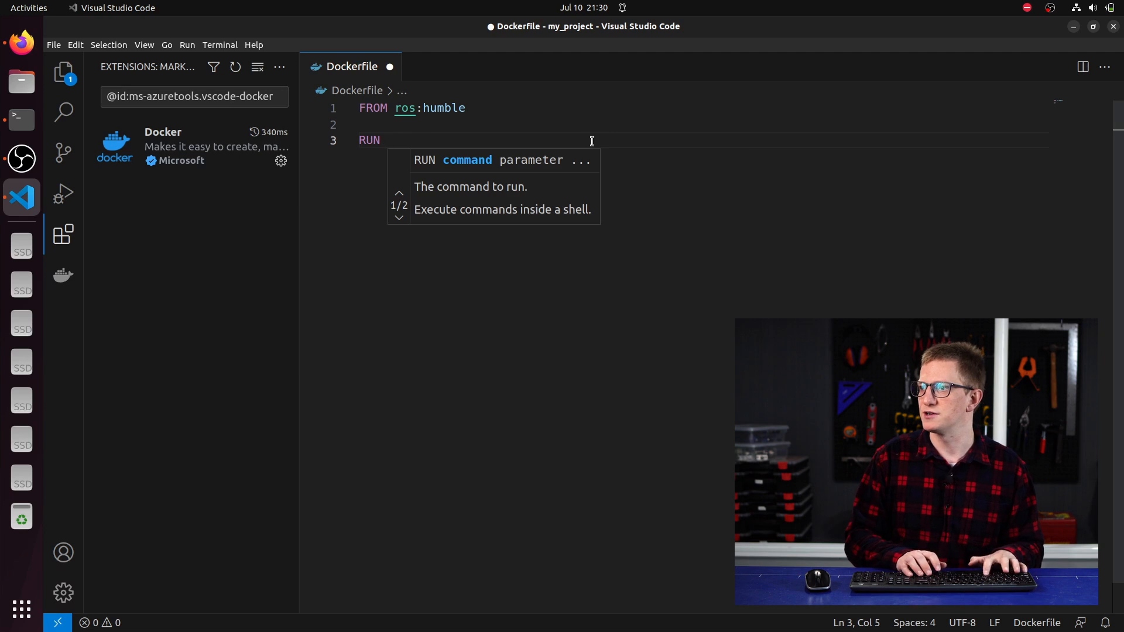
{"action": "type", "text": "apt-get update && apt-get install -y nano && rm -rf /var/lib/apt/lists/*"}
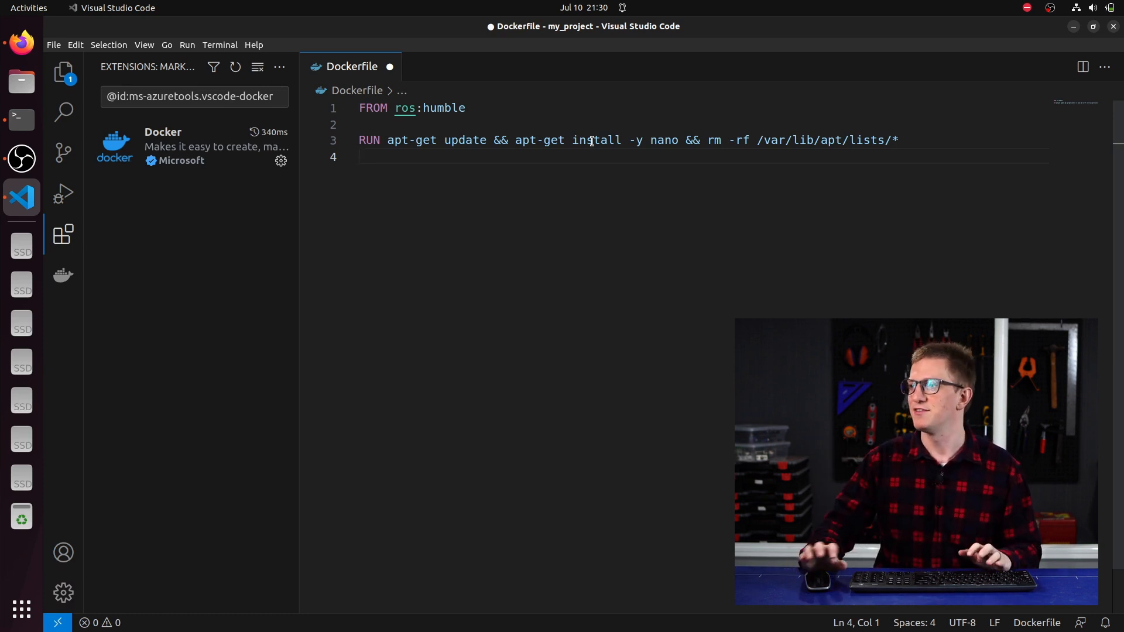
{"action": "left_click_drag", "start_coordinate": [358, 139], "coordinate": [898, 139]}
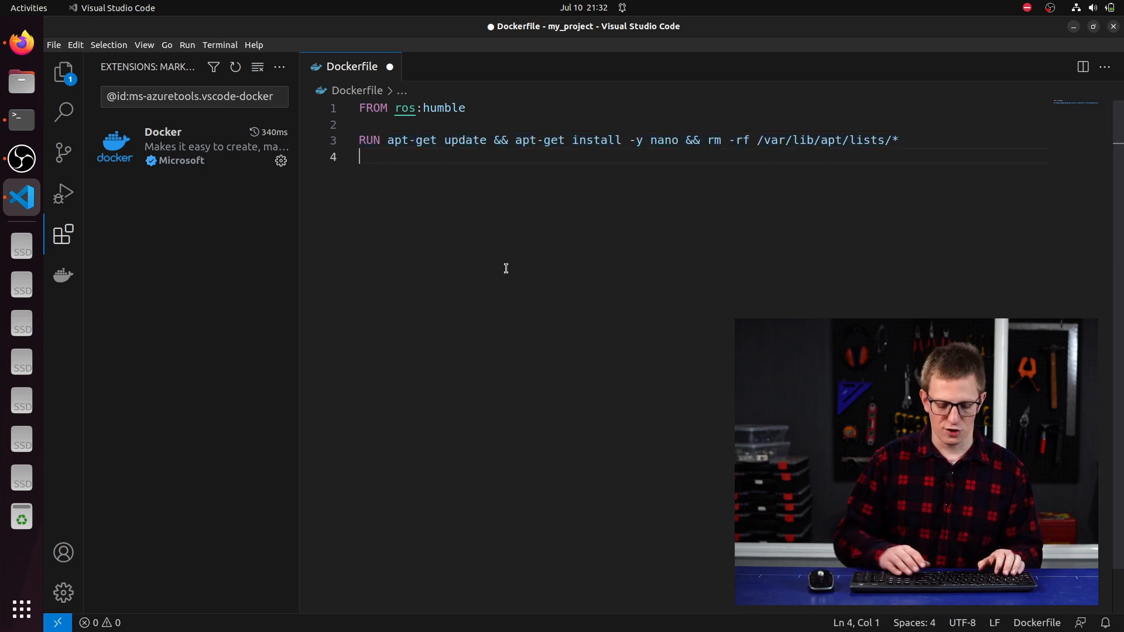
{"action": "type", "text": "COPY"}
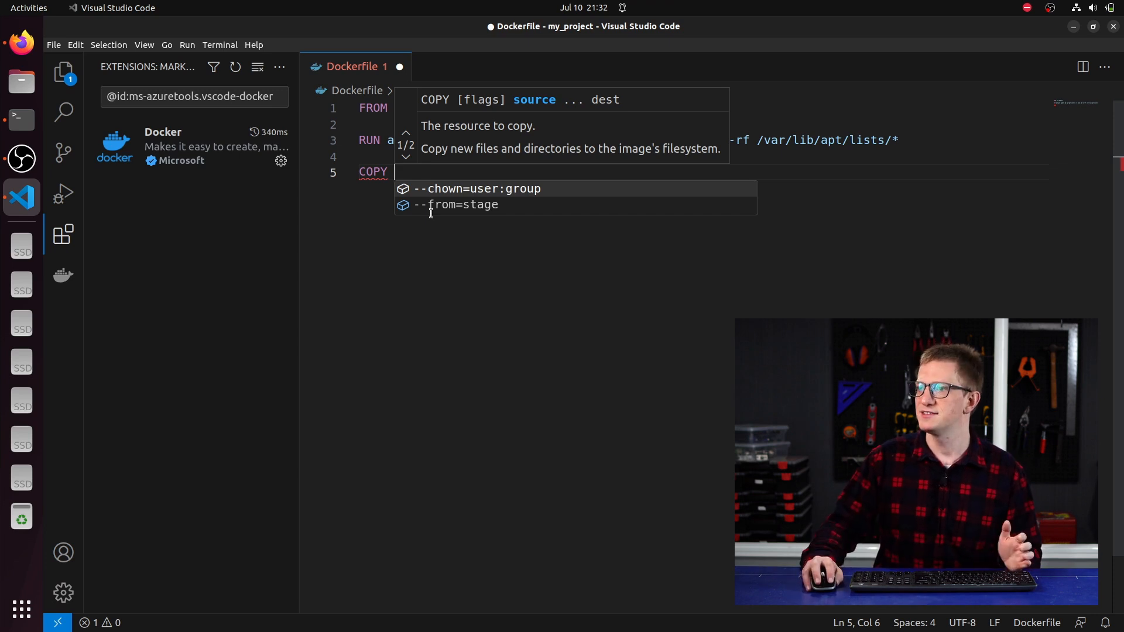
Step: Add config/my_config.yaml with 'something: 42' via the Explorer, then go back to the Dockerfile
{"action": "left_click", "coordinate": [64, 73]}
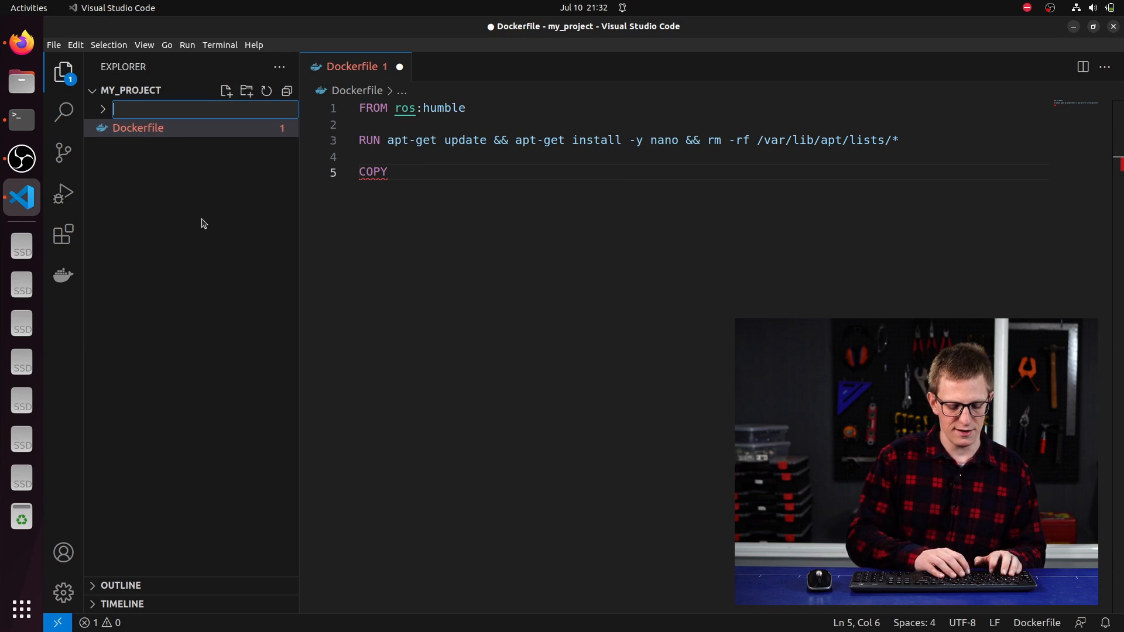
{"action": "right_click", "coordinate": [127, 109]}
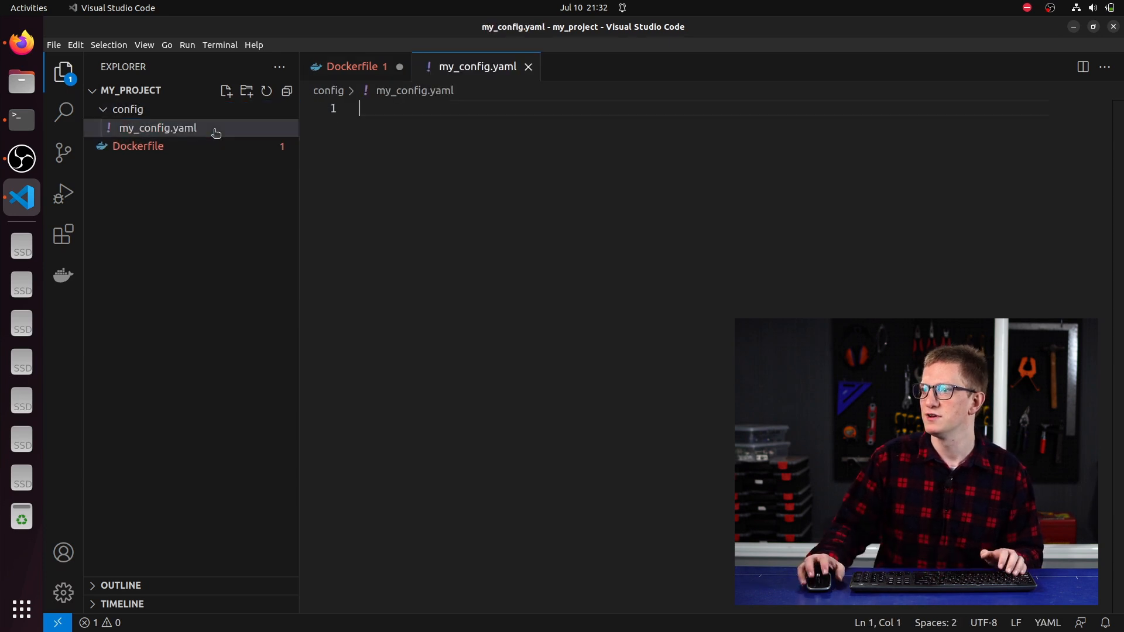
{"action": "type", "text": "something: 42"}
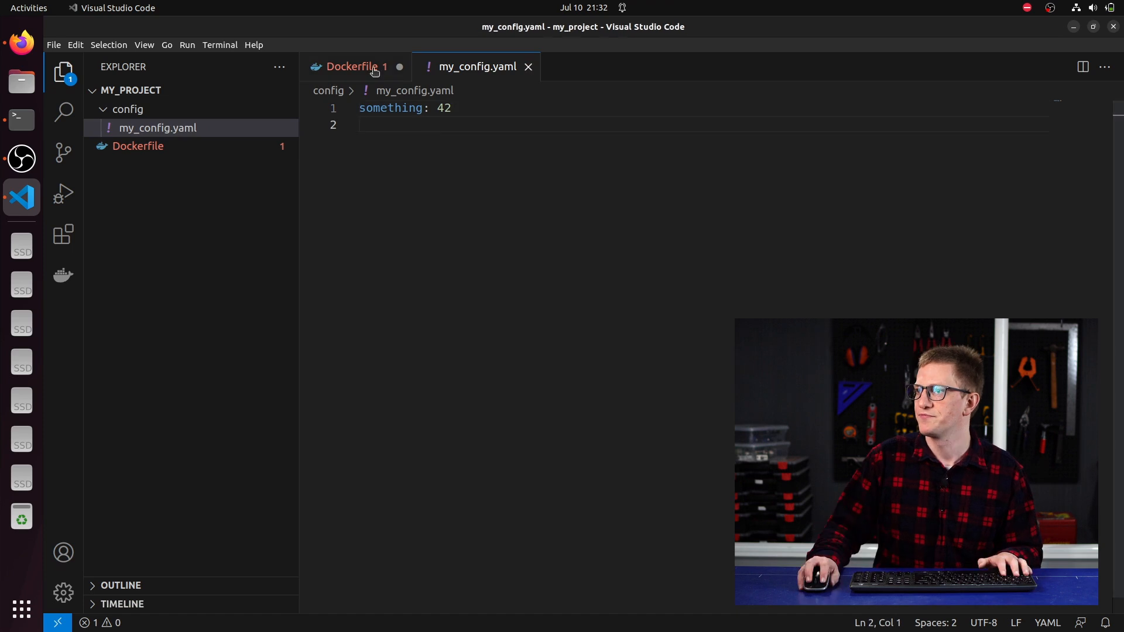
{"action": "left_click", "coordinate": [350, 65]}
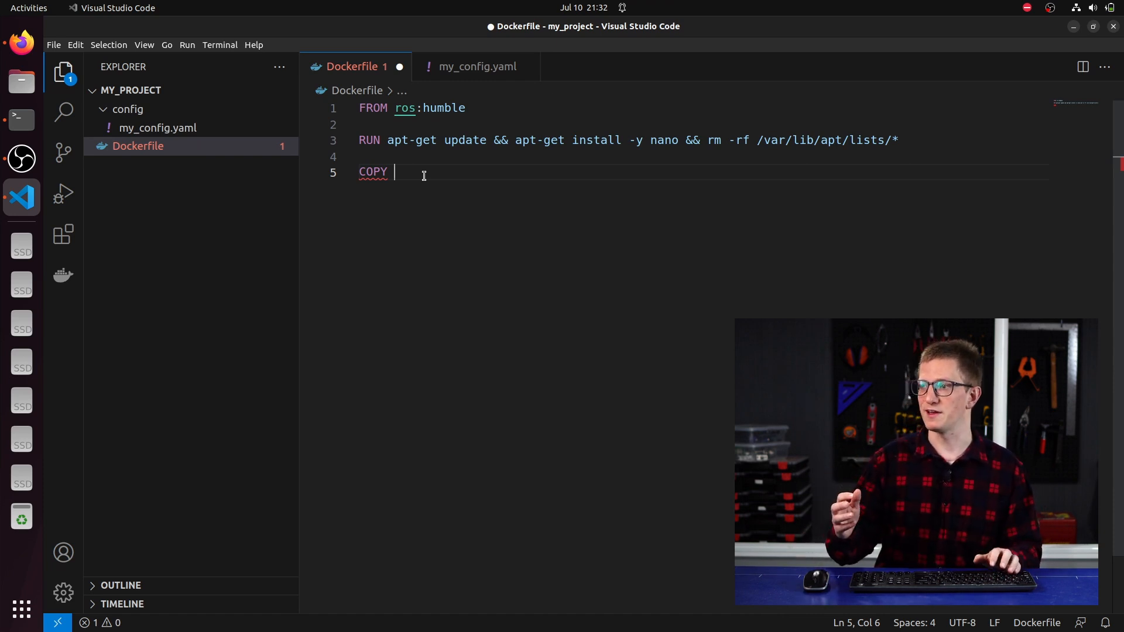
Step: Complete the line as COPY config/ /site_config/ and save the Dockerfile
{"action": "type", "text": "c"}
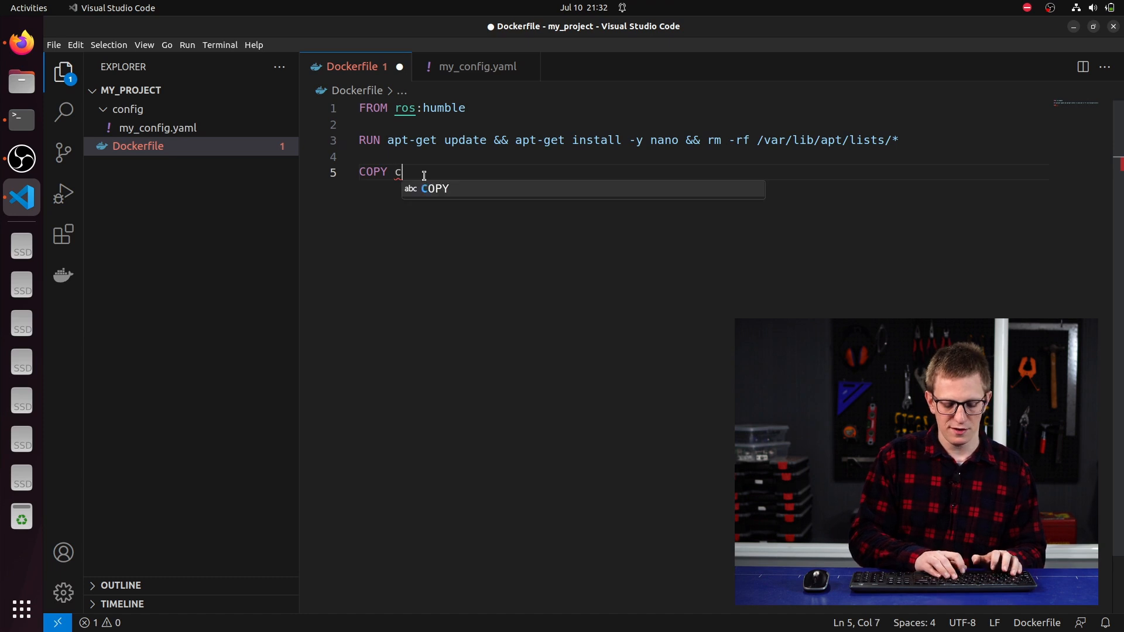
{"action": "type", "text": "onfig"}
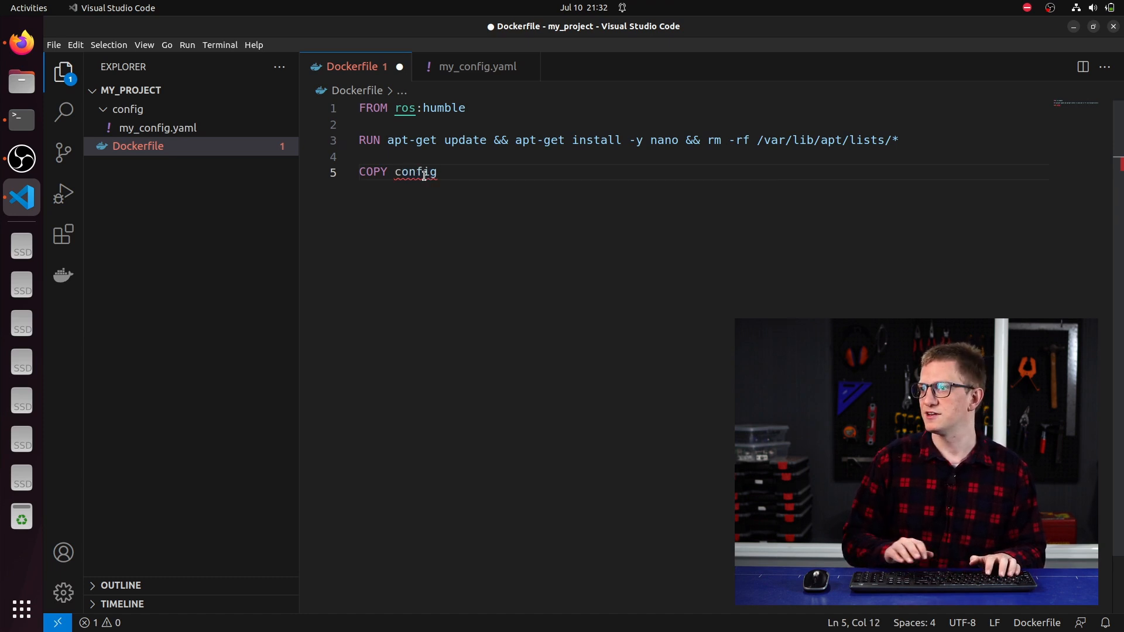
{"action": "type", "text": "/"}
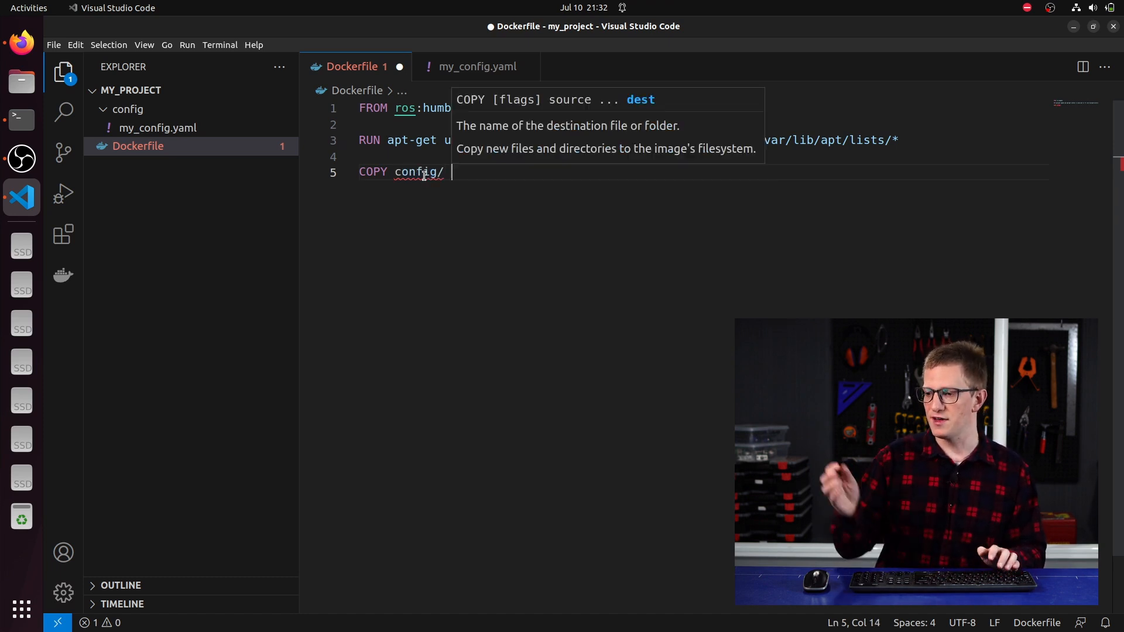
{"action": "type", "text": "/site"}
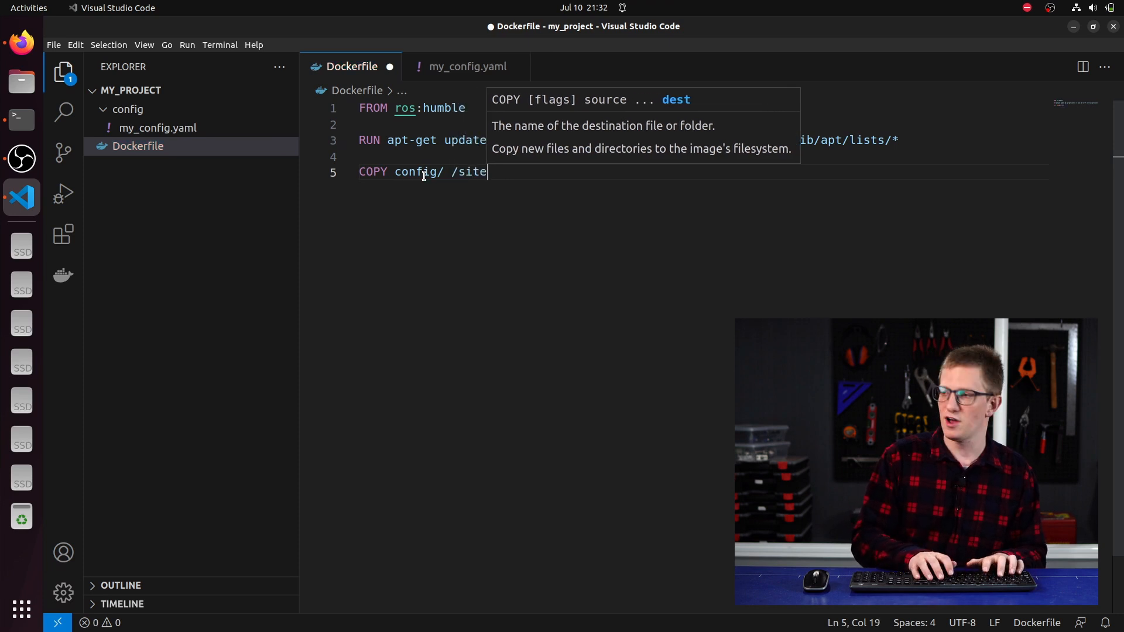
{"action": "type", "text": "_config/"}
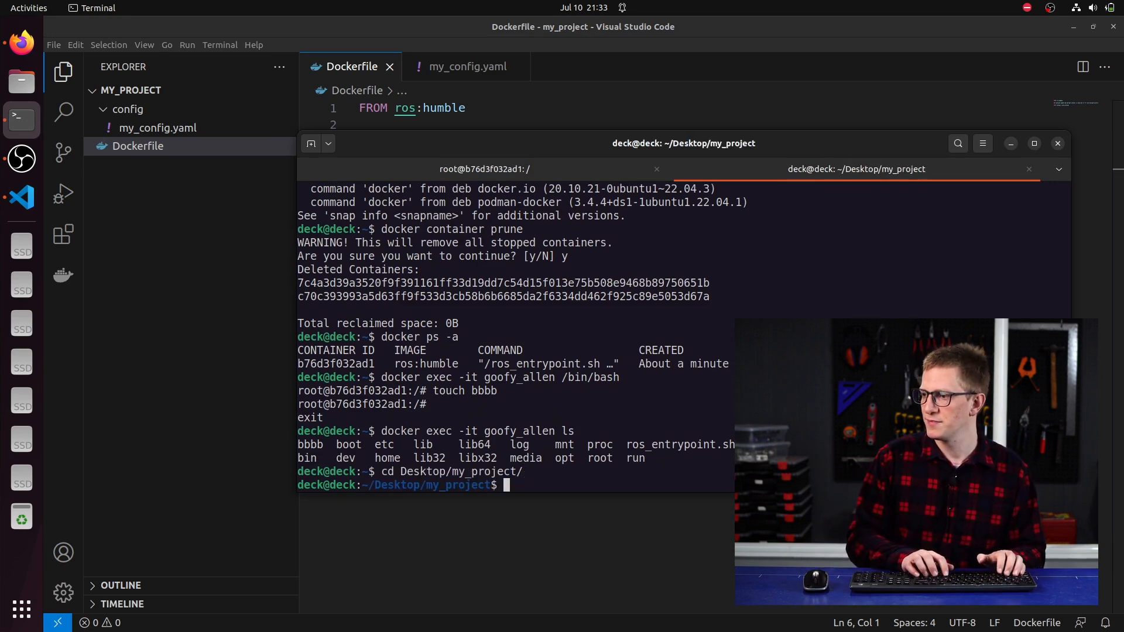
Step: List the project folder and run docker image build -t my_image . to build the image
{"action": "type", "text": "ls"}
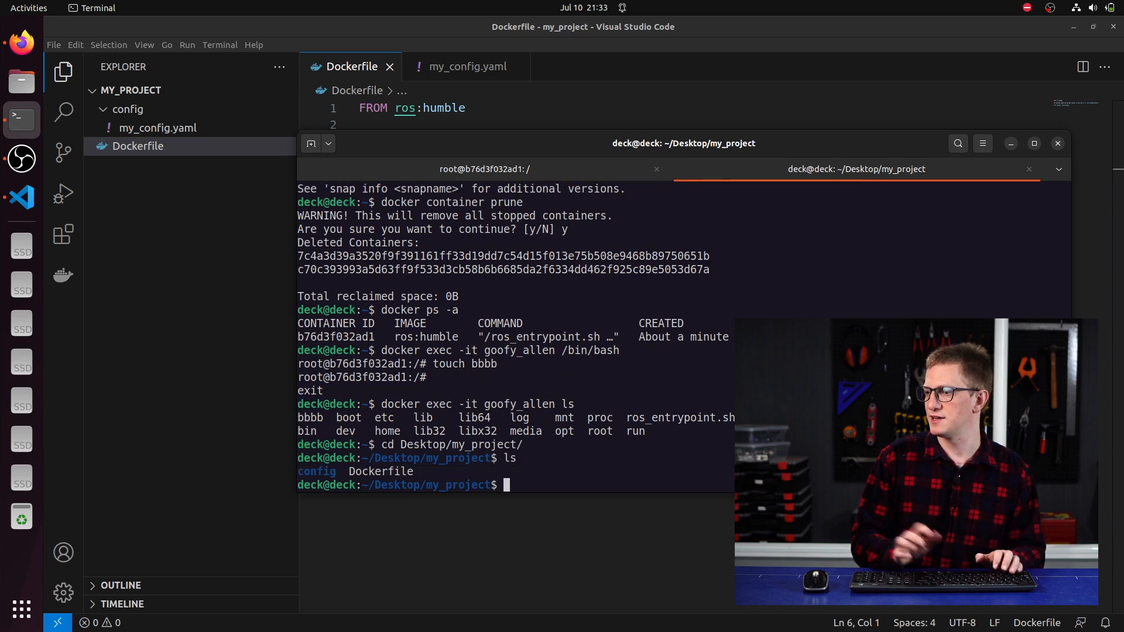
{"action": "type", "text": "docker"}
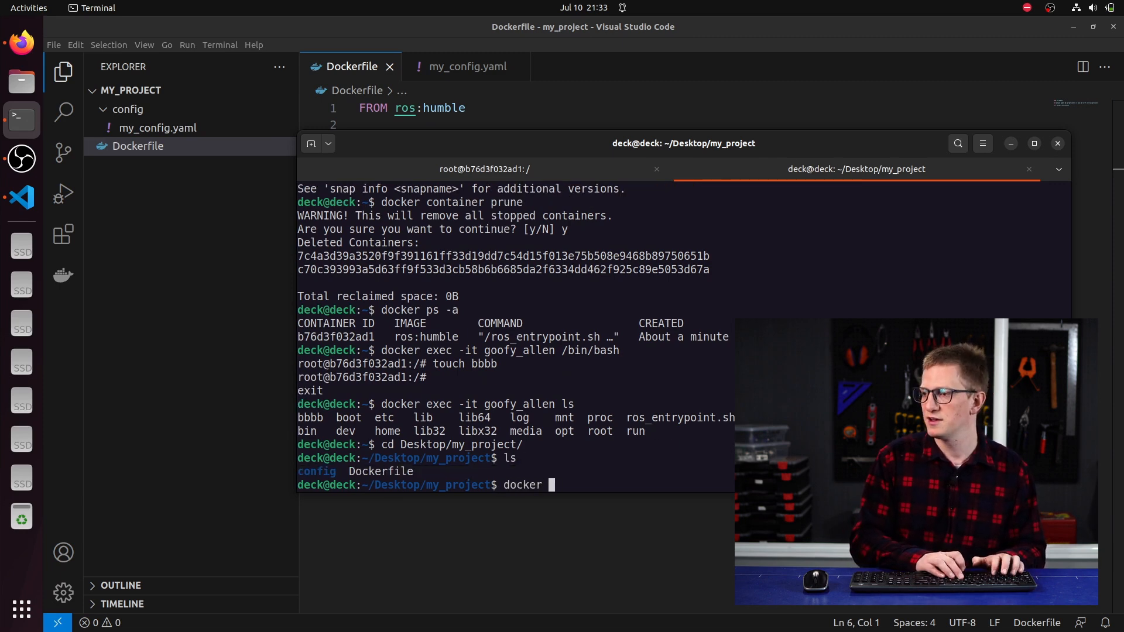
{"action": "type", "text": "image build"}
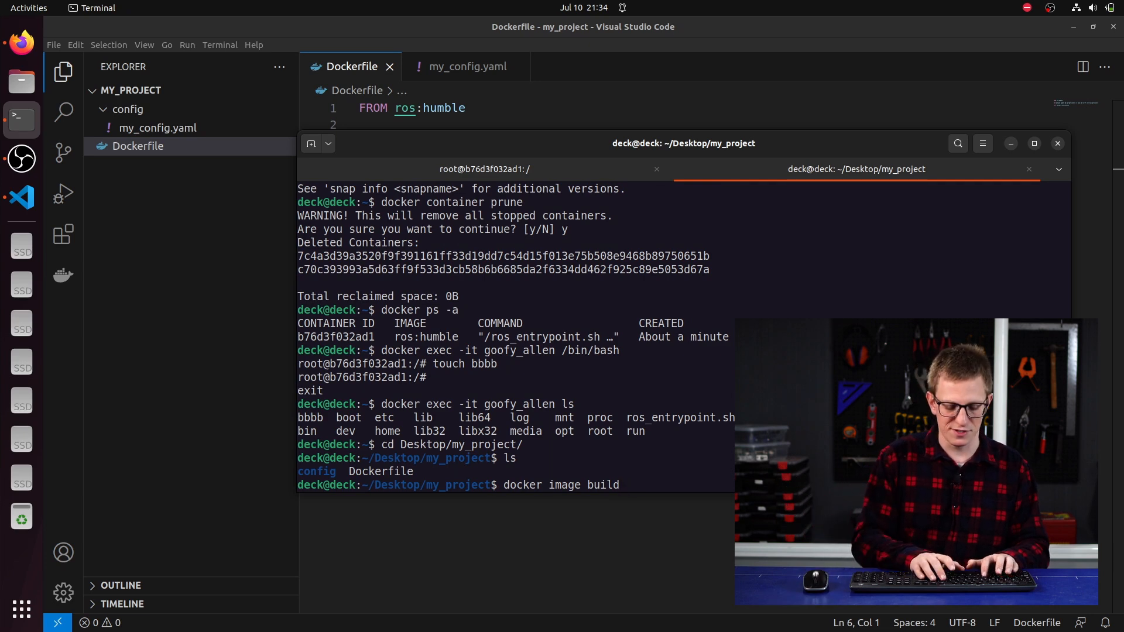
{"action": "type", "text": "-t"}
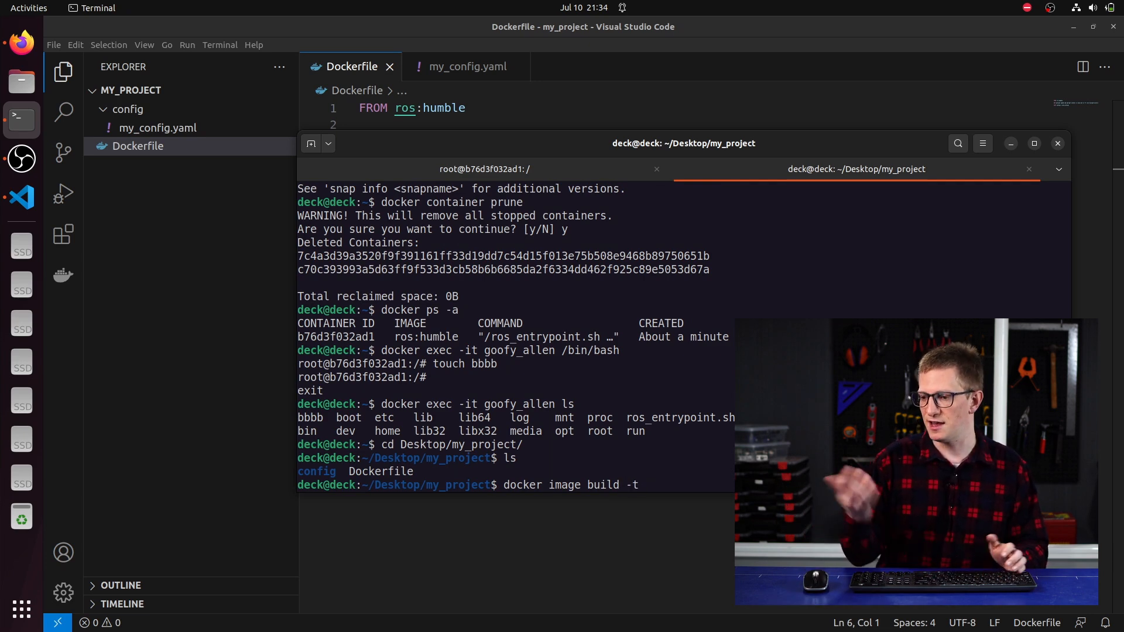
{"action": "type", "text": "my_image"}
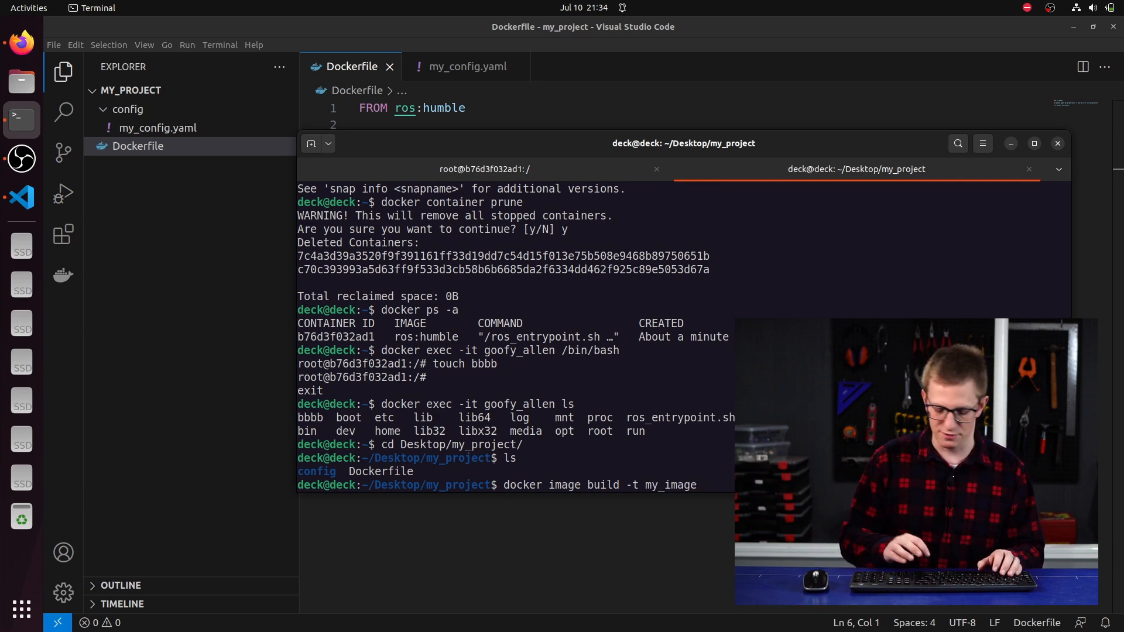
{"action": "type", "text": "."}
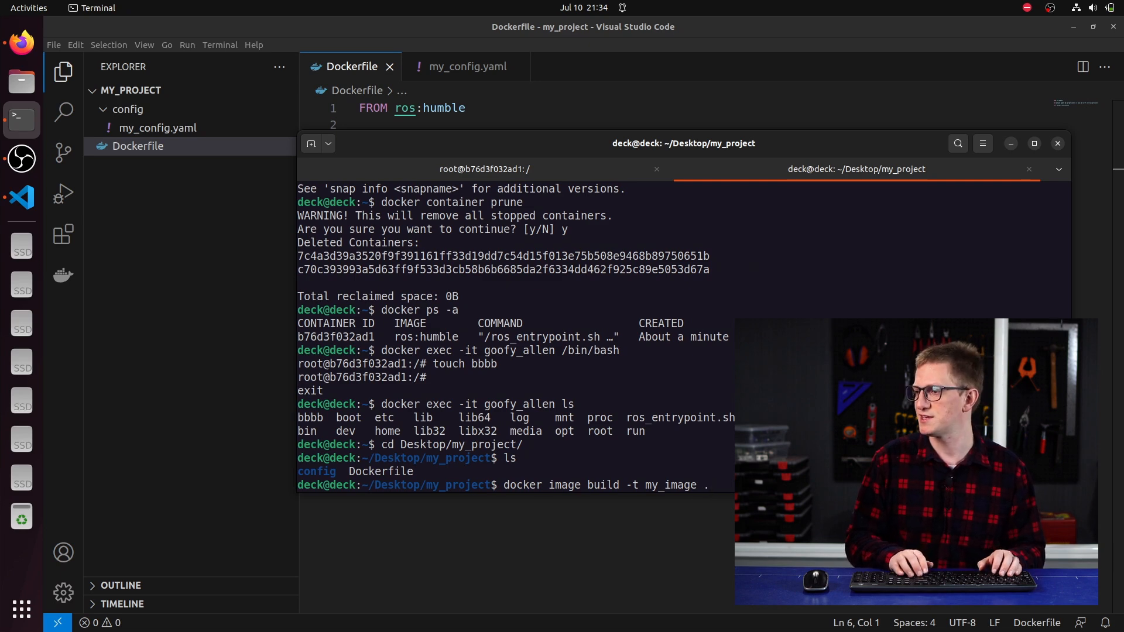
{"action": "key", "text": "Return"}
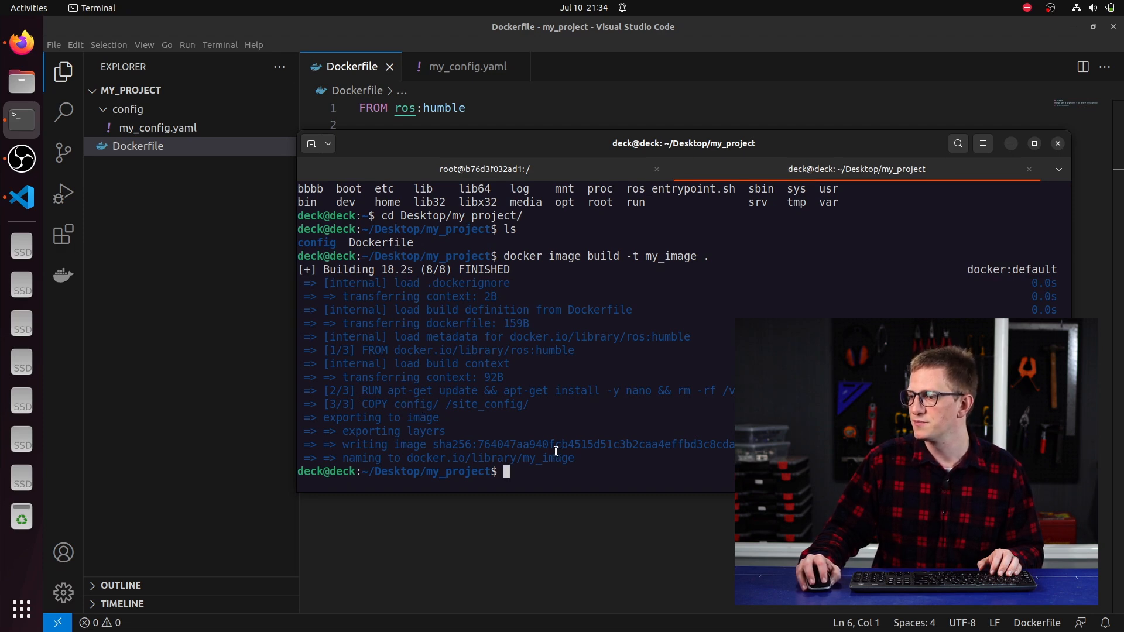
Step: Run docker images to confirm my_image appears next to ros humble
{"action": "type", "text": "docker images"}
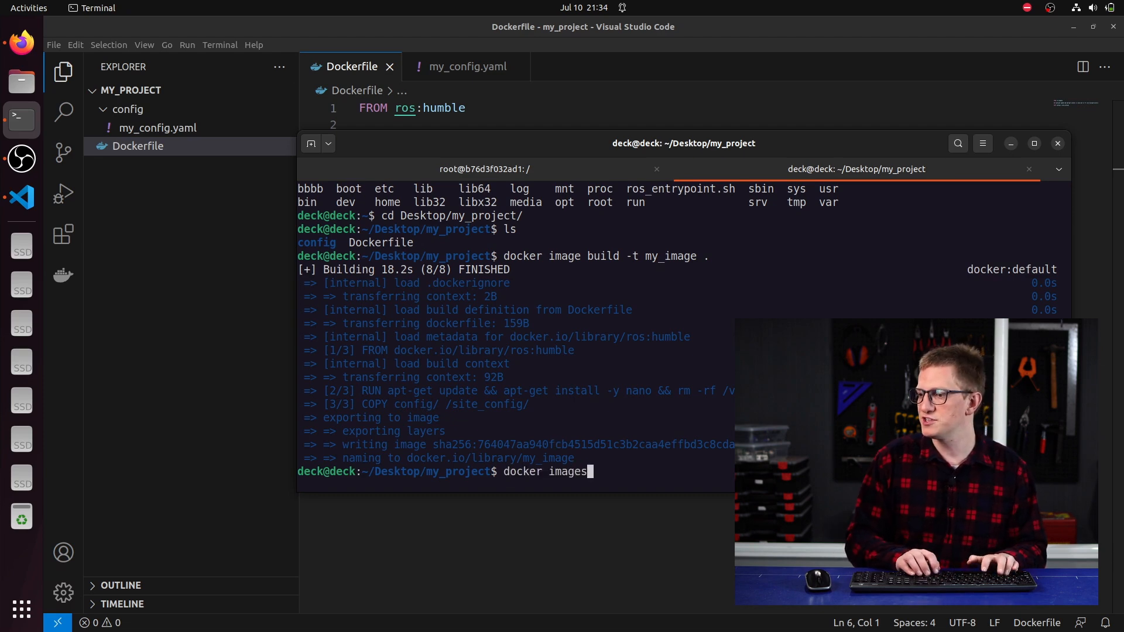
{"action": "key", "text": "Return"}
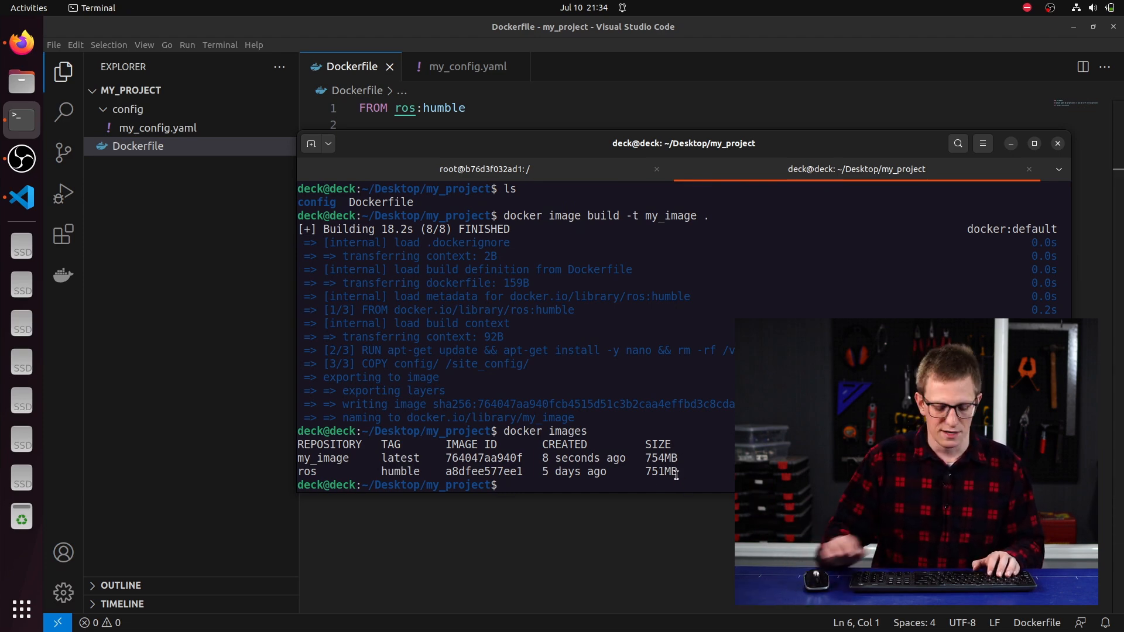
Step: Run my_image interactively, view site_config/my_config.yaml in nano and close it unchanged
{"action": "type", "text": "docker run"}
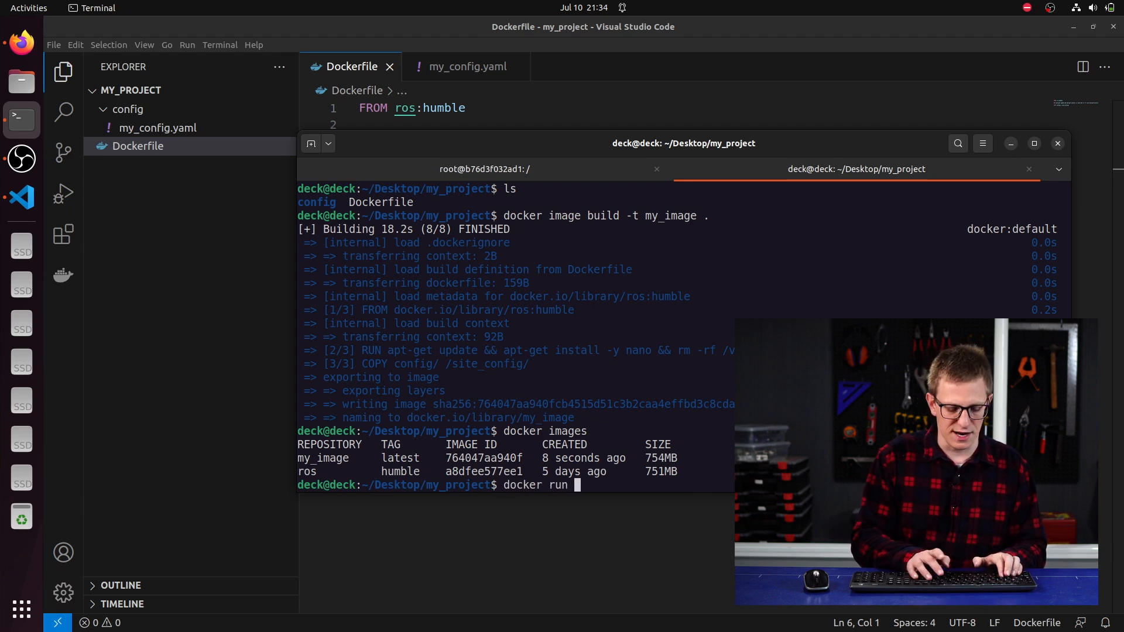
{"action": "type", "text": "-it my_image"}
{"action": "type", "text": "ls"}
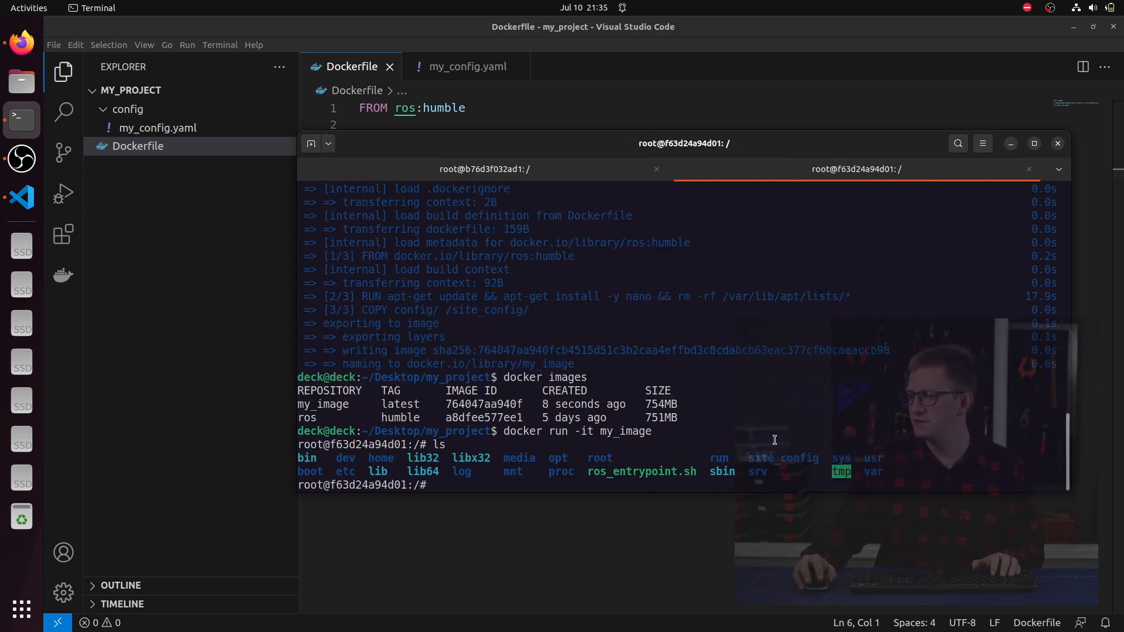
{"action": "type", "text": "nano site_config/my_config.yaml"}
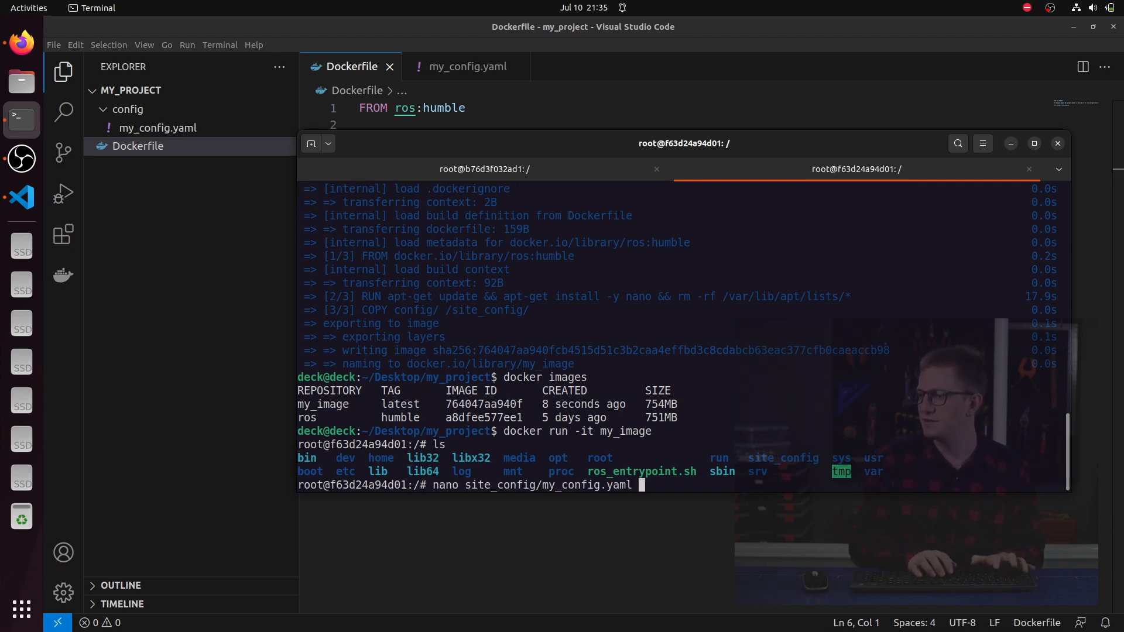
{"action": "key", "text": "Return"}
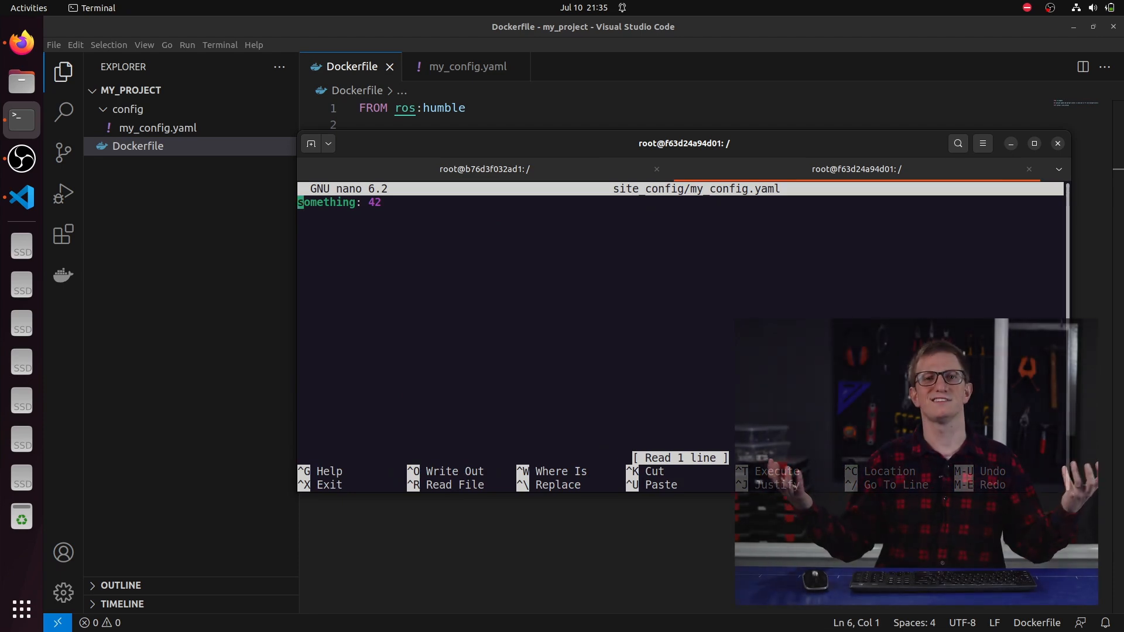
{"action": "key", "text": "ctrl+x"}
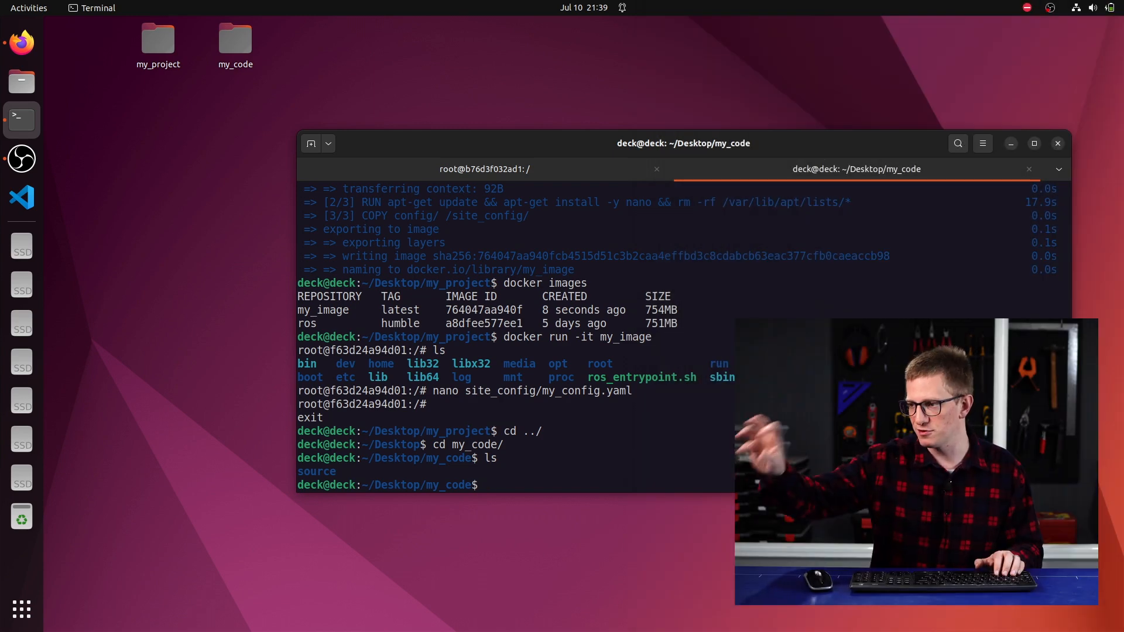
Step: Compose docker run -it -v $PWD/source:/my_source_code my_image to mount the host source folder
{"action": "type", "text": "docker"}
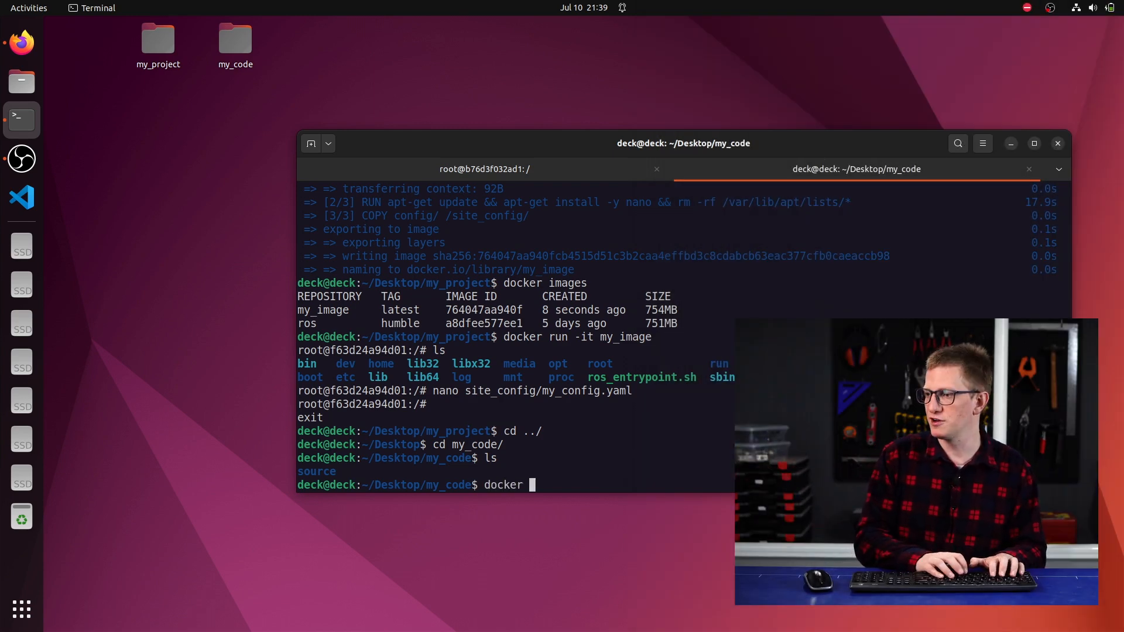
{"action": "type", "text": "run -it"}
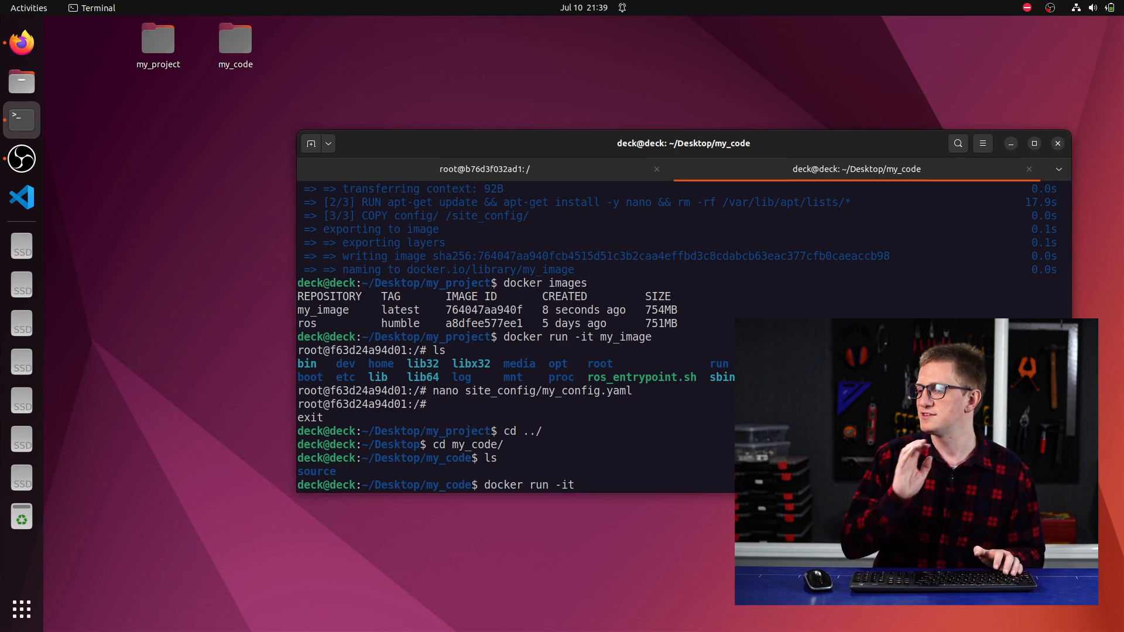
{"action": "type", "text": "-v"}
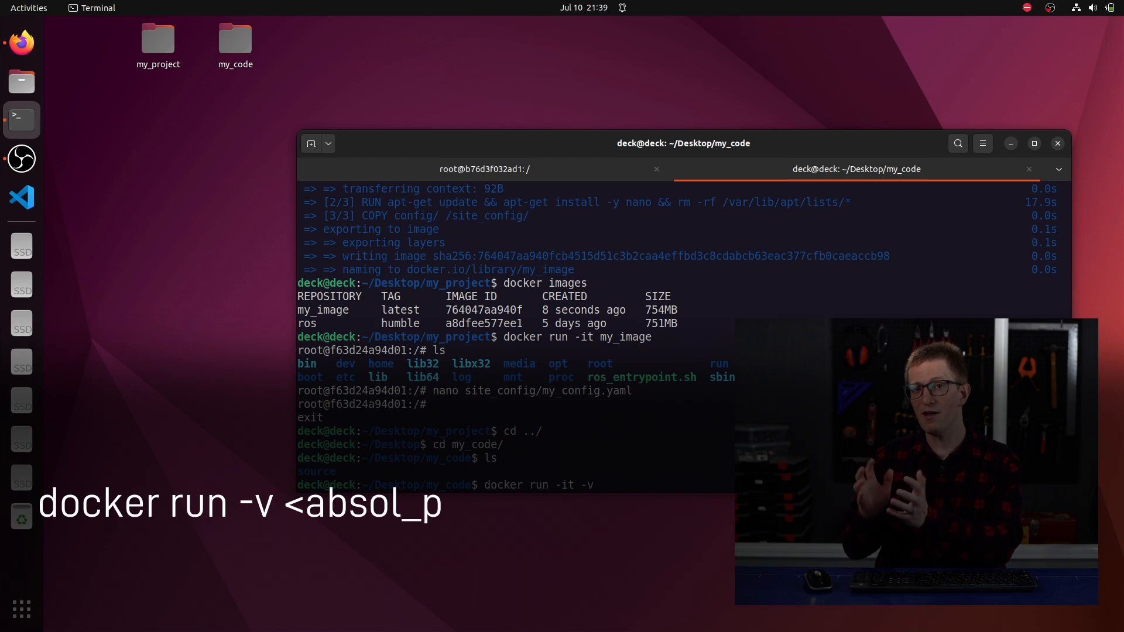
{"action": "type", "text": "ath_on_host>:"}
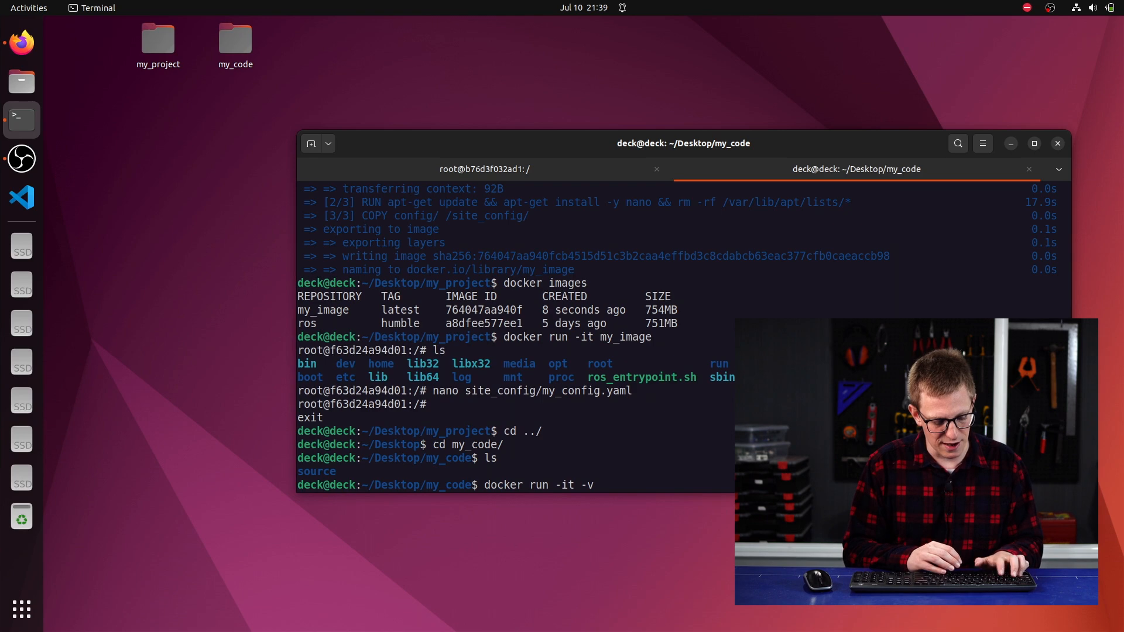
{"action": "type", "text": "$PW"}
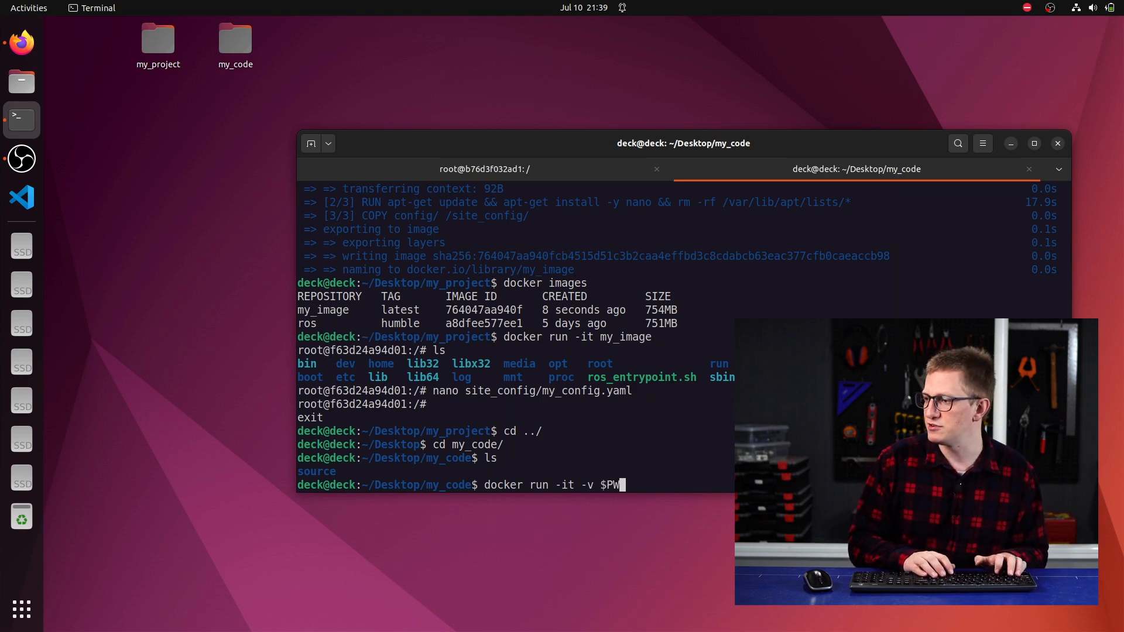
{"action": "type", "text": "D"}
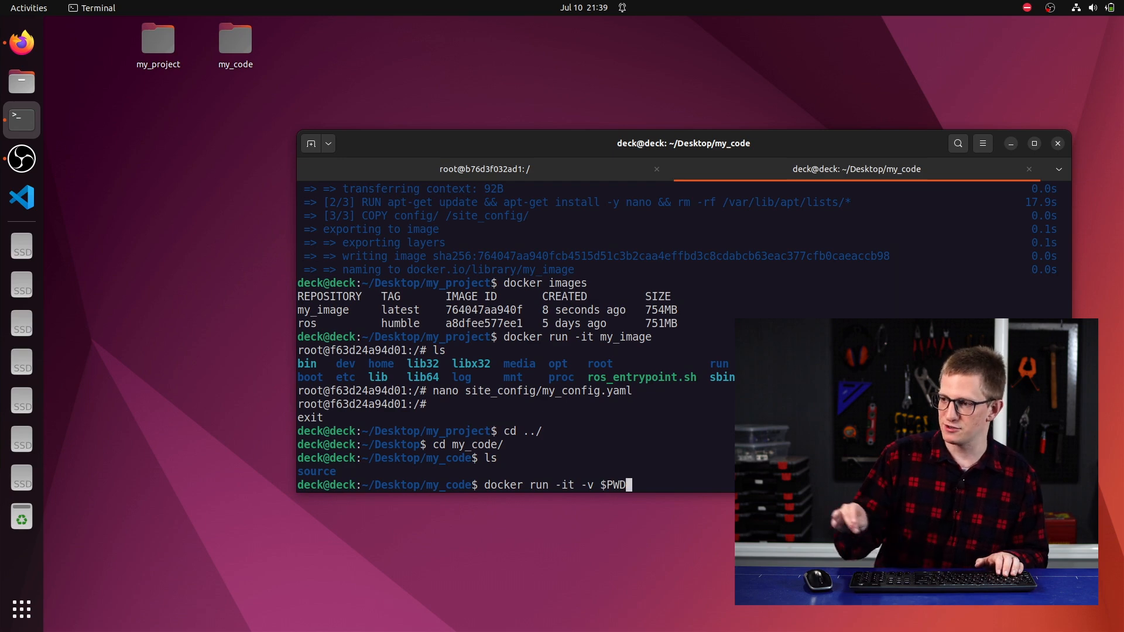
{"action": "type", "text": "/sr"}
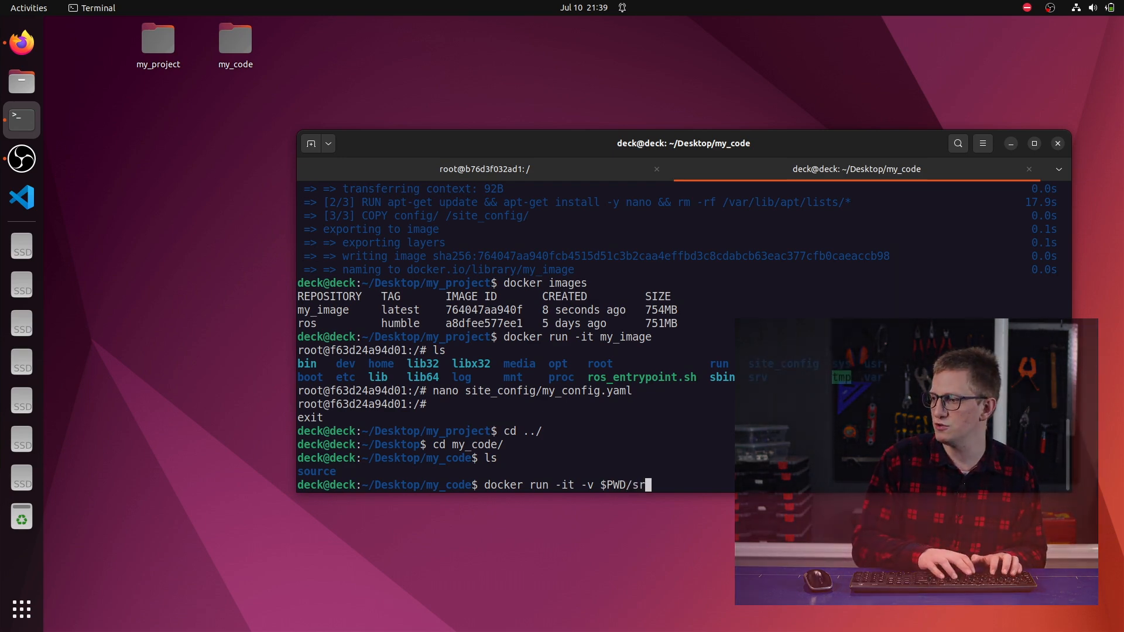
{"action": "type", "text": "ource"}
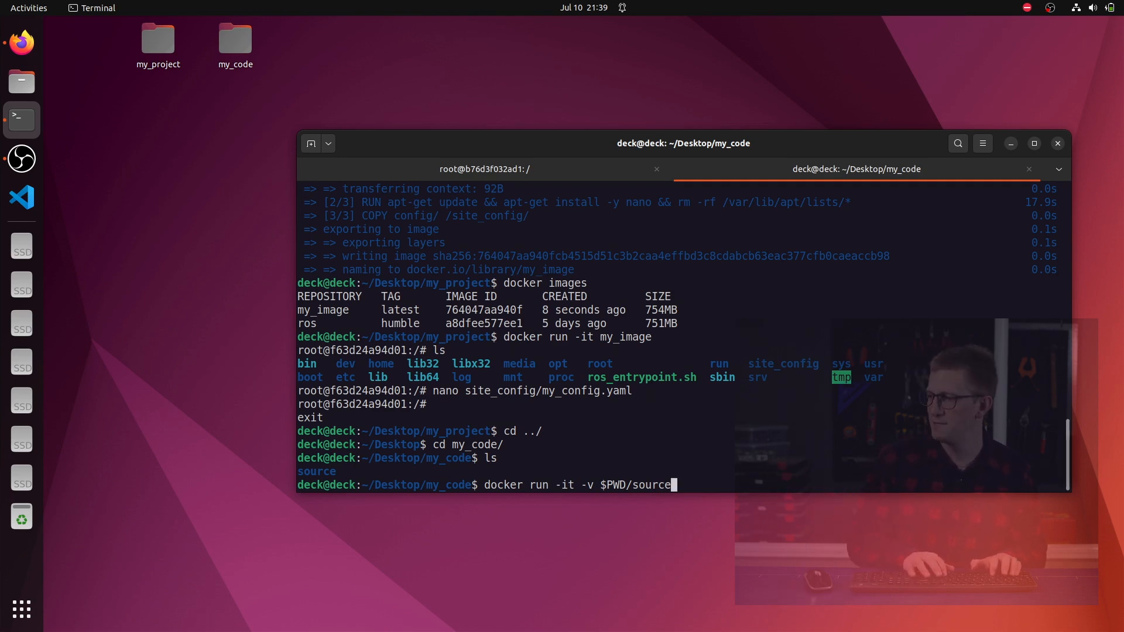
{"action": "type", "text": ":"}
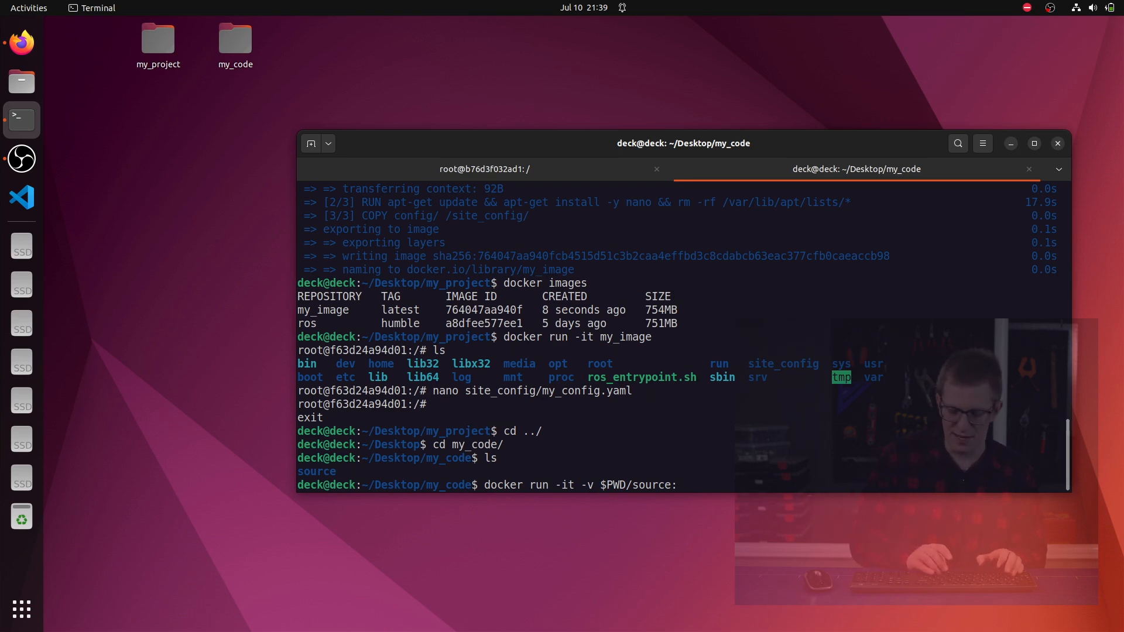
{"action": "type", "text": "/my_"}
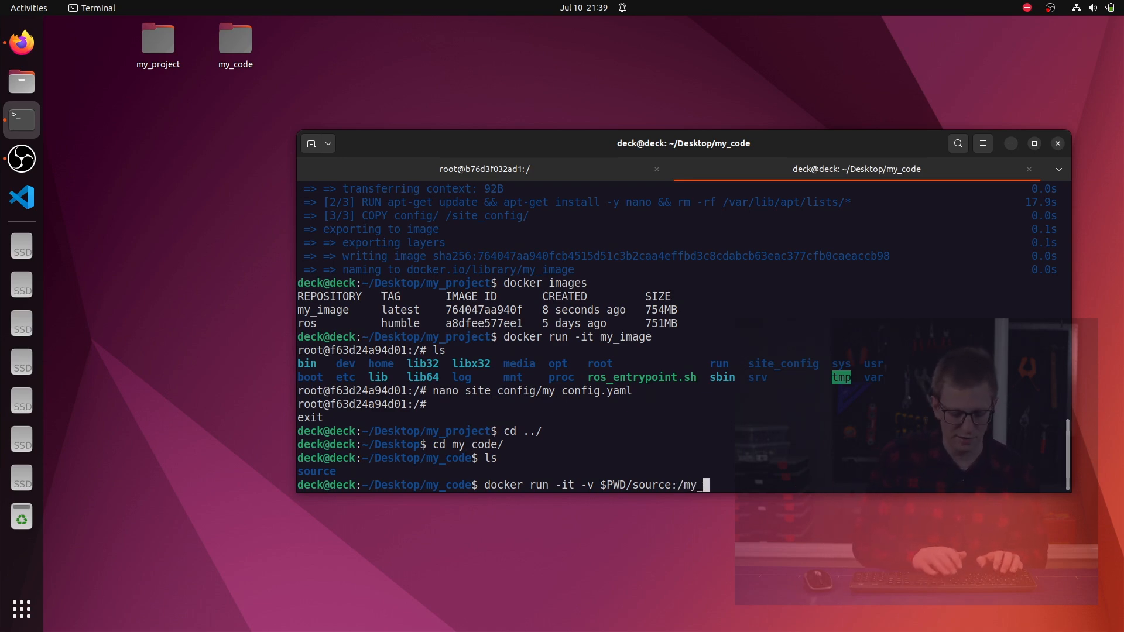
{"action": "type", "text": "source_co"}
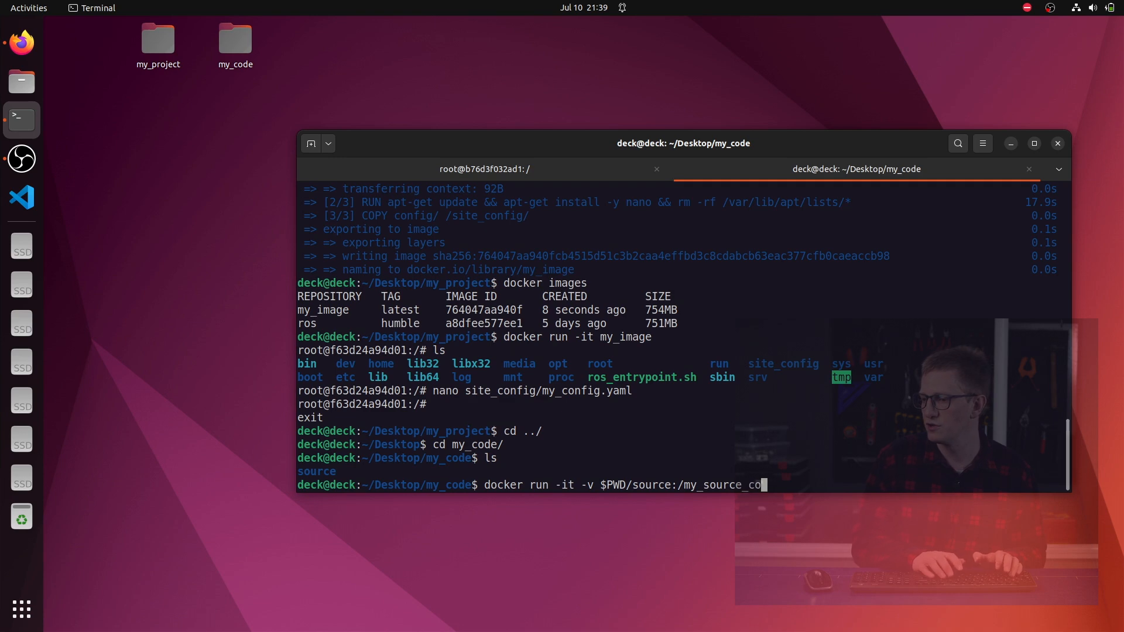
{"action": "type", "text": "de"}
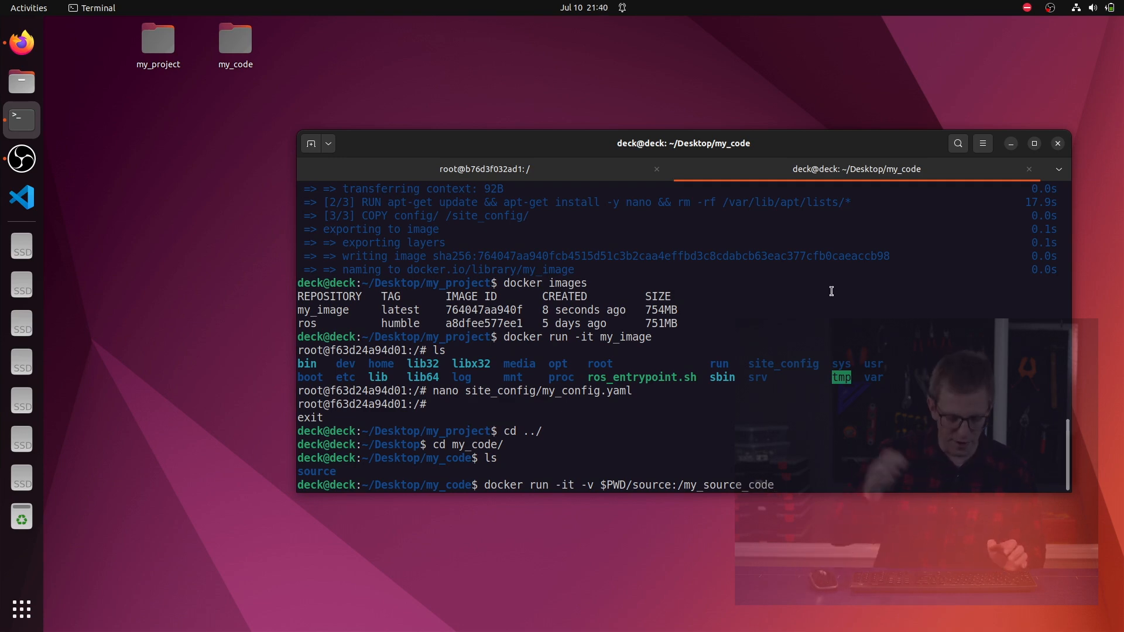
{"action": "type", "text": "my_image"}
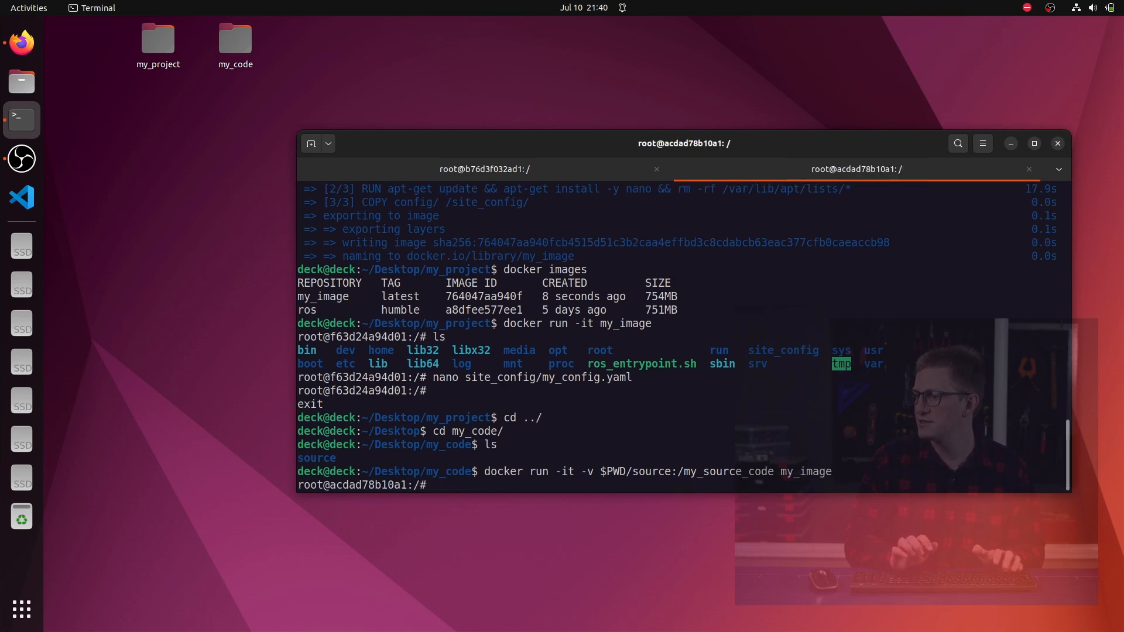
Step: Inside /my_source_code, list something.py and create new_file.yaml with nano, saving it
{"action": "type", "text": "ls"}
{"action": "type", "text": "cd my_source_code/"}
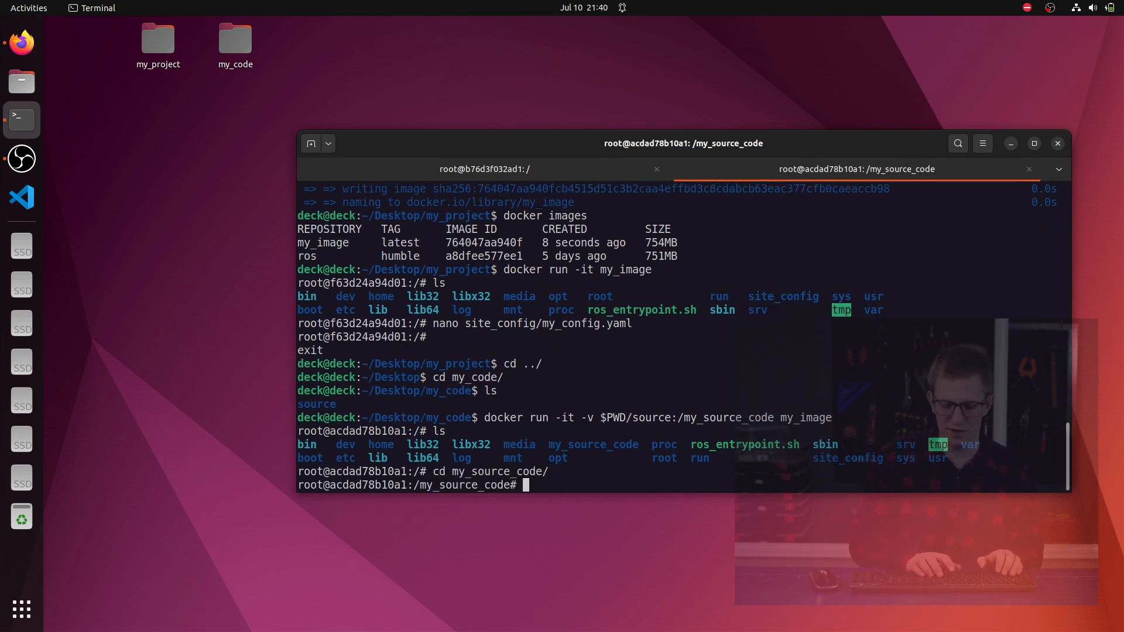
{"action": "type", "text": "ls"}
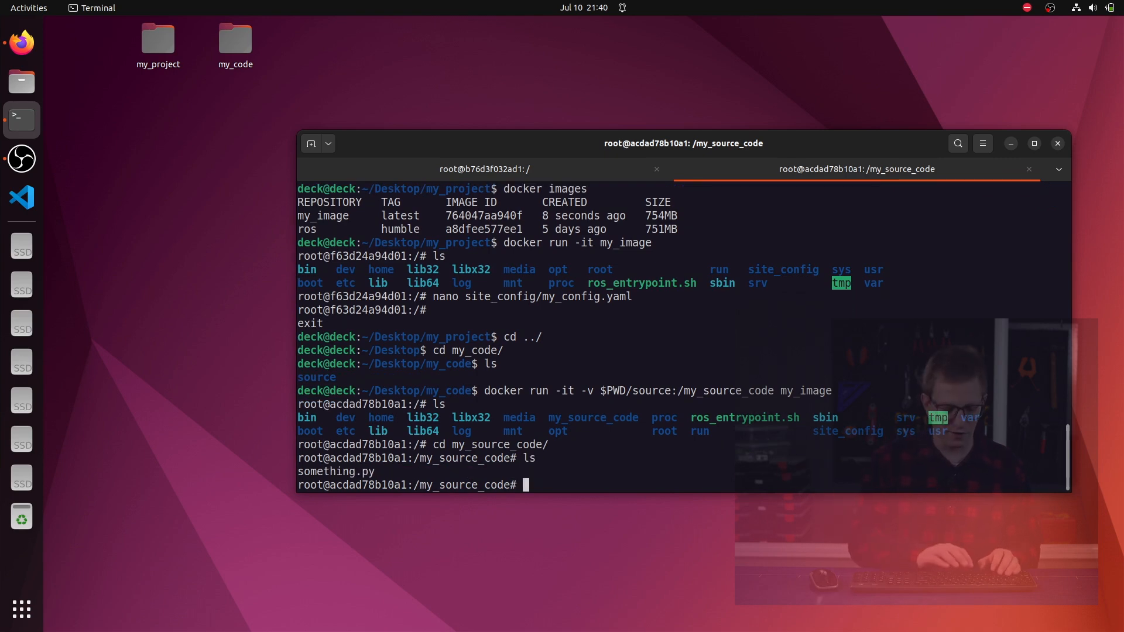
{"action": "type", "text": "nano new_"}
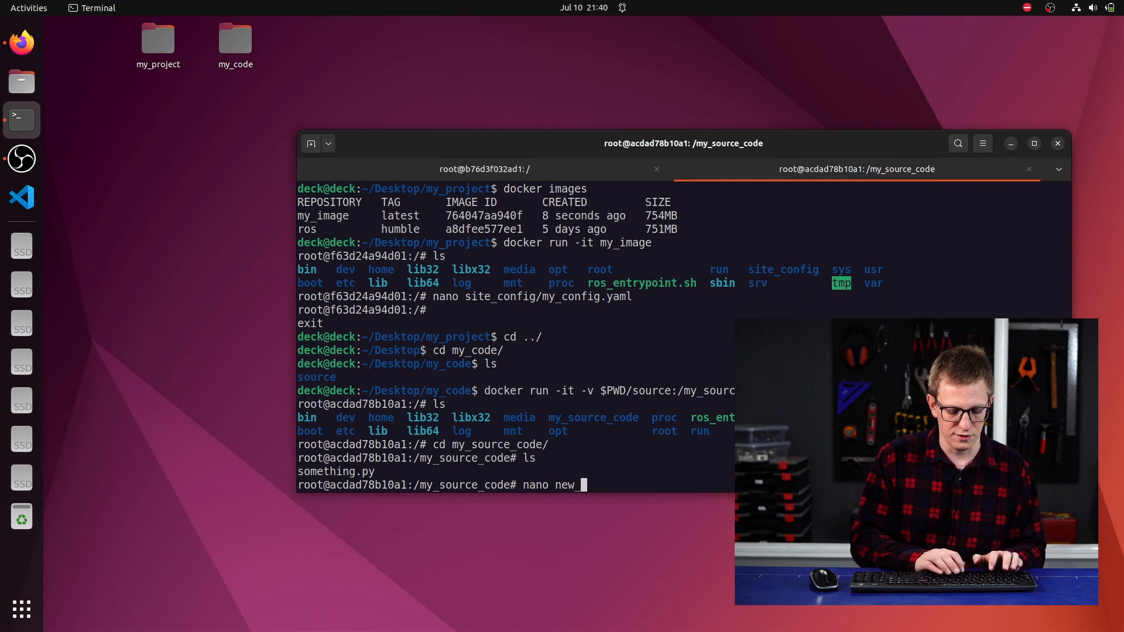
{"action": "type", "text": "file.y"}
{"action": "type", "text": "asdd"}
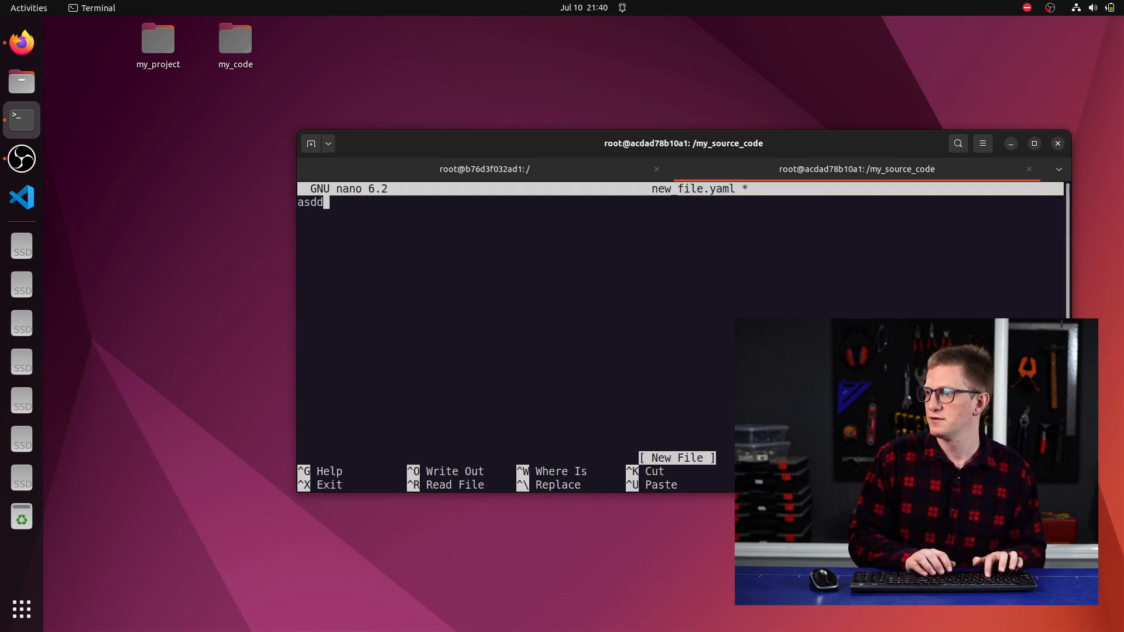
{"action": "key", "text": "ctrl+x"}
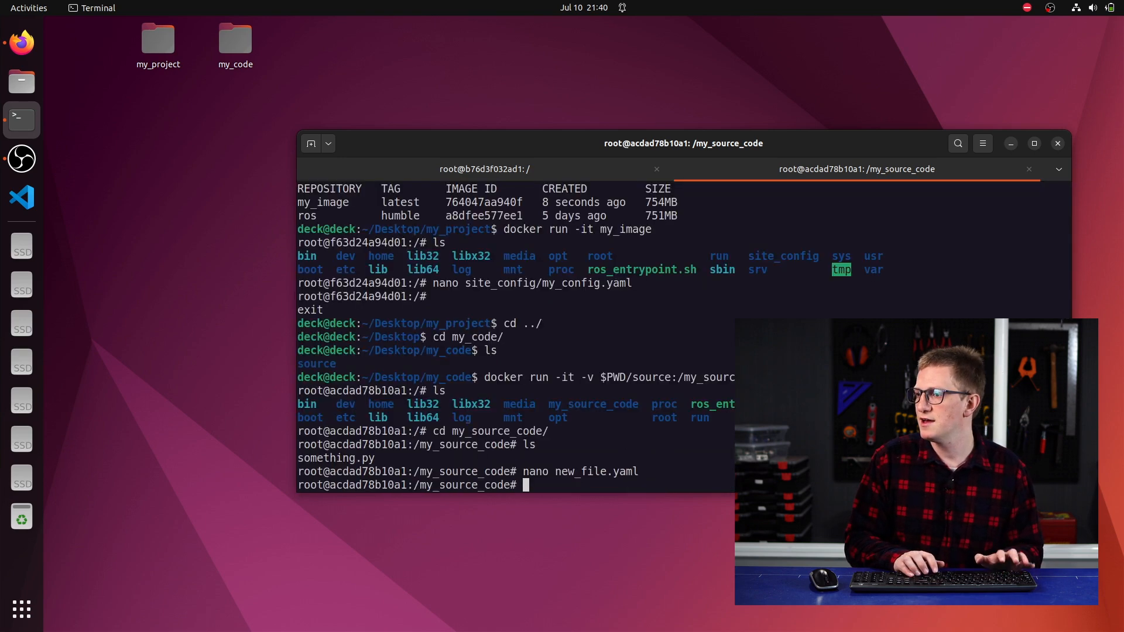
{"action": "left_click", "coordinate": [235, 40]}
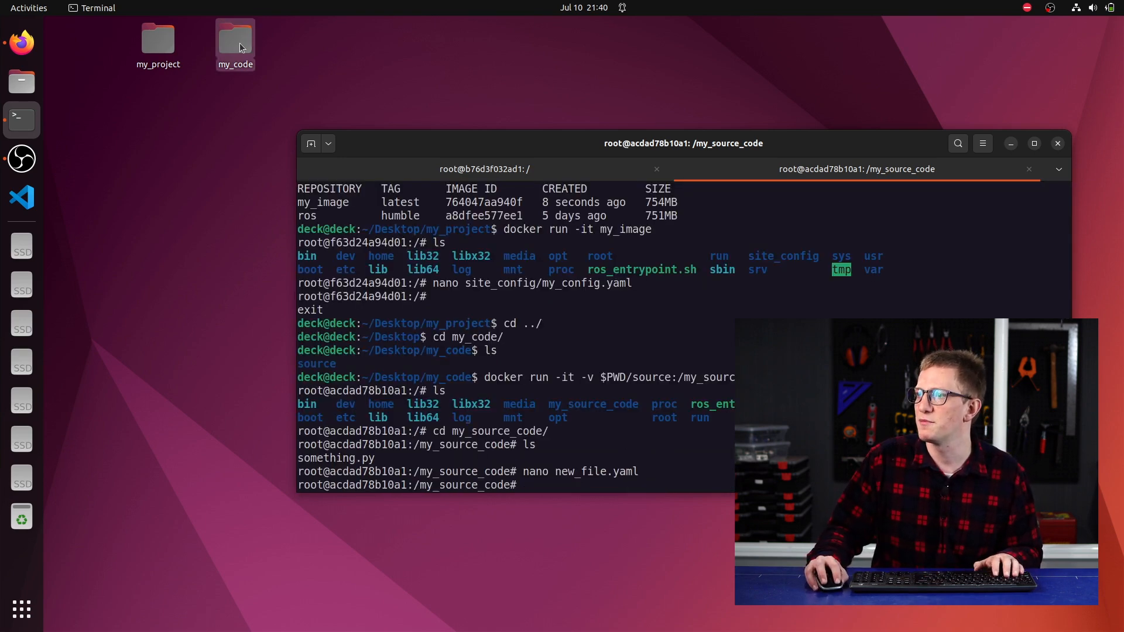
Step: Browse my_code/source on the host to see new_file.yaml beside something.py
{"action": "double_click", "coordinate": [236, 40]}
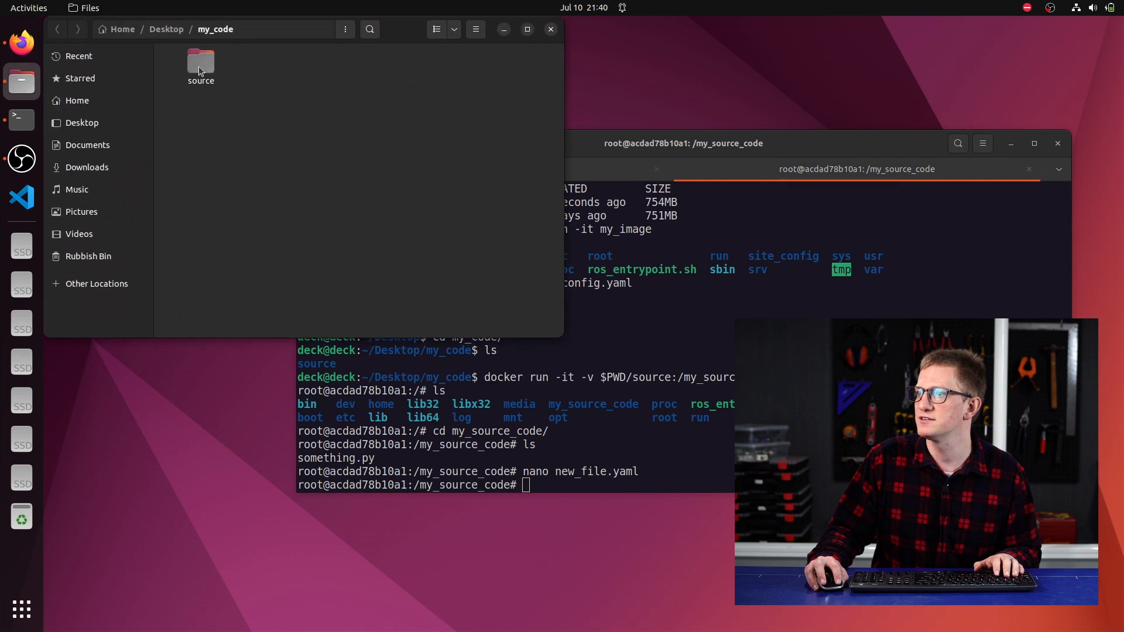
{"action": "double_click", "coordinate": [201, 65]}
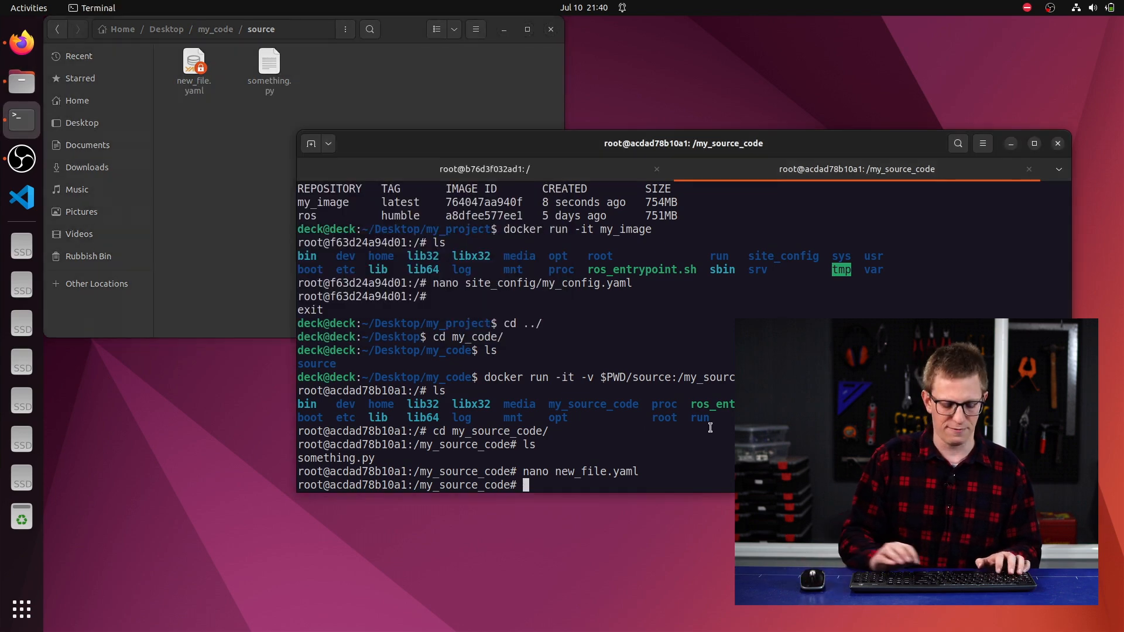
Step: Exit the container and run ls -la in source, highlighting root-owned new_file.yaml
{"action": "type", "text": "exit"}
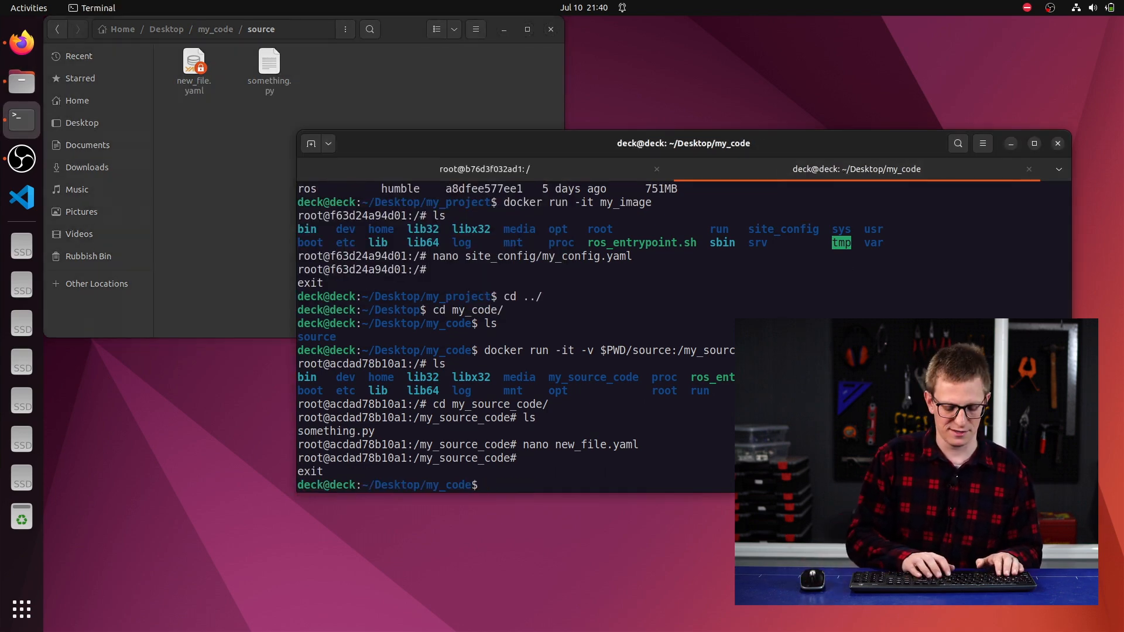
{"action": "type", "text": "cd source/"}
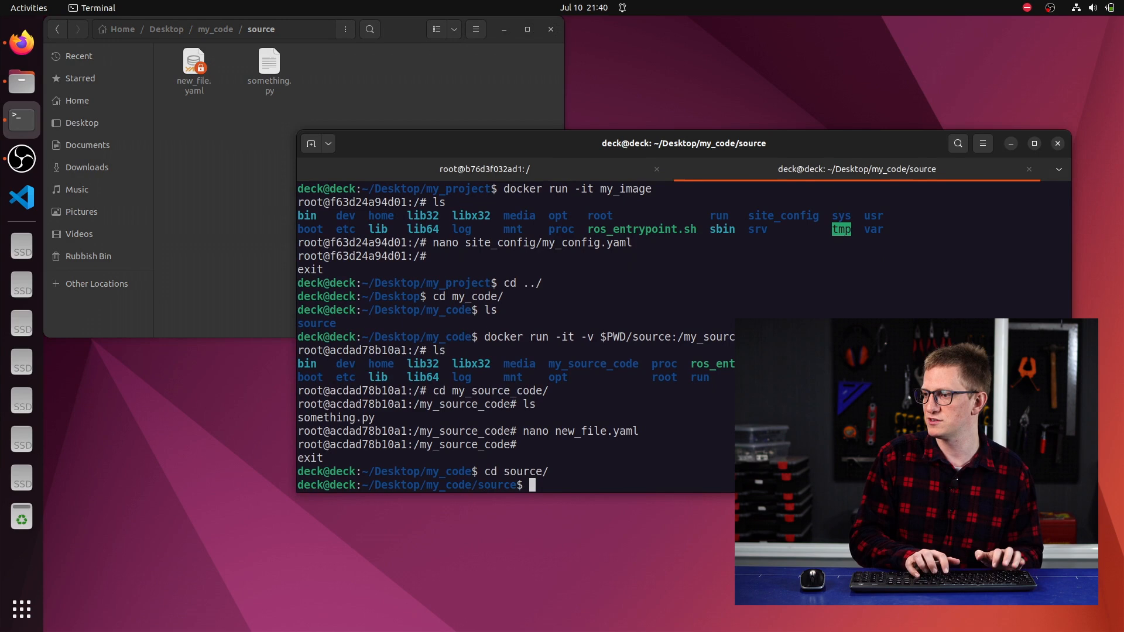
{"action": "type", "text": "ls -la"}
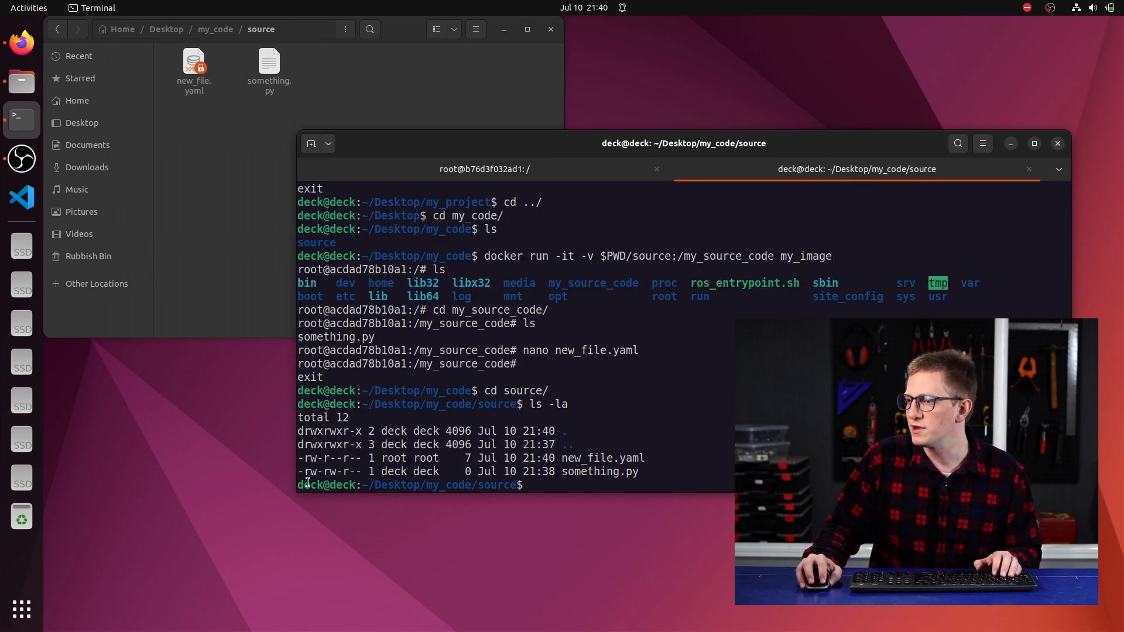
{"action": "double_click", "coordinate": [601, 458]}
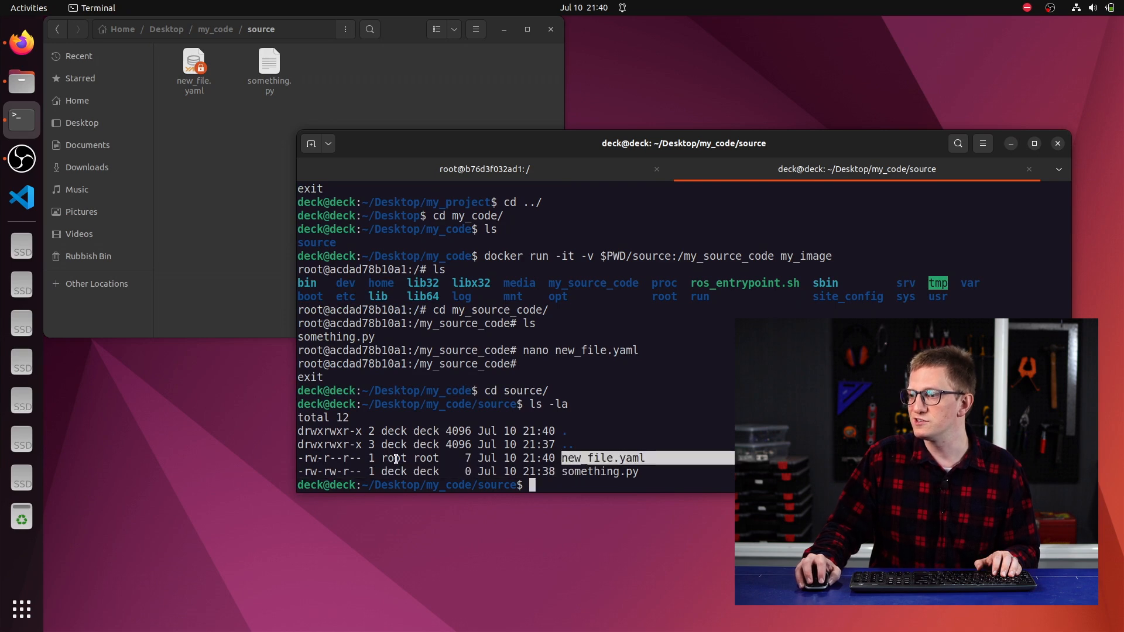